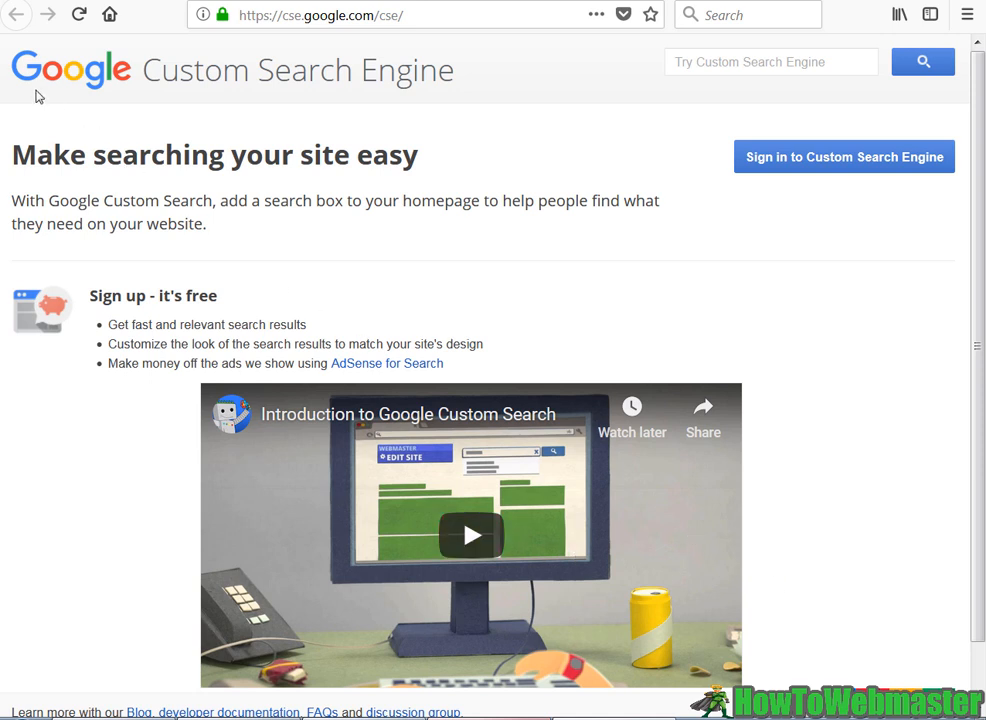
{"action": "mouse_move", "coordinate": [397, 88]}
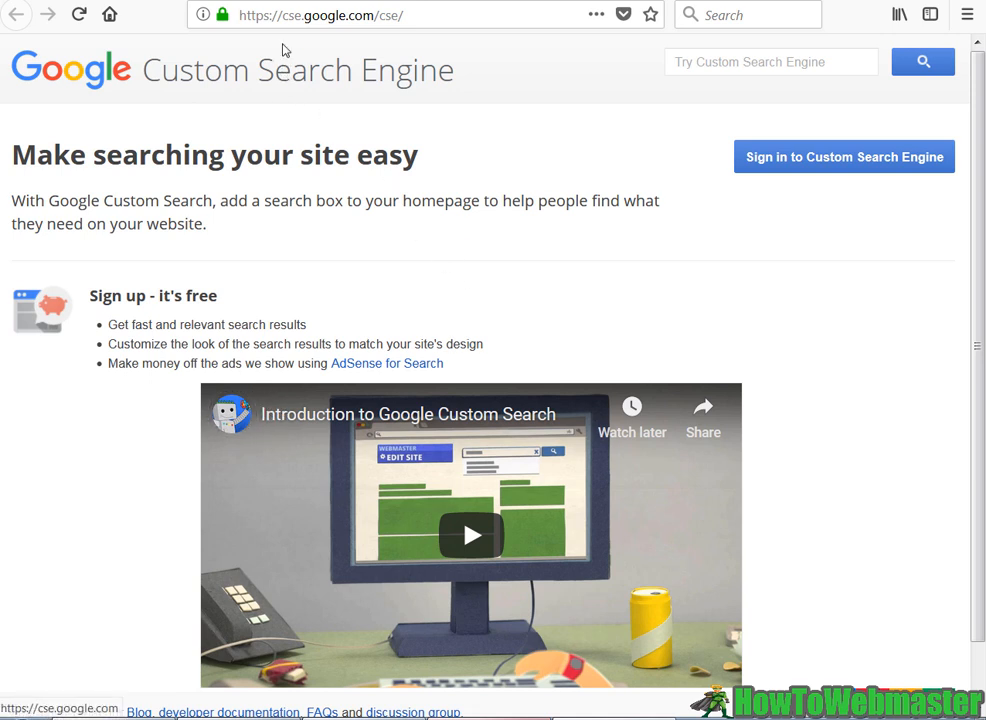
{"action": "left_click", "coordinate": [307, 15]}
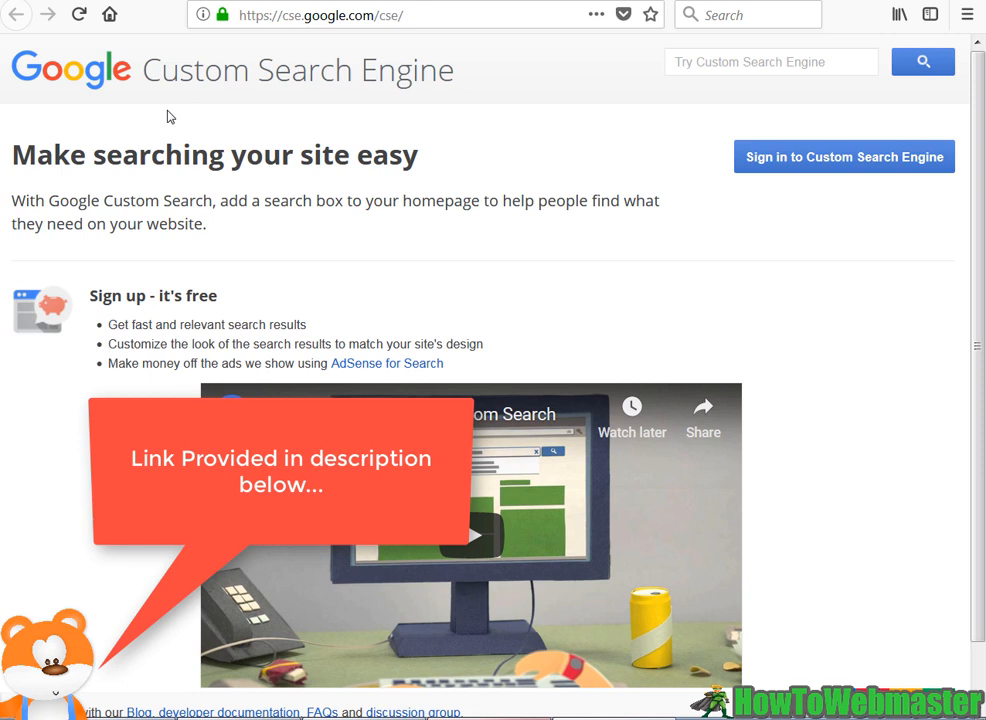
{"action": "mouse_move", "coordinate": [633, 220]}
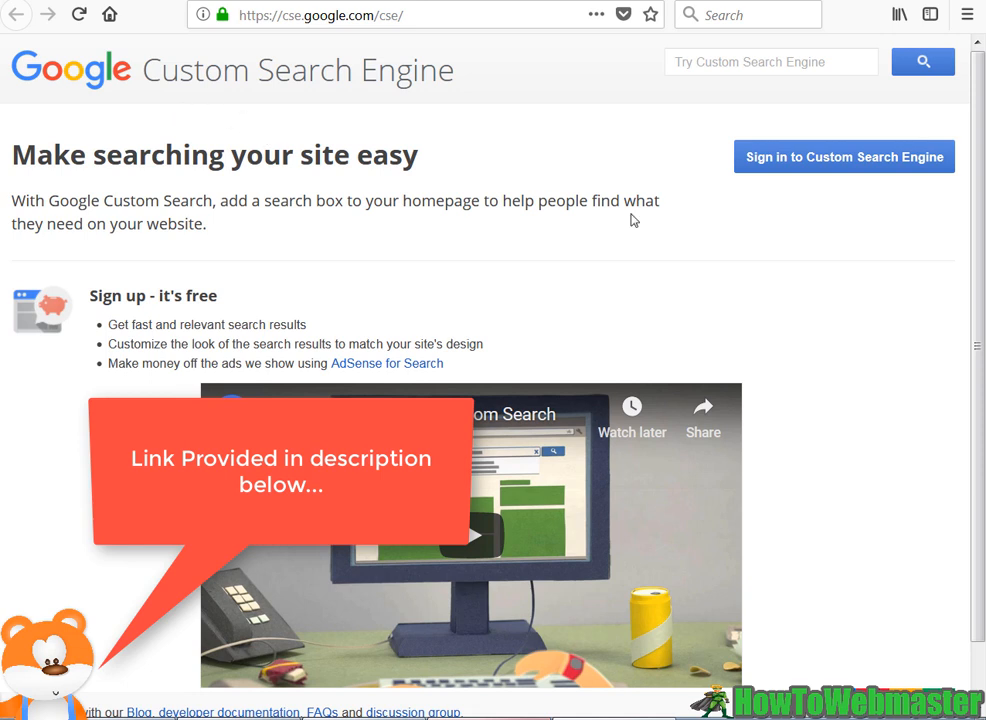
{"action": "mouse_move", "coordinate": [737, 336]}
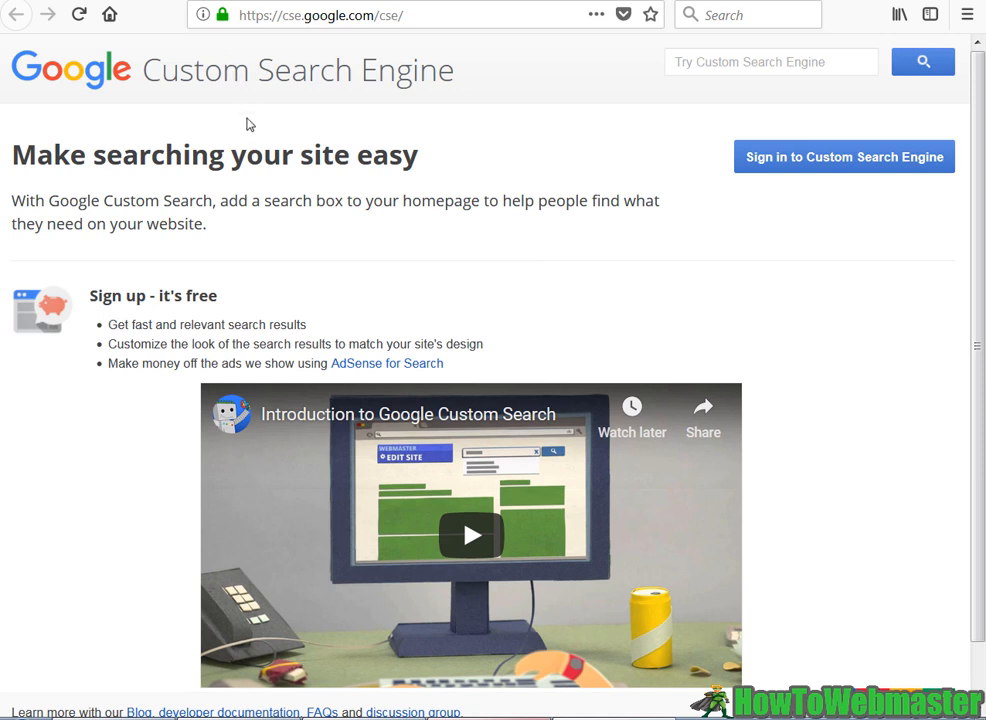
{"action": "mouse_move", "coordinate": [256, 124]}
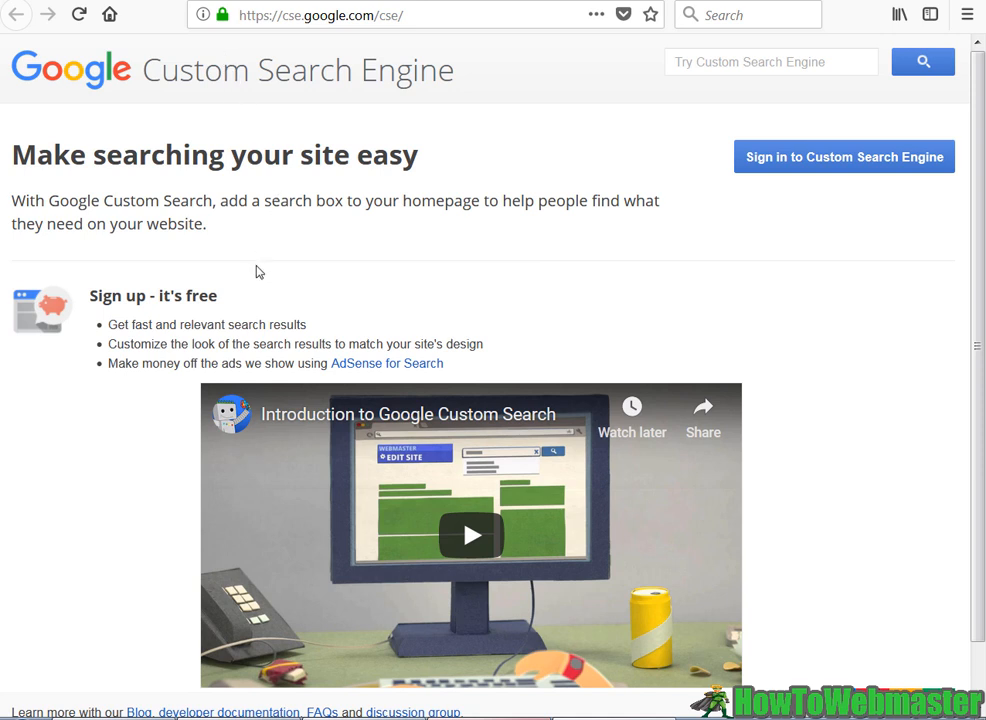
{"action": "mouse_move", "coordinate": [267, 248]}
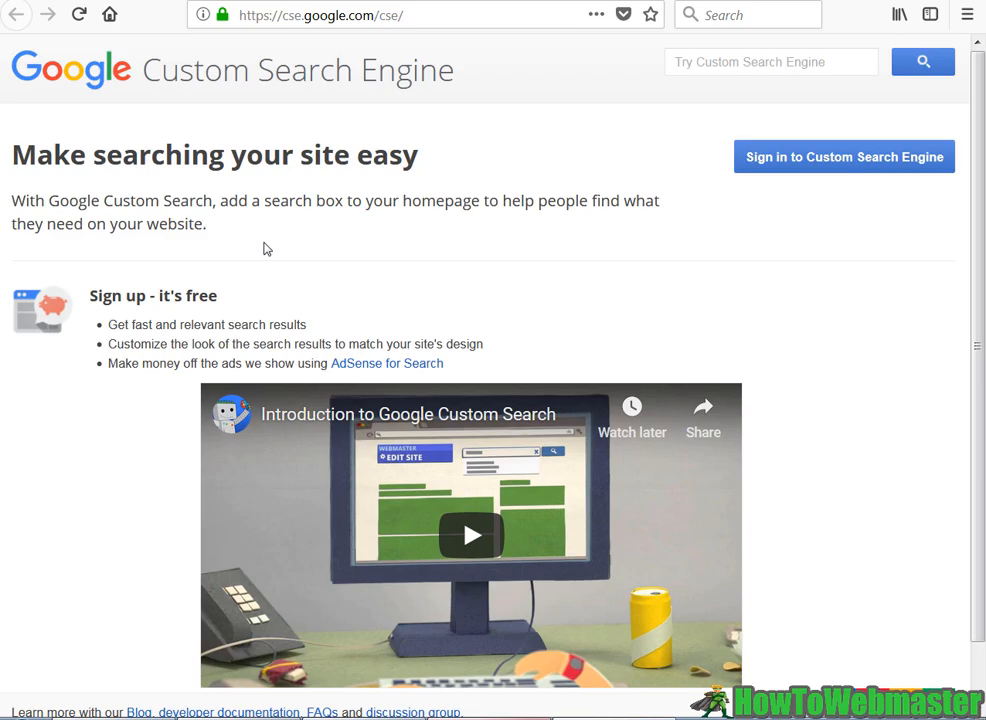
{"action": "type", "text": "https://searchfiles.de"}
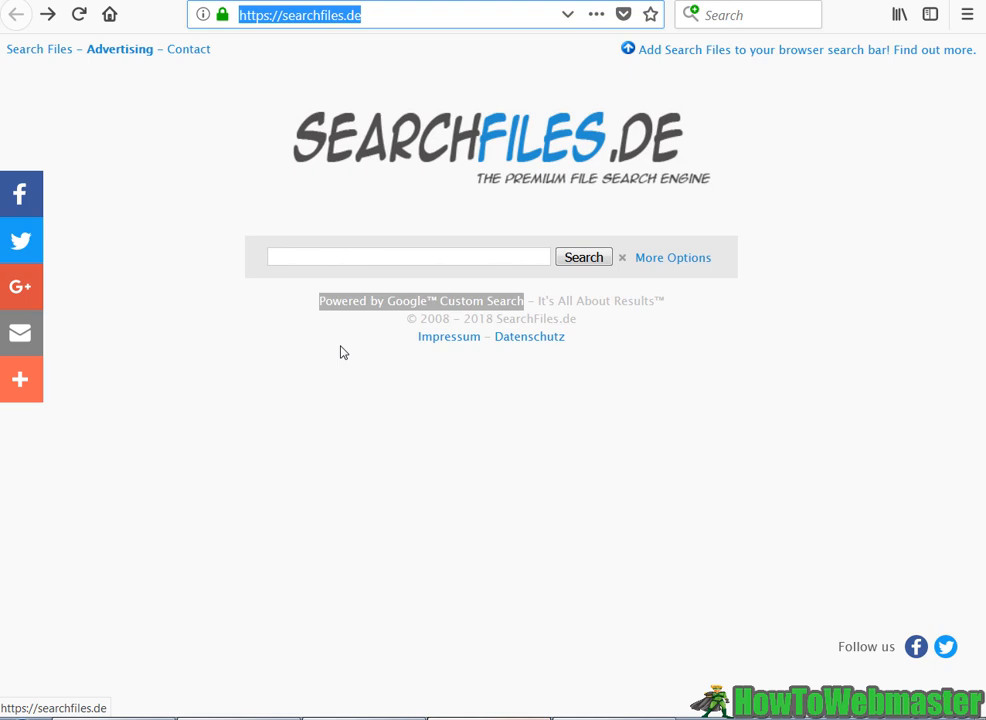
{"action": "mouse_move", "coordinate": [600, 155]}
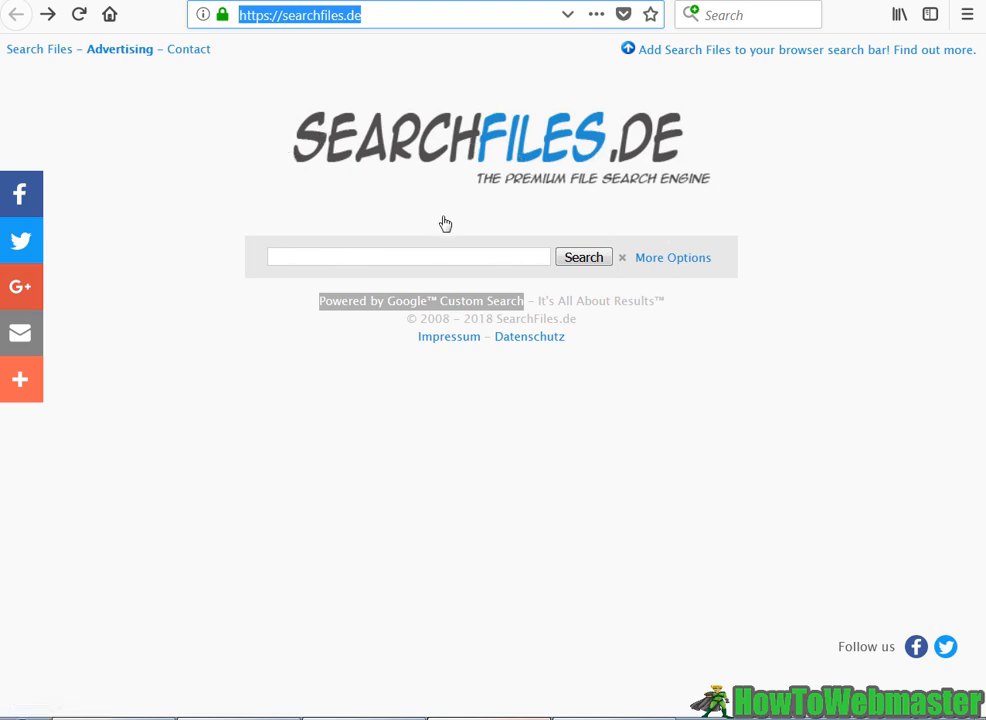
{"action": "mouse_move", "coordinate": [276, 50]}
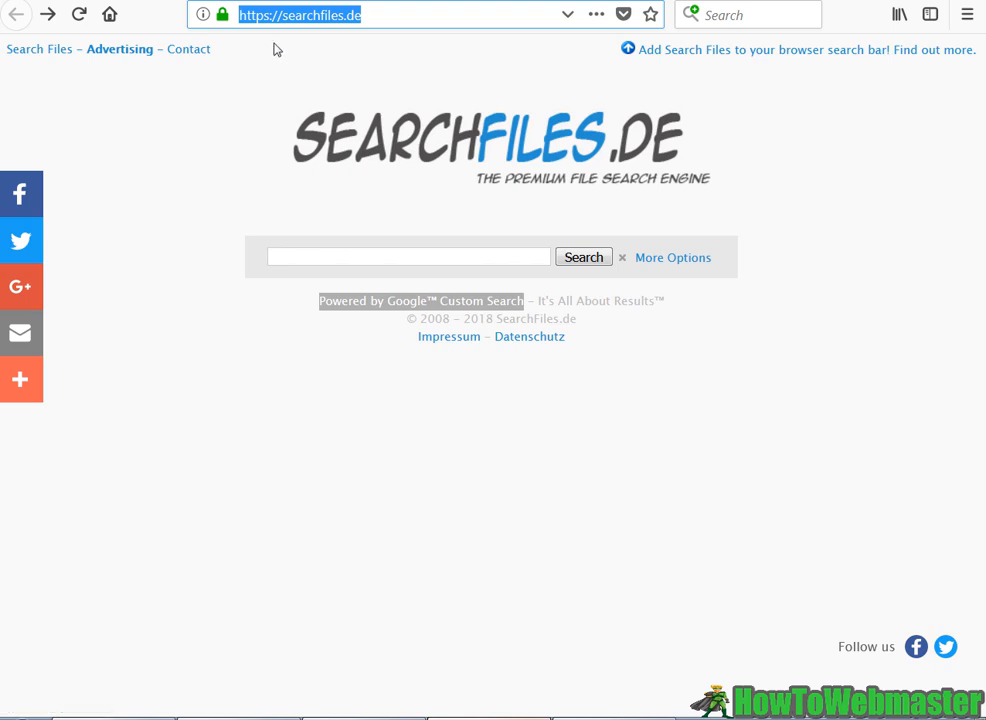
{"action": "mouse_move", "coordinate": [366, 343]}
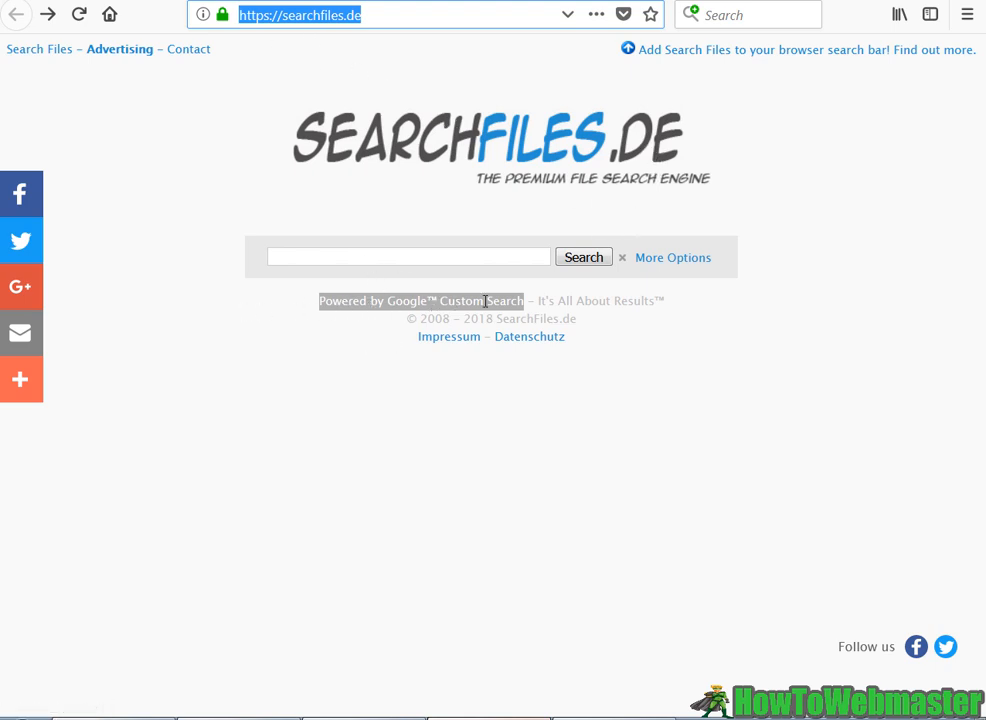
{"action": "mouse_move", "coordinate": [355, 140]}
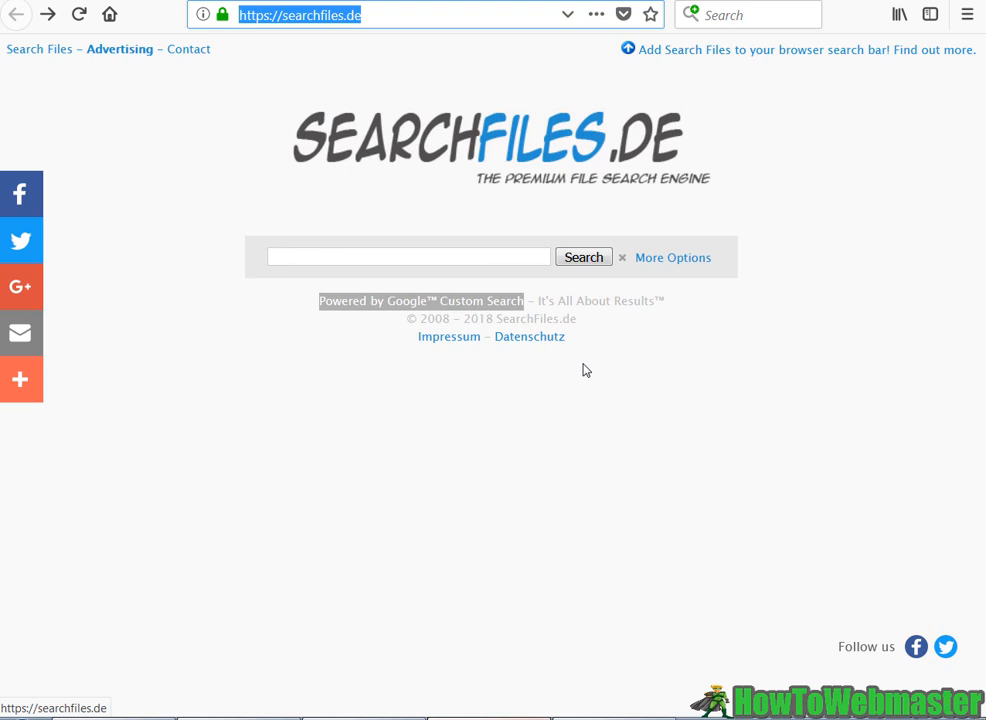
{"action": "mouse_move", "coordinate": [457, 155]}
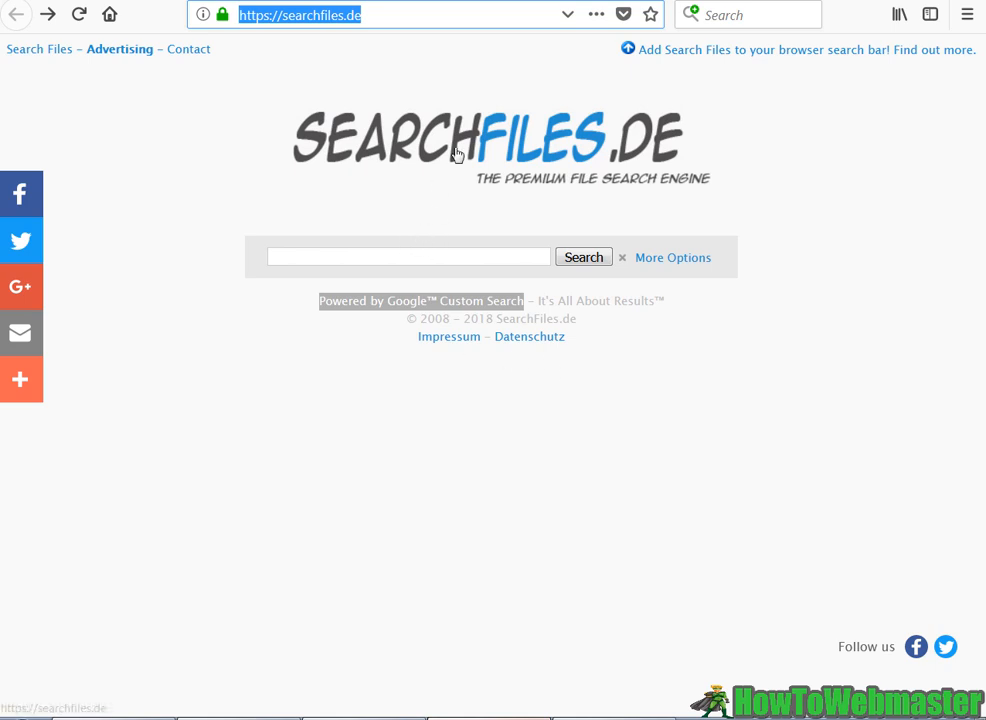
{"action": "type", "text": "www.sharedigger.com"}
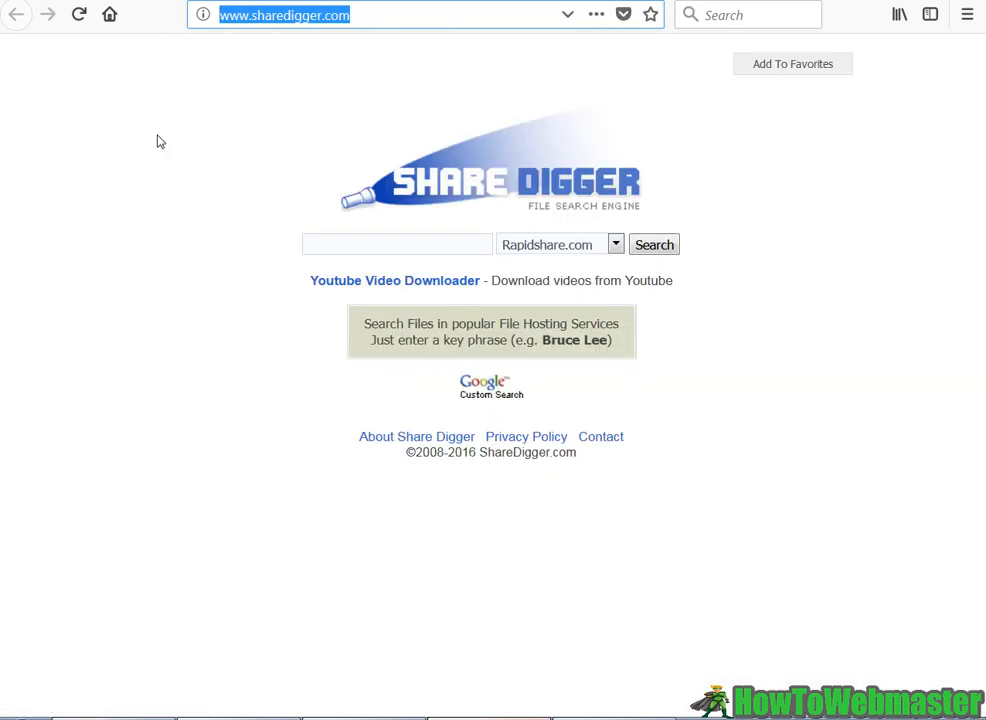
{"action": "mouse_move", "coordinate": [300, 140]}
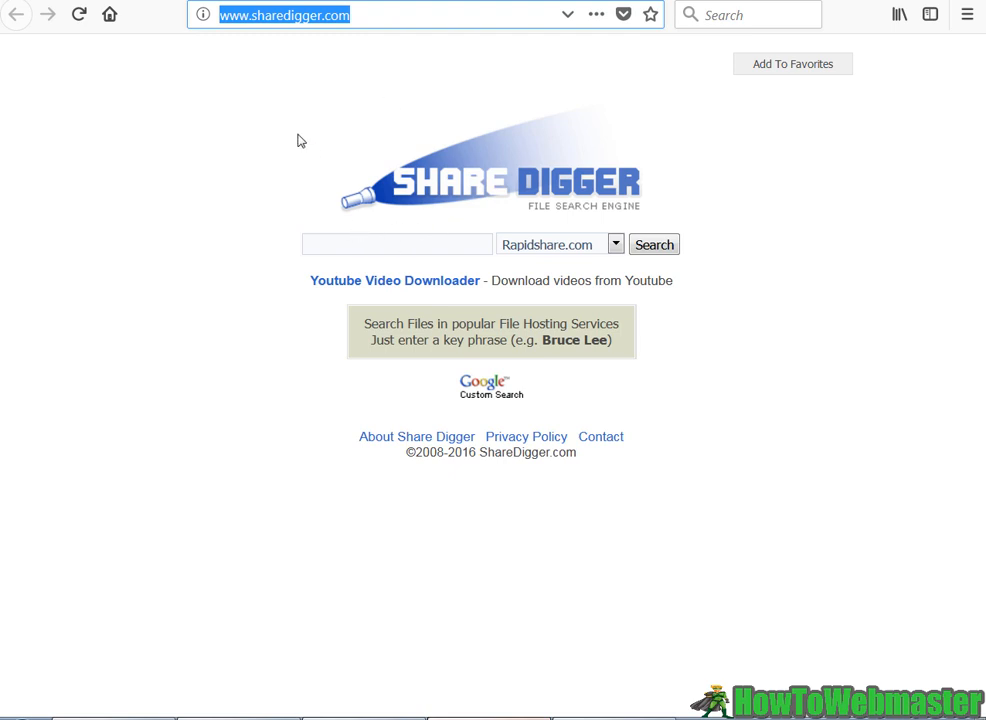
{"action": "mouse_move", "coordinate": [576, 218]}
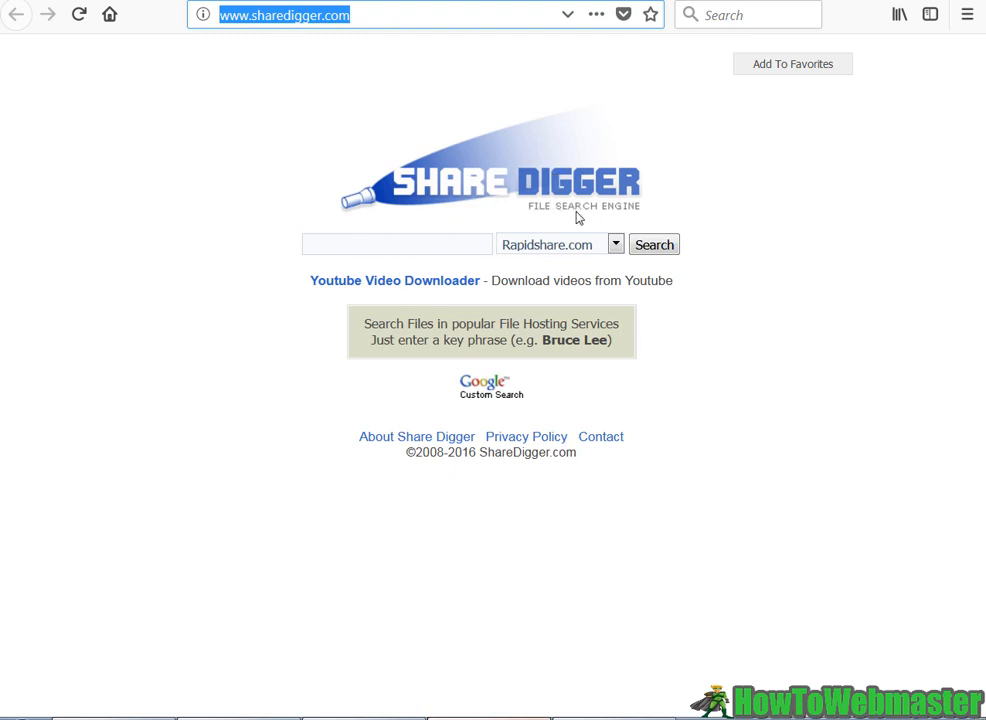
{"action": "mouse_move", "coordinate": [528, 407]}
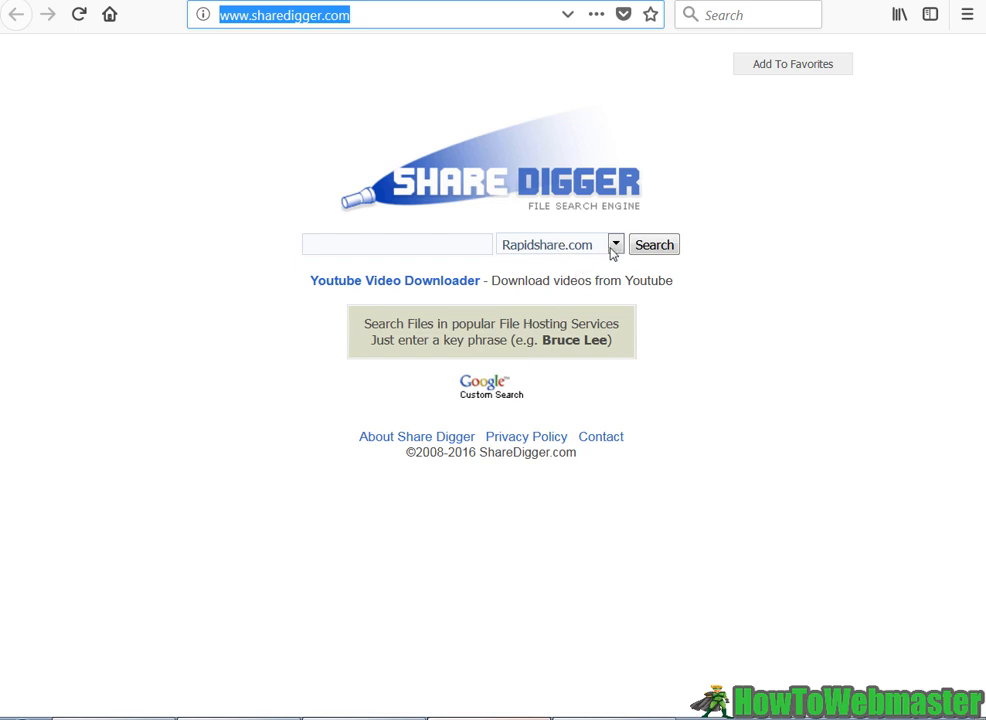
{"action": "left_click", "coordinate": [615, 244]}
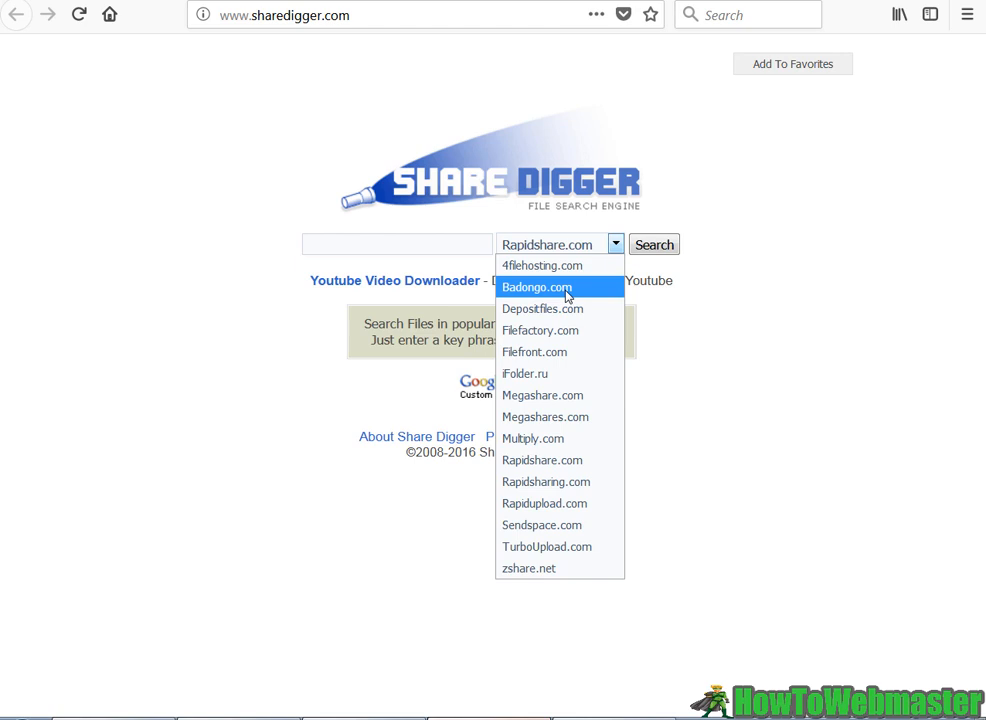
{"action": "mouse_move", "coordinate": [546, 330]}
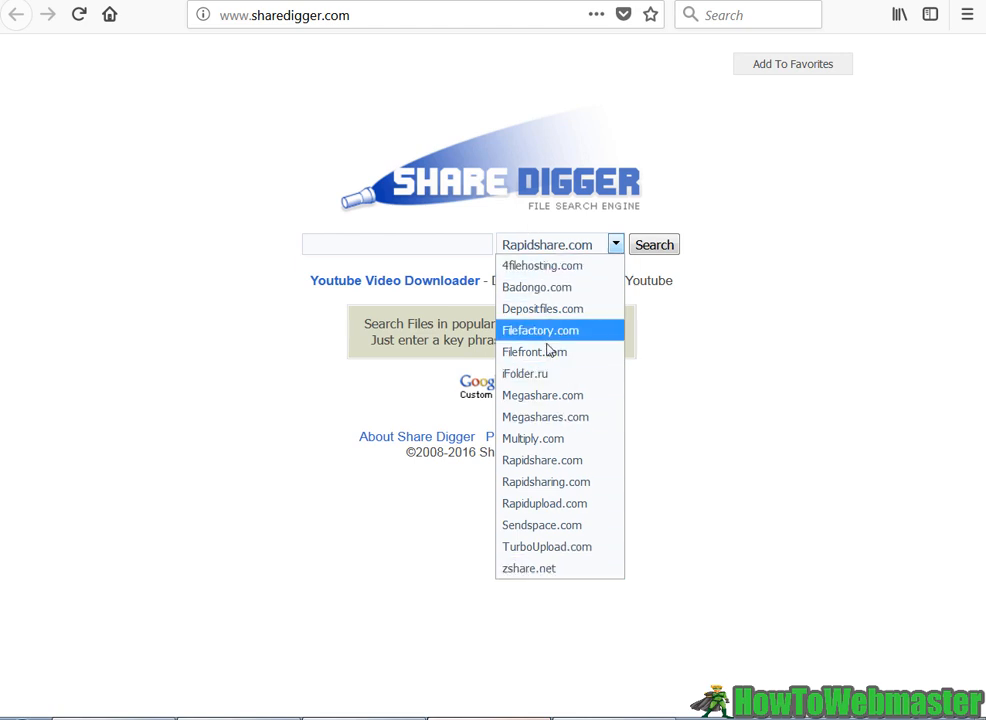
{"action": "left_click", "coordinate": [777, 191]}
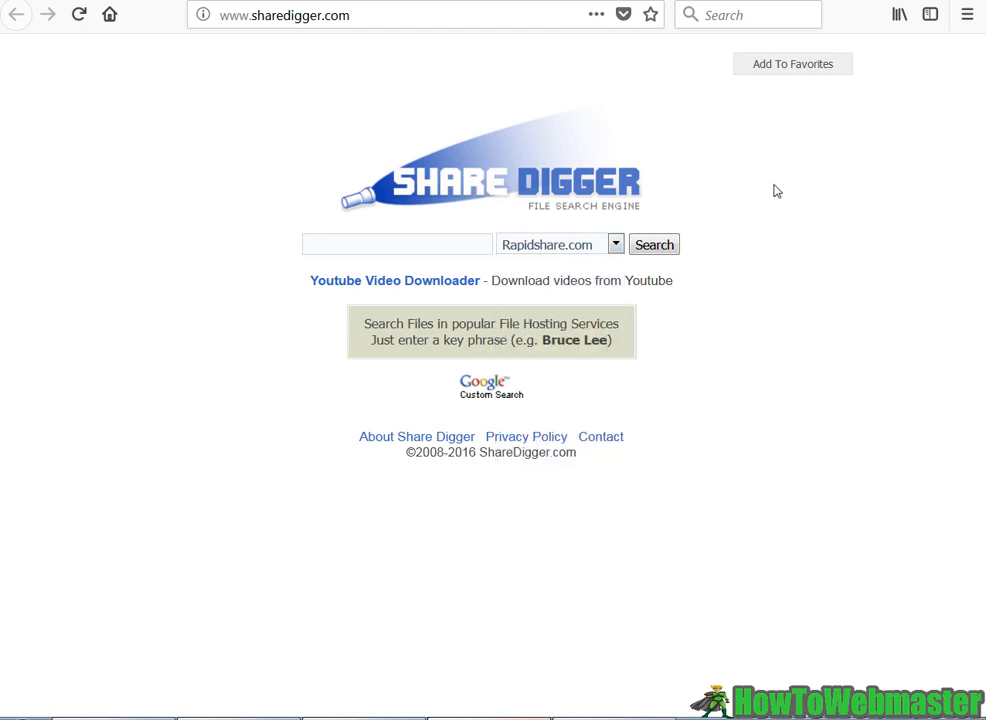
{"action": "mouse_move", "coordinate": [498, 90]}
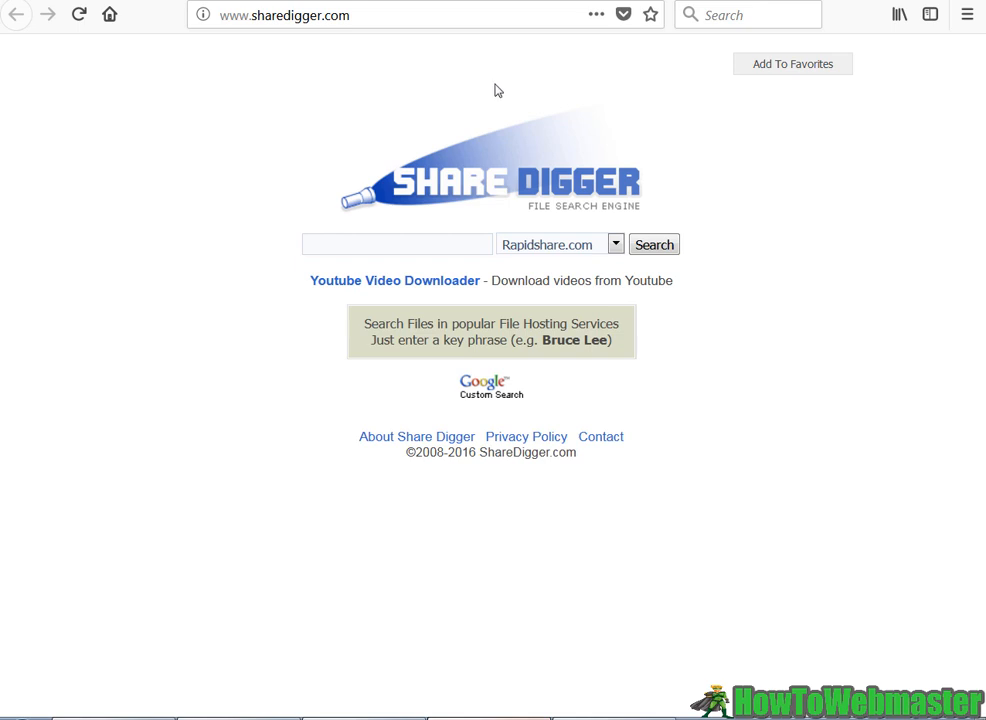
{"action": "mouse_move", "coordinate": [644, 406]}
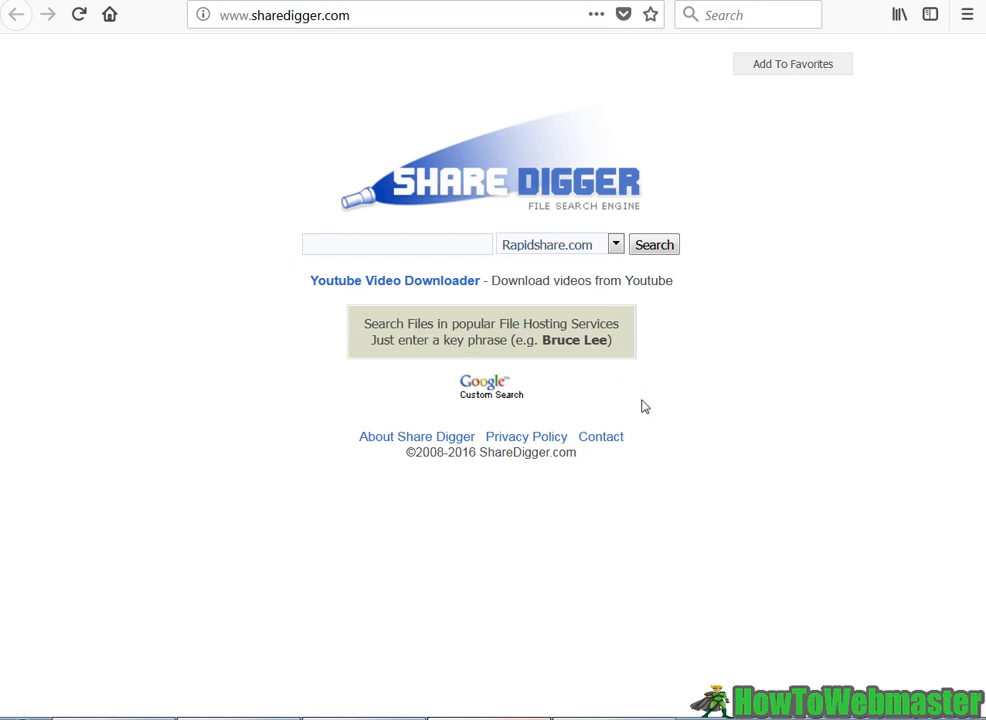
{"action": "mouse_move", "coordinate": [481, 373]}
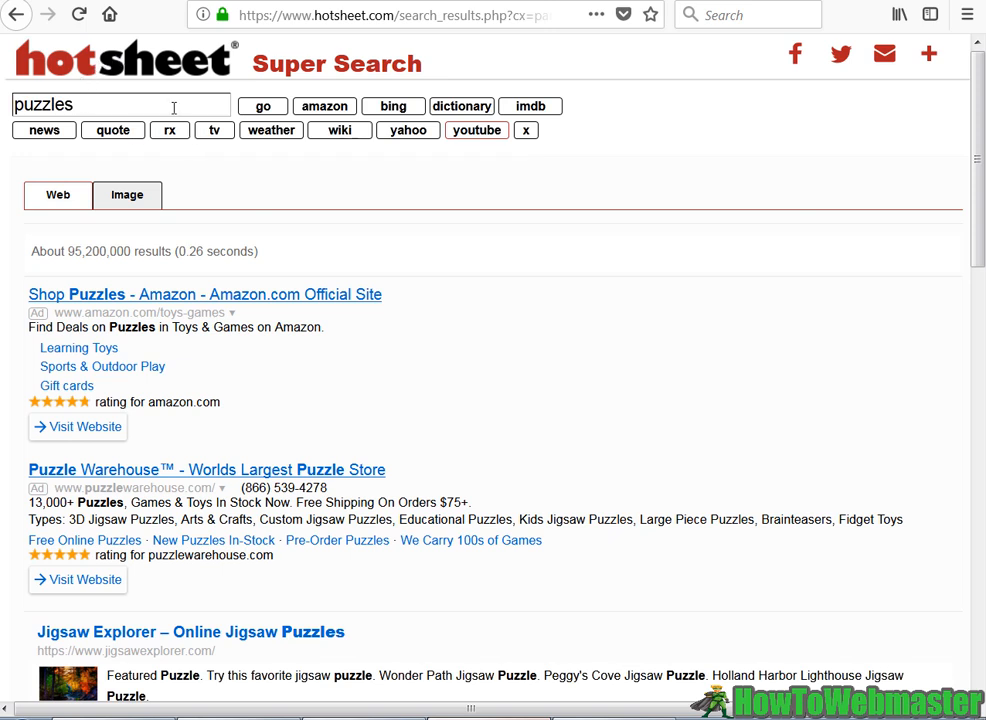
{"action": "mouse_move", "coordinate": [140, 57]}
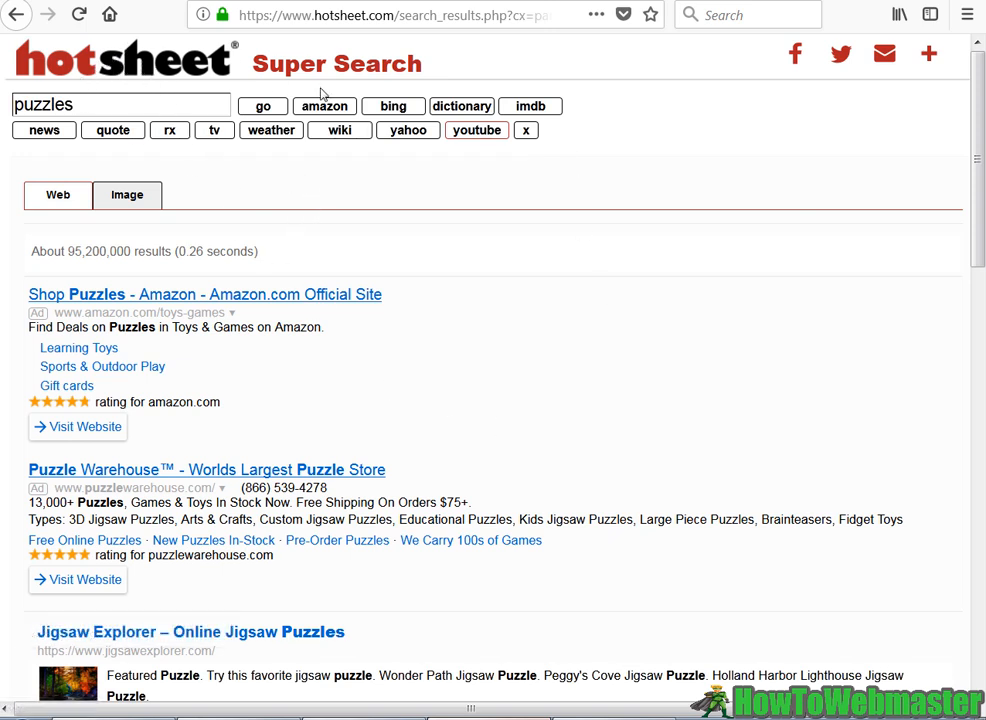
{"action": "mouse_move", "coordinate": [420, 324]}
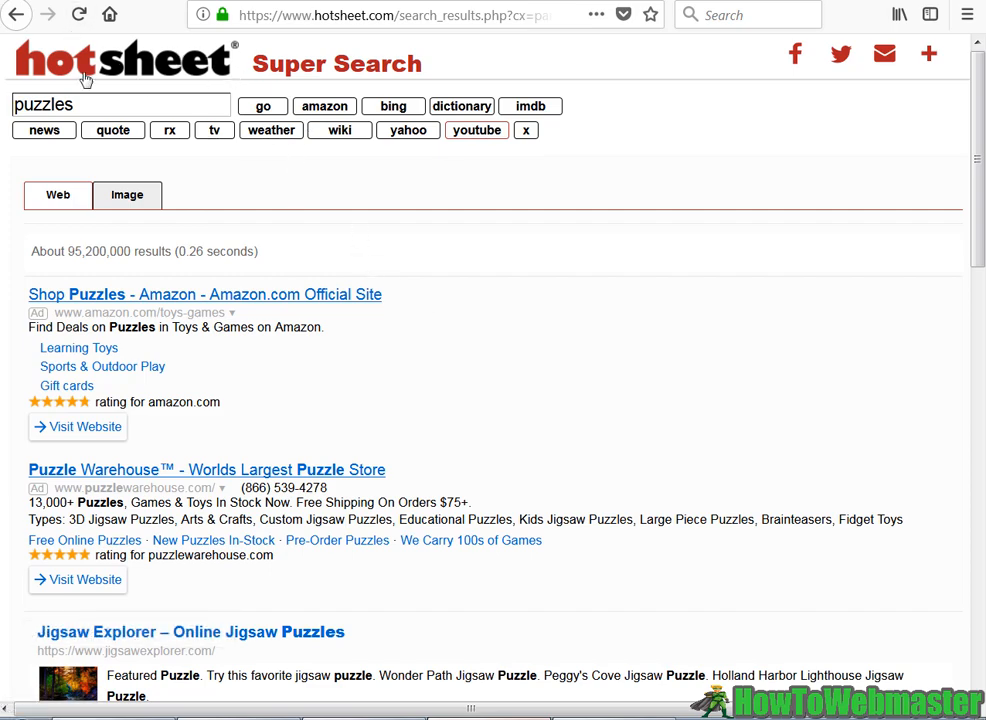
Leave Hotsheet's Super Search 'puzzles' results and return to the Custom Search introduction page
{"action": "left_click", "coordinate": [927, 54]}
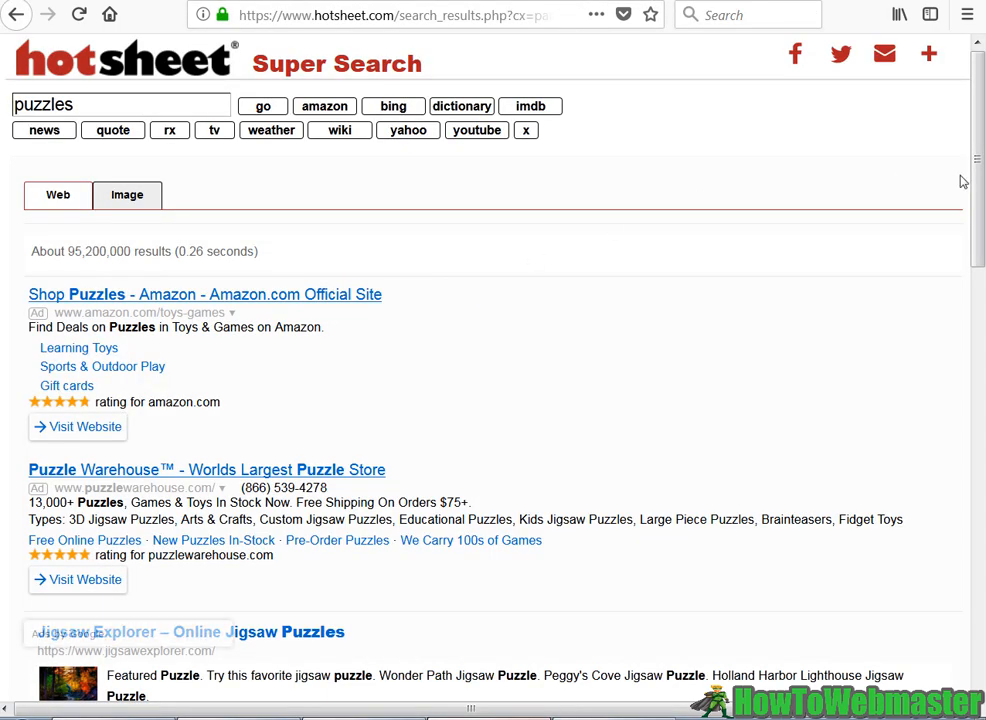
{"action": "scroll", "scroll_direction": "down", "scroll_amount": 3}
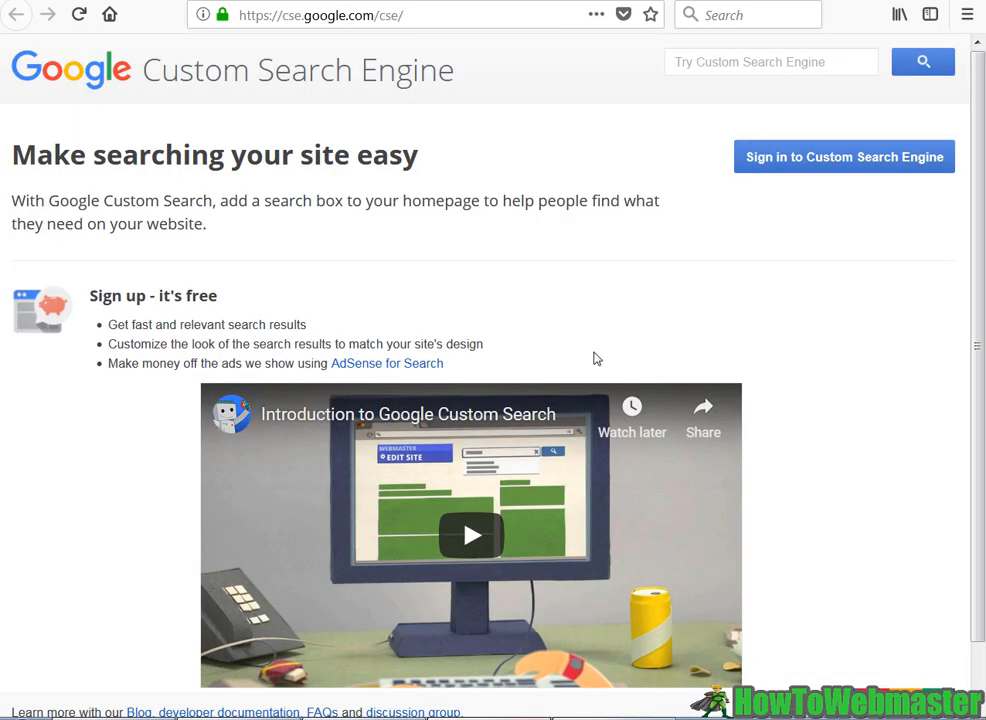
{"action": "mouse_move", "coordinate": [575, 140]}
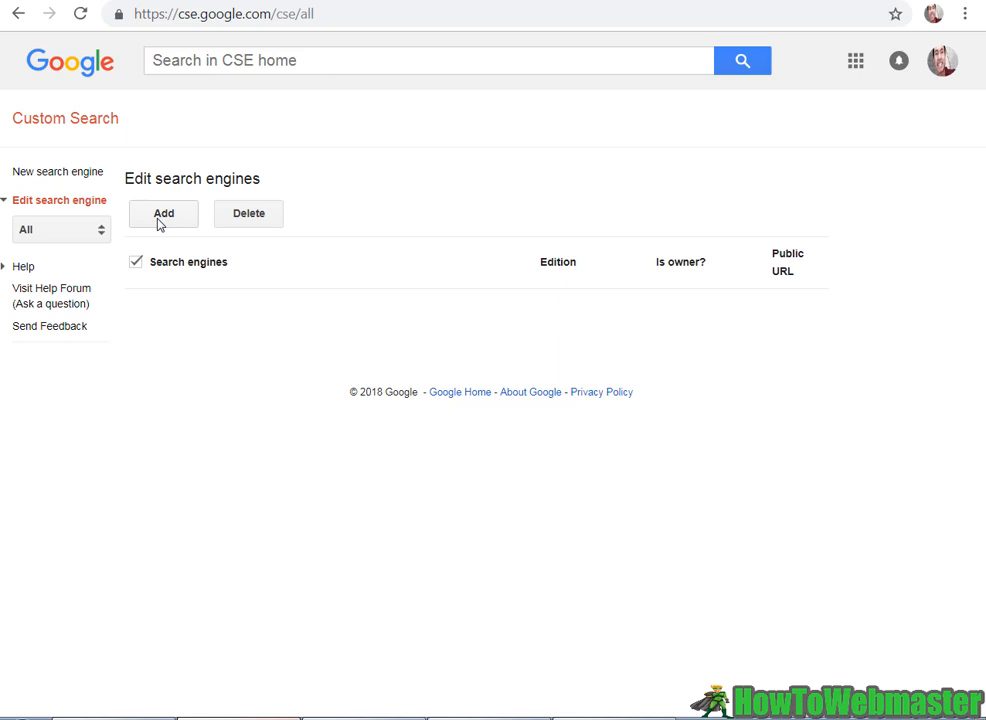
{"action": "mouse_move", "coordinate": [178, 227]}
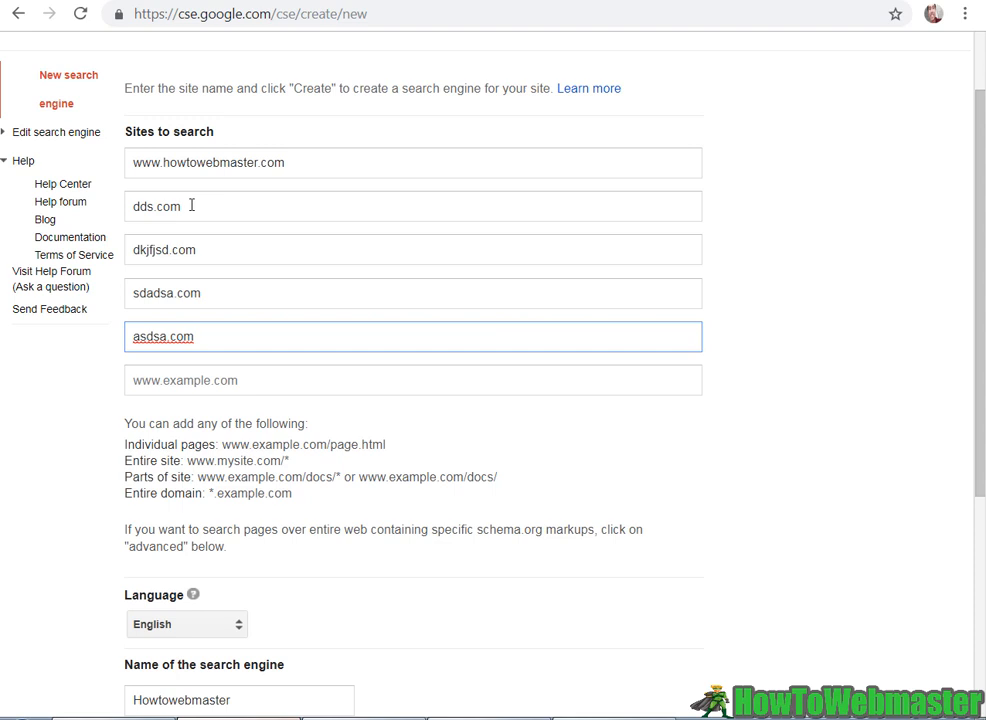
{"action": "mouse_move", "coordinate": [208, 354]}
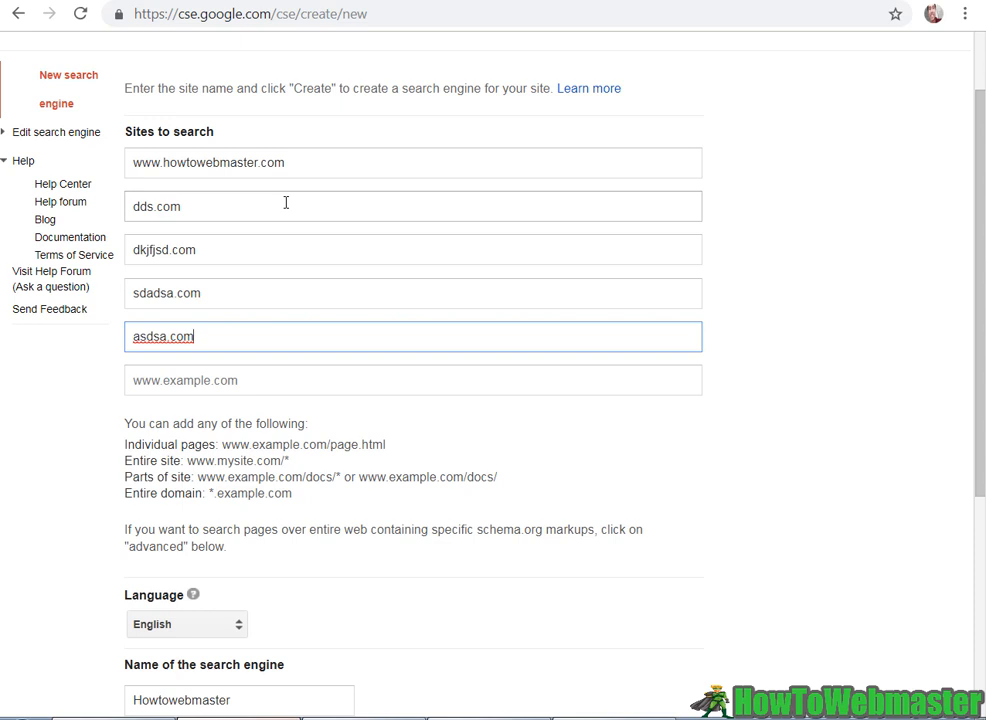
{"action": "mouse_move", "coordinate": [166, 157]}
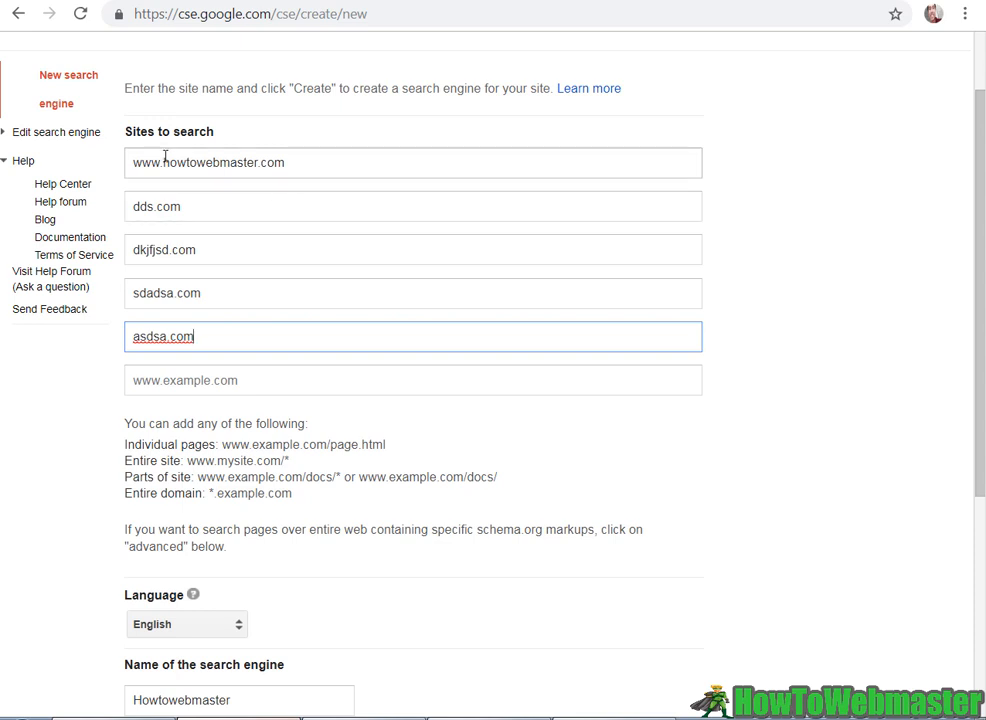
{"action": "mouse_move", "coordinate": [256, 198]}
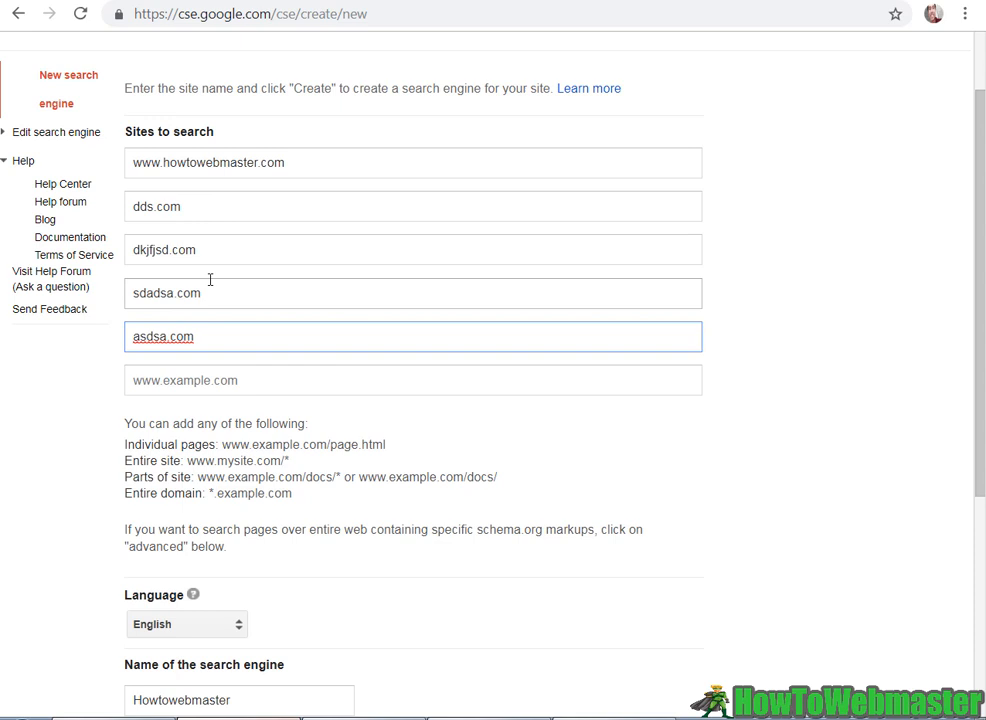
{"action": "mouse_move", "coordinate": [268, 253]}
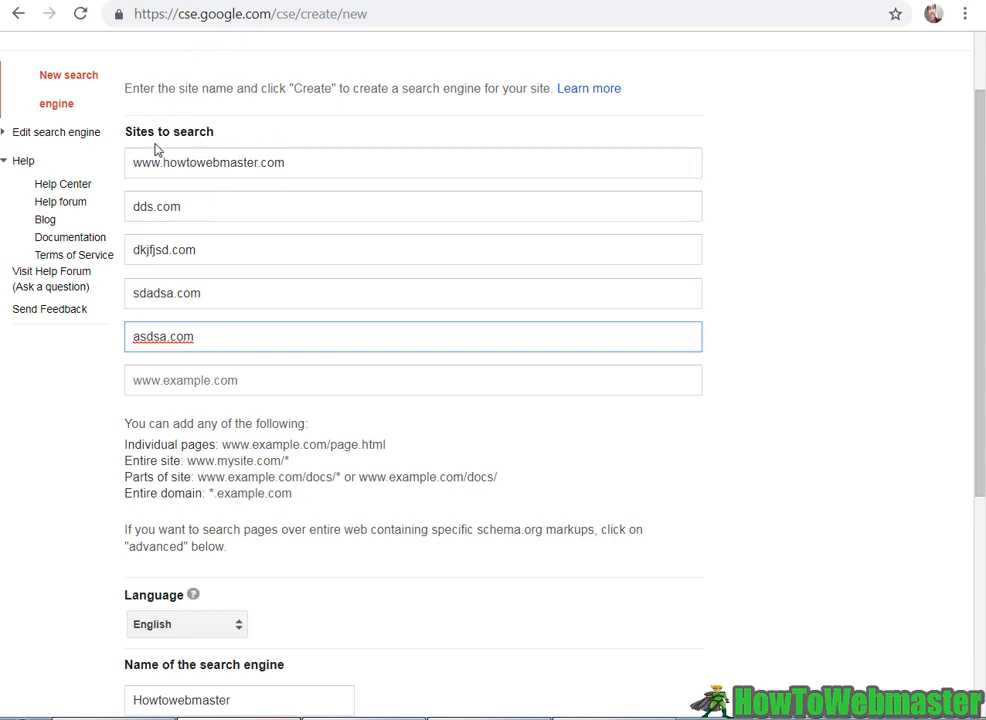
{"action": "mouse_move", "coordinate": [261, 192]}
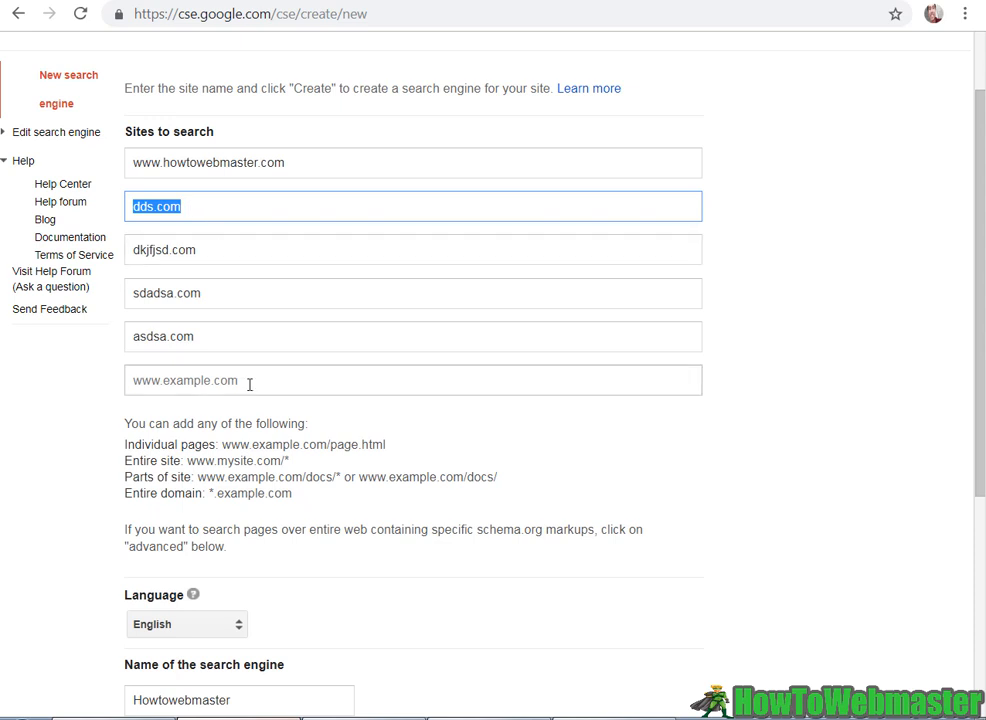
{"action": "left_click", "coordinate": [413, 380]}
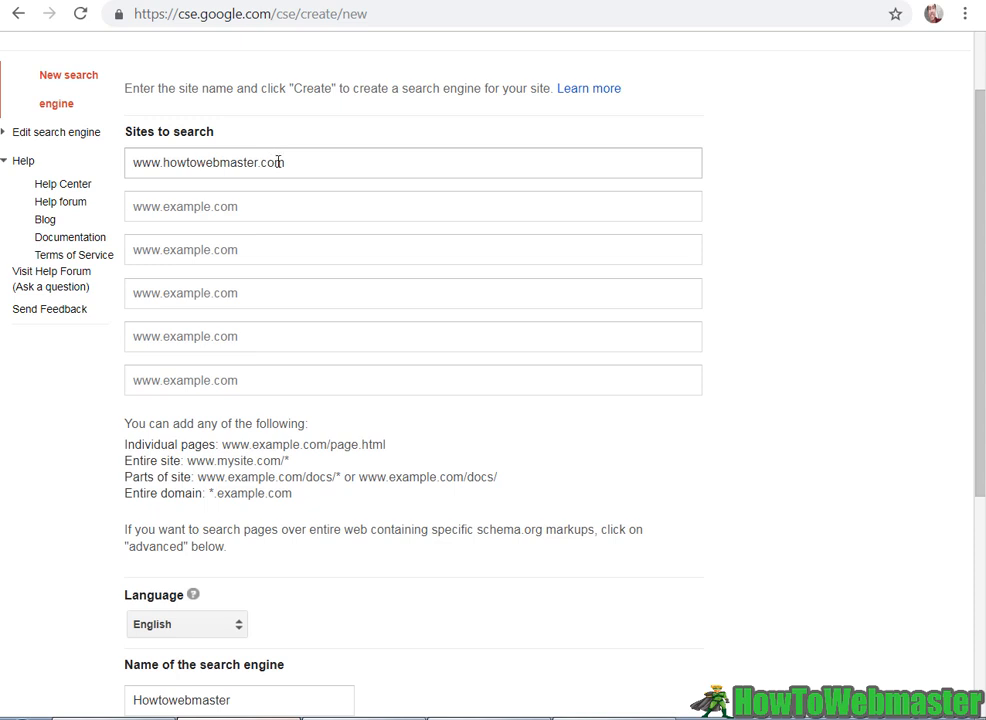
{"action": "scroll", "scroll_direction": "down", "scroll_amount": 3}
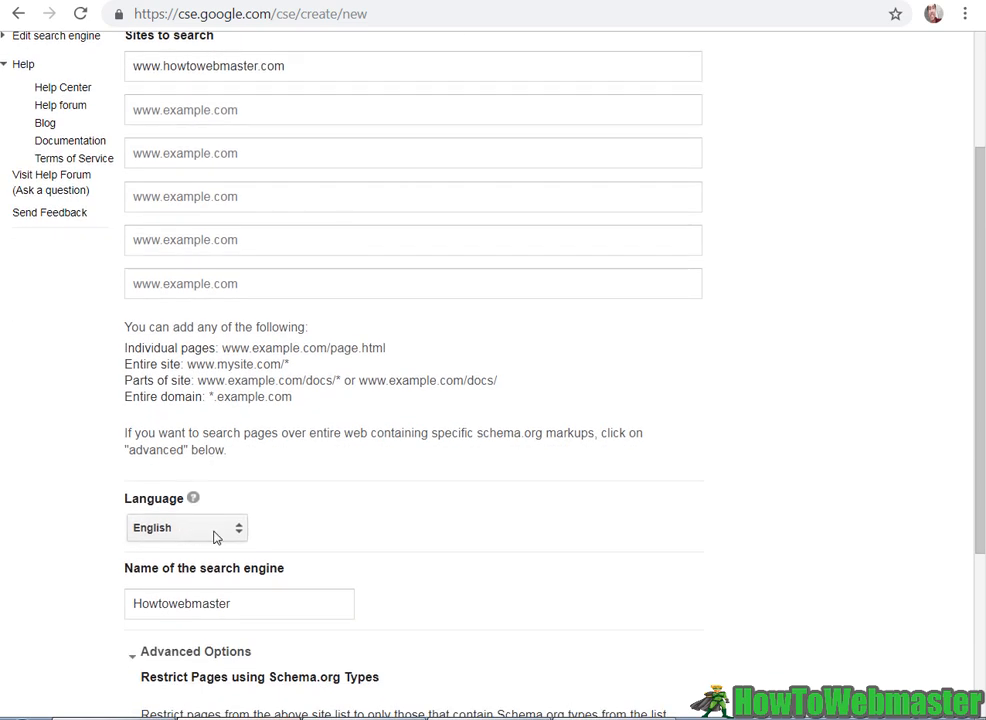
{"action": "scroll", "scroll_direction": "down", "scroll_amount": 3}
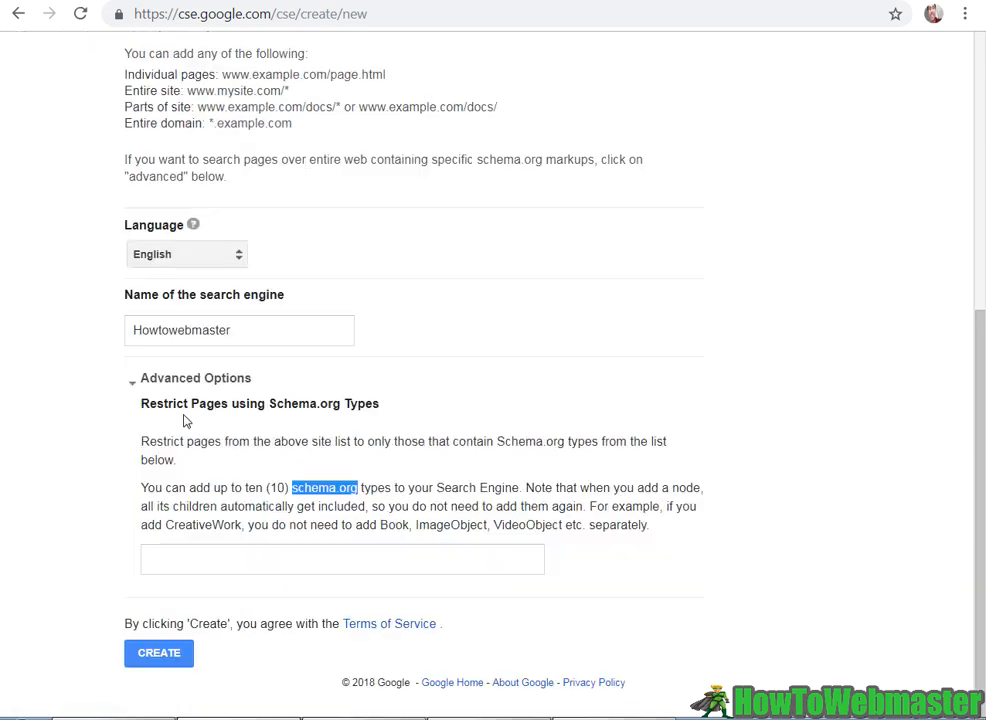
{"action": "mouse_move", "coordinate": [390, 470]}
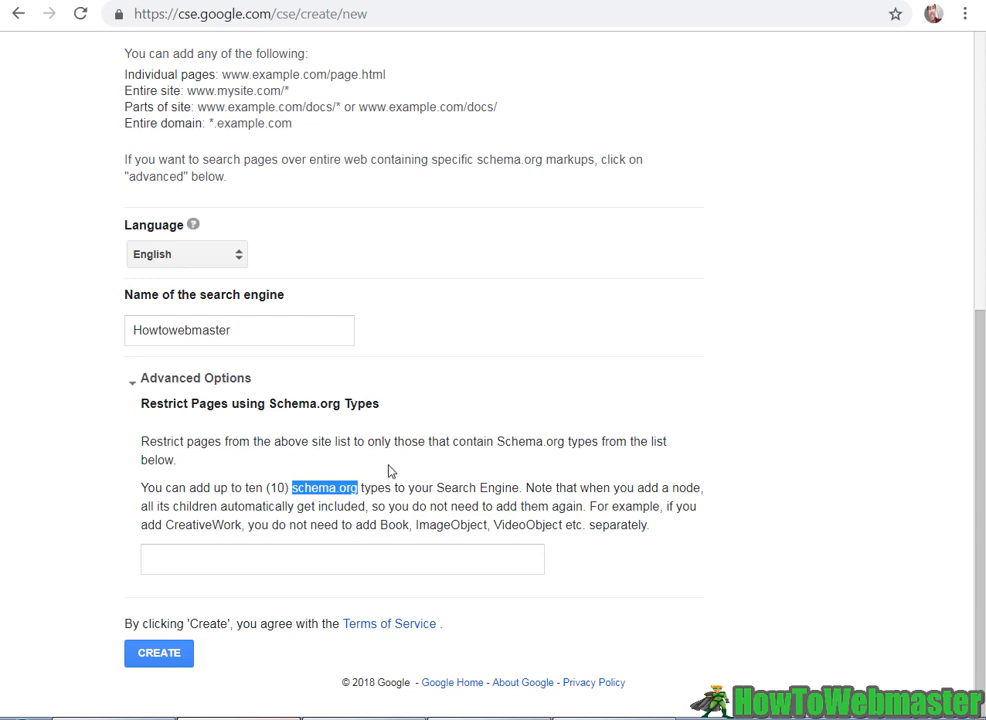
{"action": "mouse_move", "coordinate": [413, 485]}
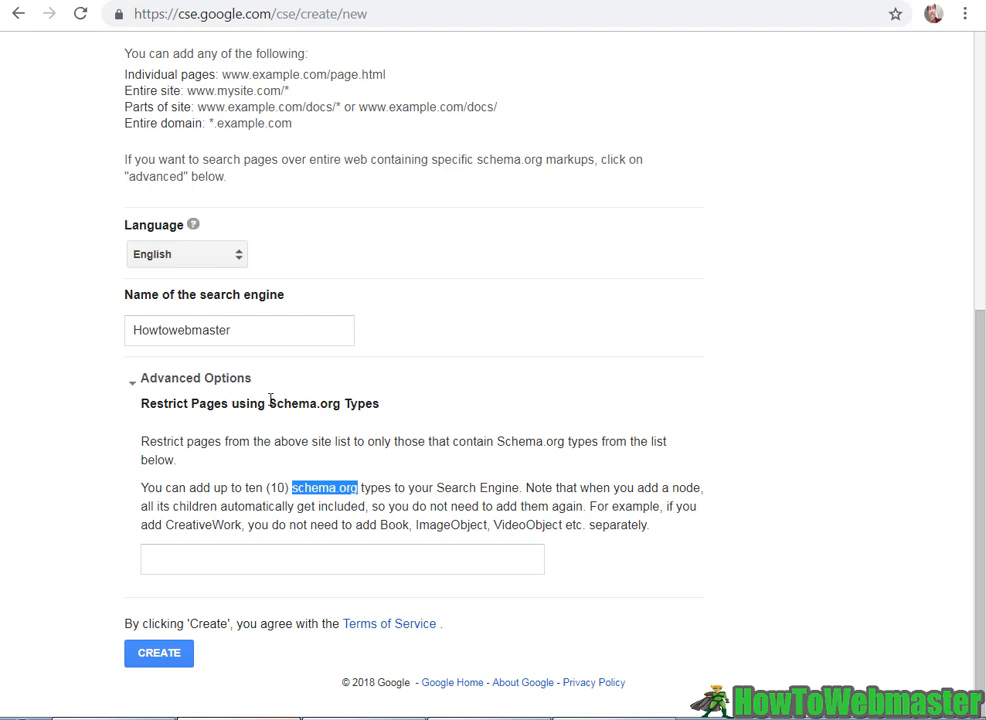
{"action": "mouse_move", "coordinate": [277, 445]}
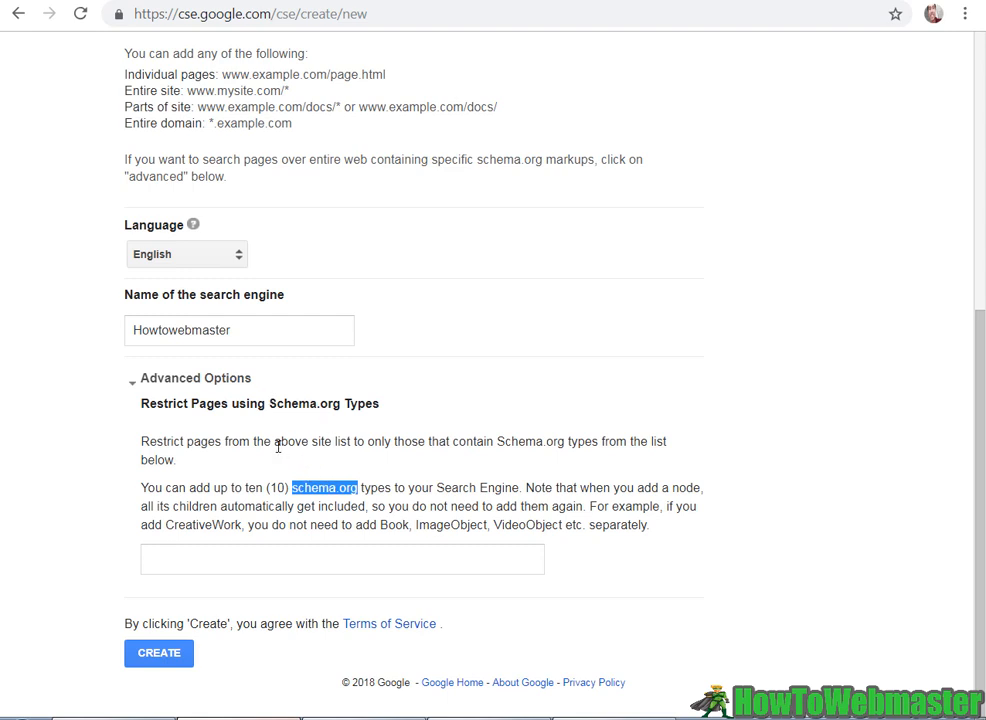
{"action": "mouse_move", "coordinate": [294, 527]}
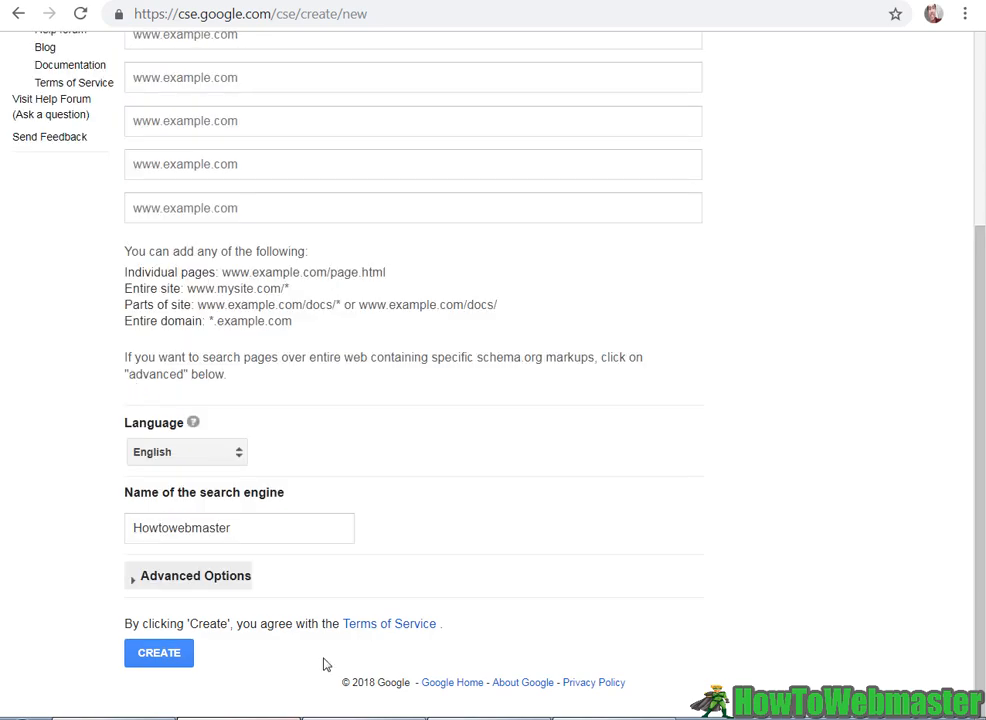
{"action": "left_click", "coordinate": [159, 652]}
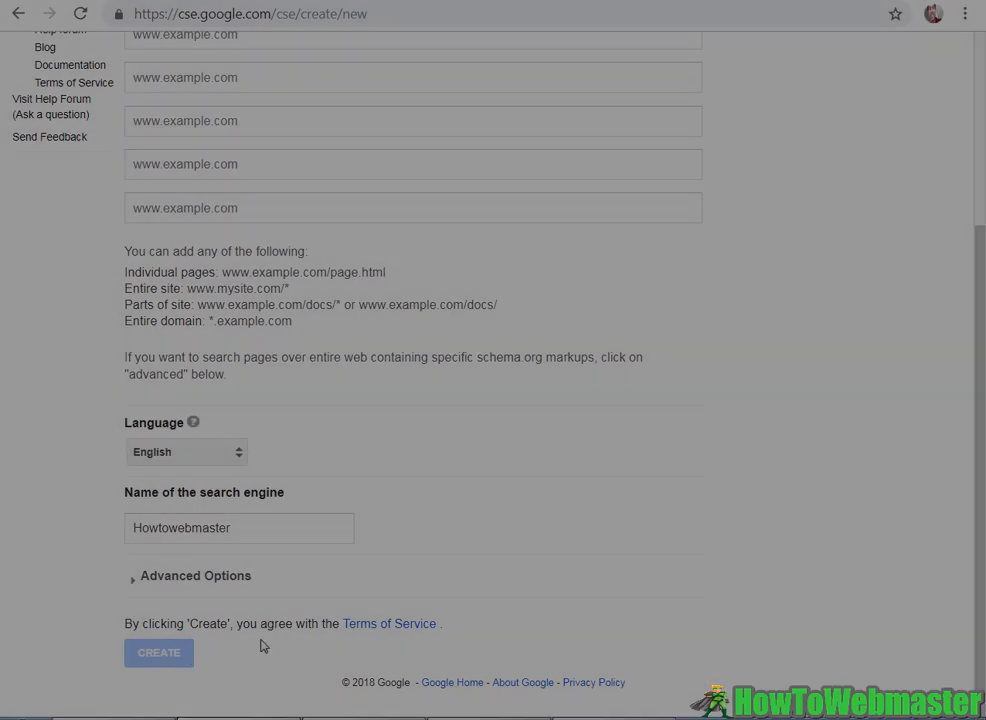
Go from the Congratulations page to the Howtowebmaster engine's control panel Basics page
{"action": "left_click", "coordinate": [158, 652]}
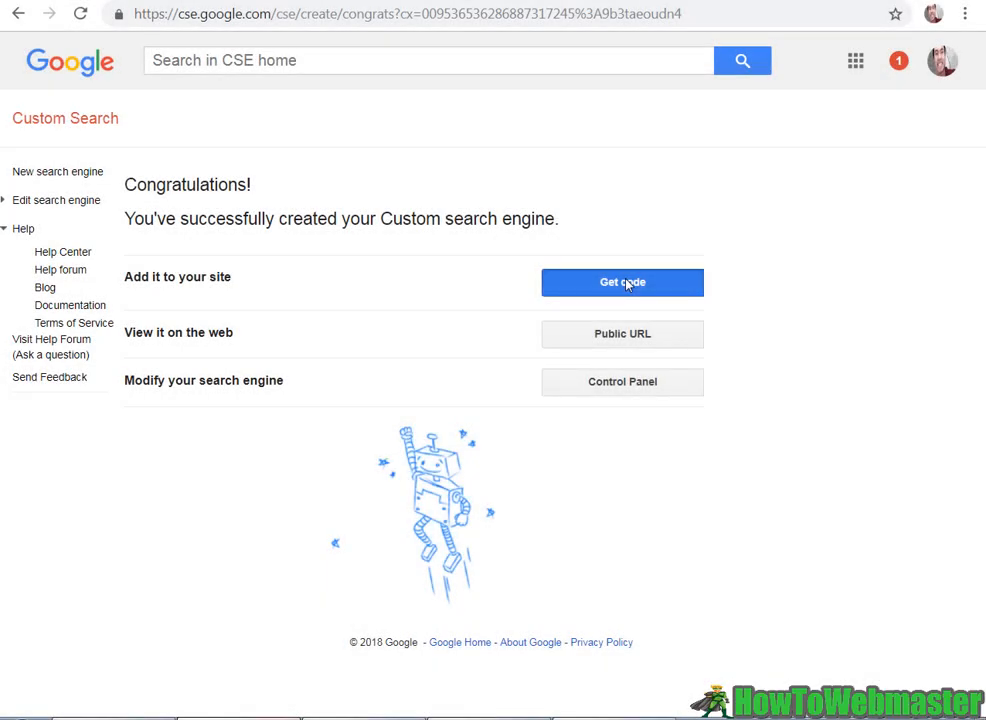
{"action": "left_click", "coordinate": [621, 282]}
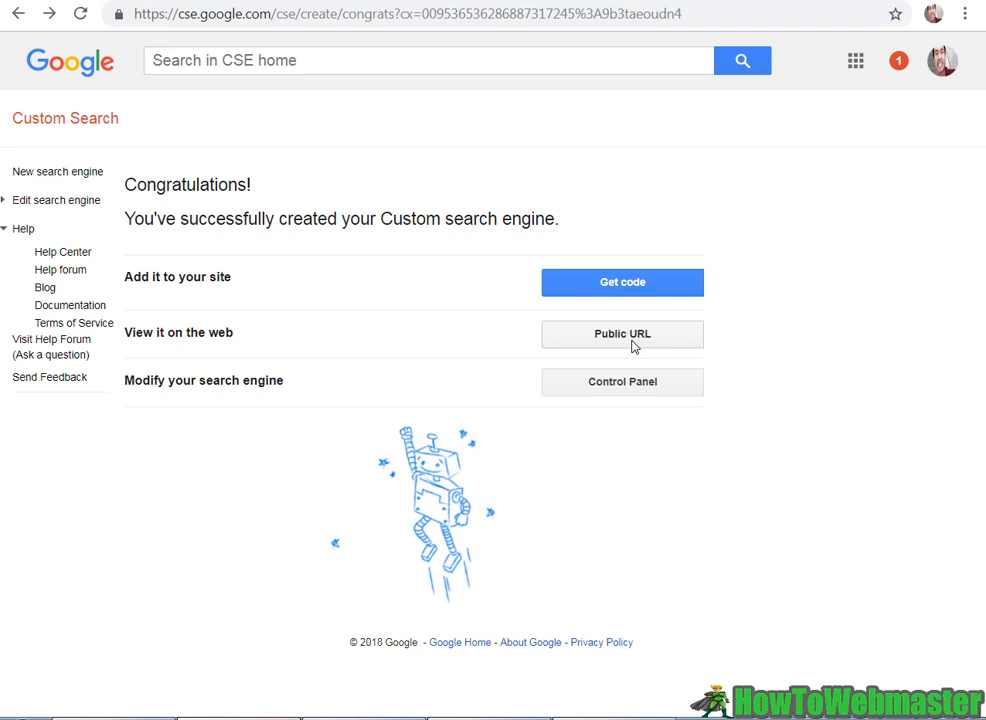
{"action": "left_click", "coordinate": [621, 333]}
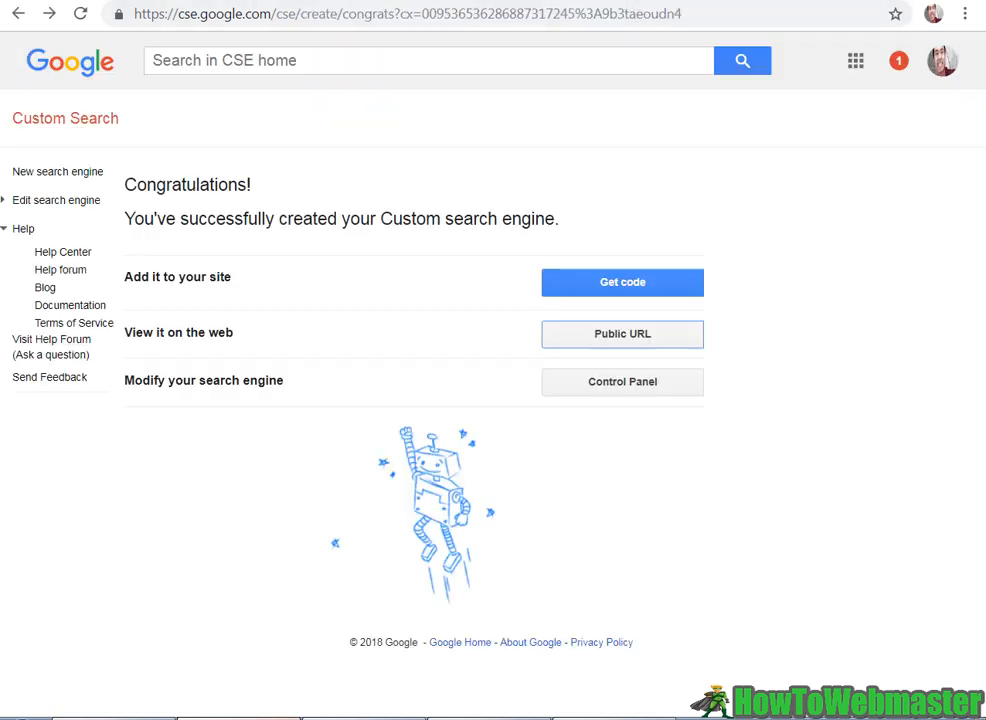
{"action": "left_click", "coordinate": [622, 382]}
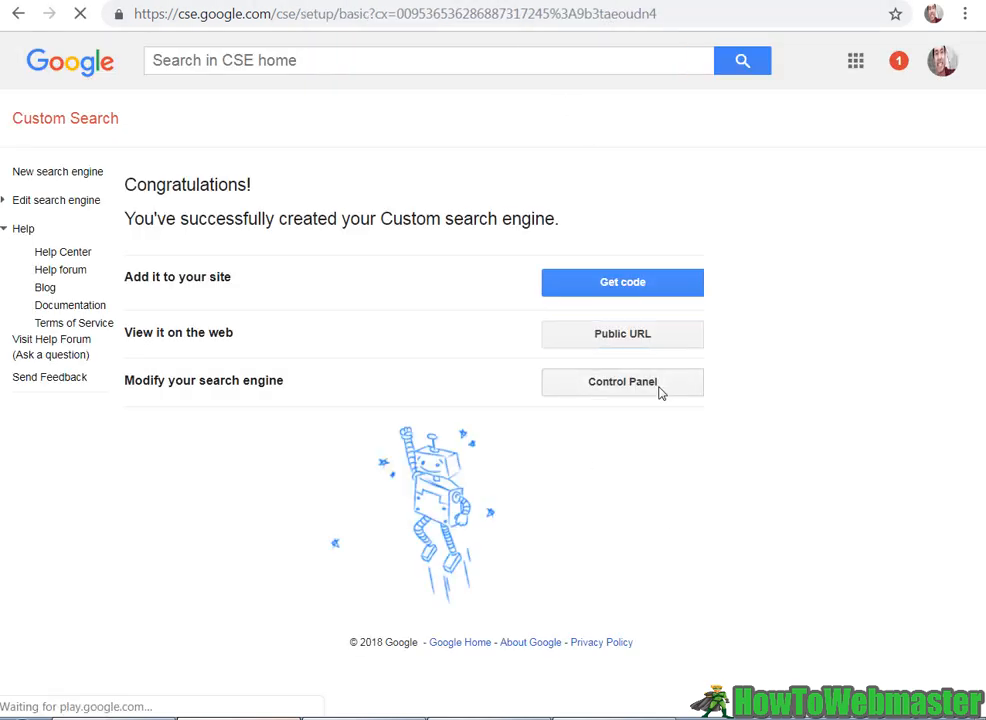
{"action": "left_click", "coordinate": [622, 382]}
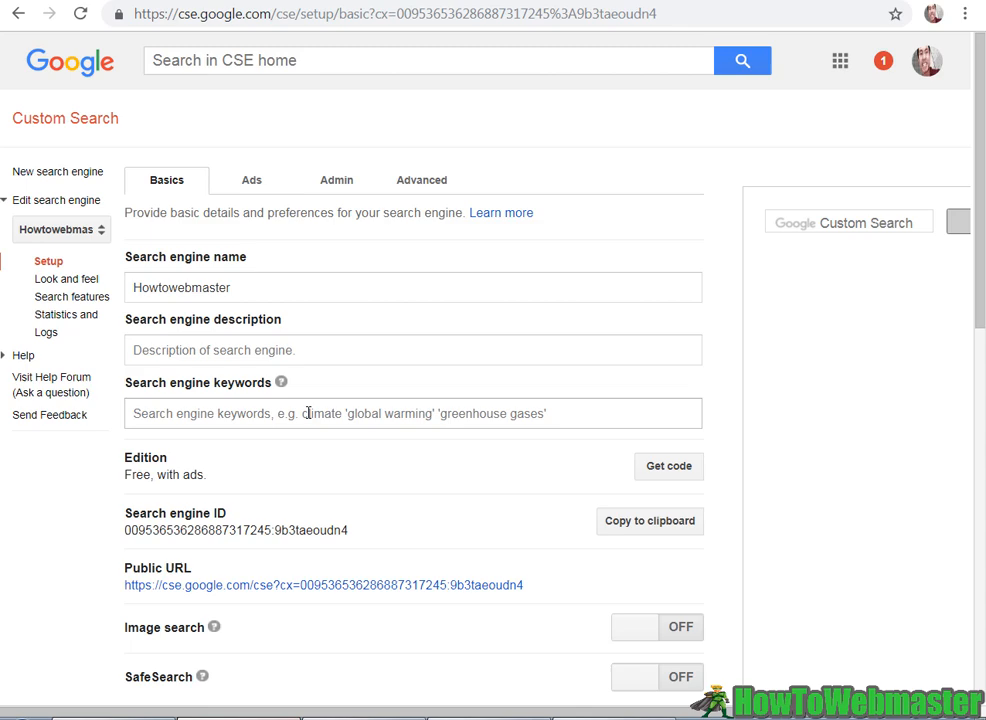
Scroll the Basics page down to the Search engine ID and Public URL section
{"action": "scroll", "scroll_direction": "down", "scroll_amount": 3}
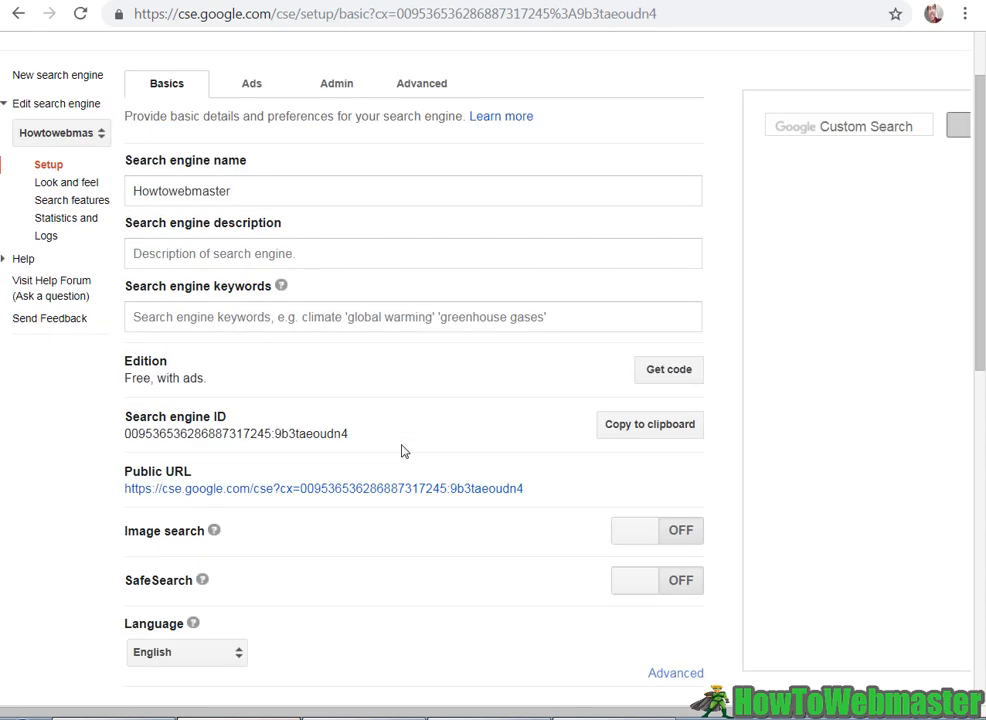
{"action": "scroll", "scroll_direction": "down", "scroll_amount": 3}
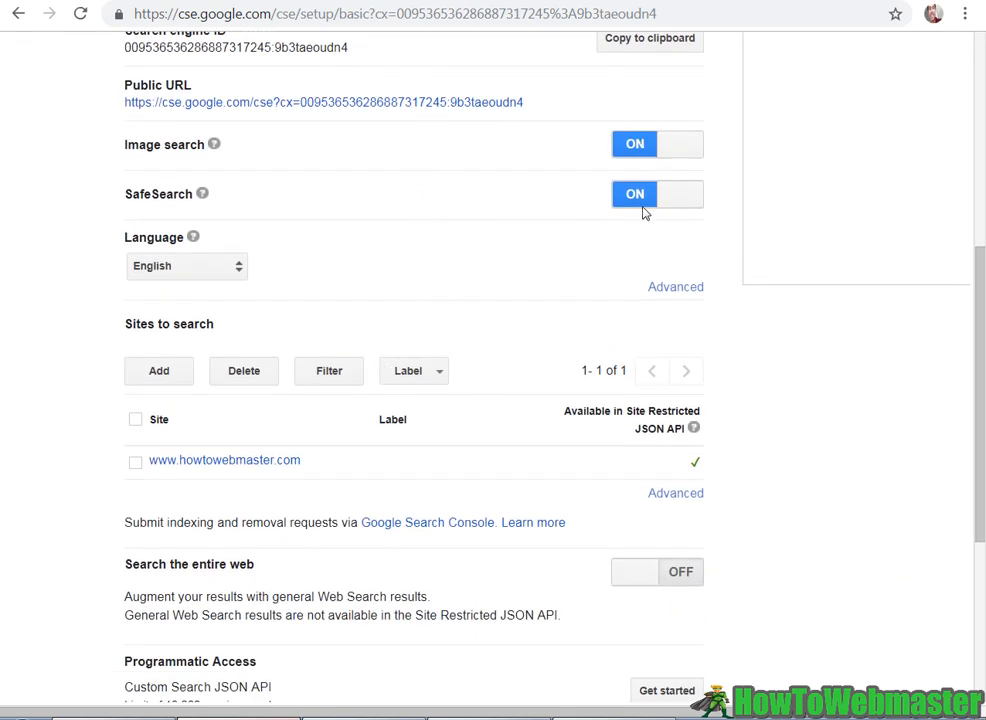
{"action": "scroll", "scroll_direction": "down", "scroll_amount": 3}
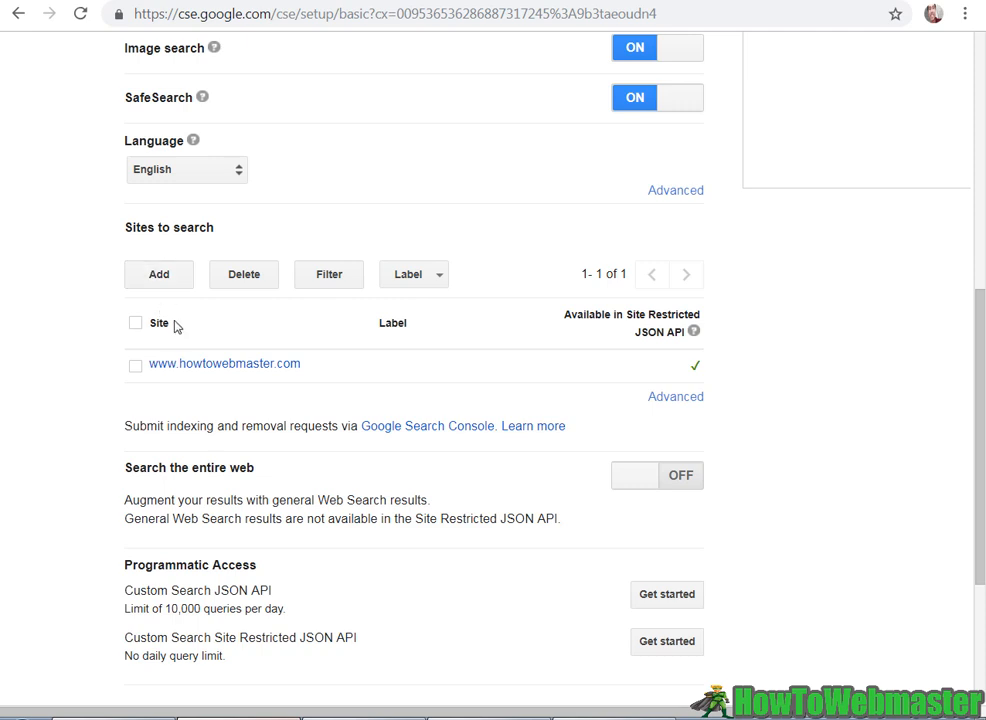
{"action": "mouse_move", "coordinate": [224, 363]}
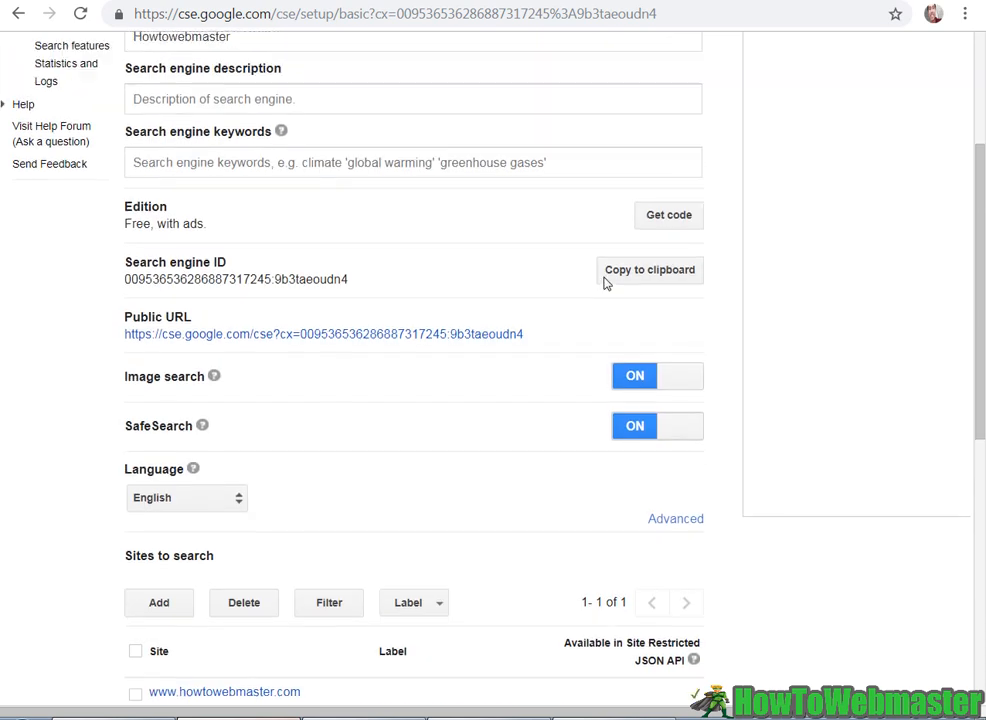
Search 'puzzles' on the engine's public page and browse the ads and howtowebmaster.com results
{"action": "left_click", "coordinate": [323, 334]}
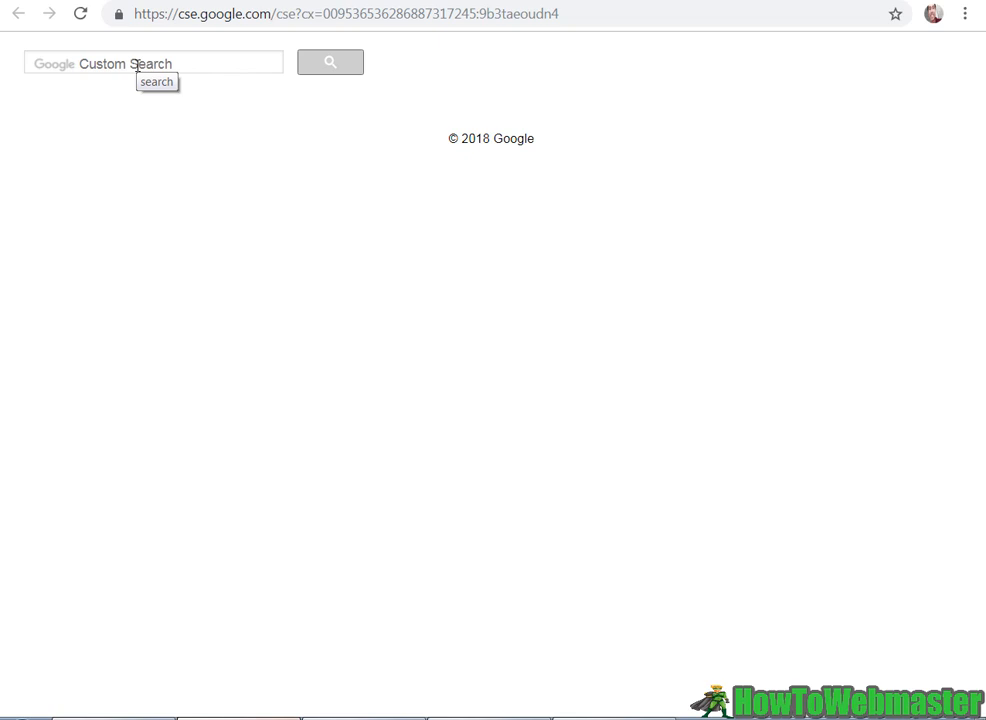
{"action": "type", "text": "p"}
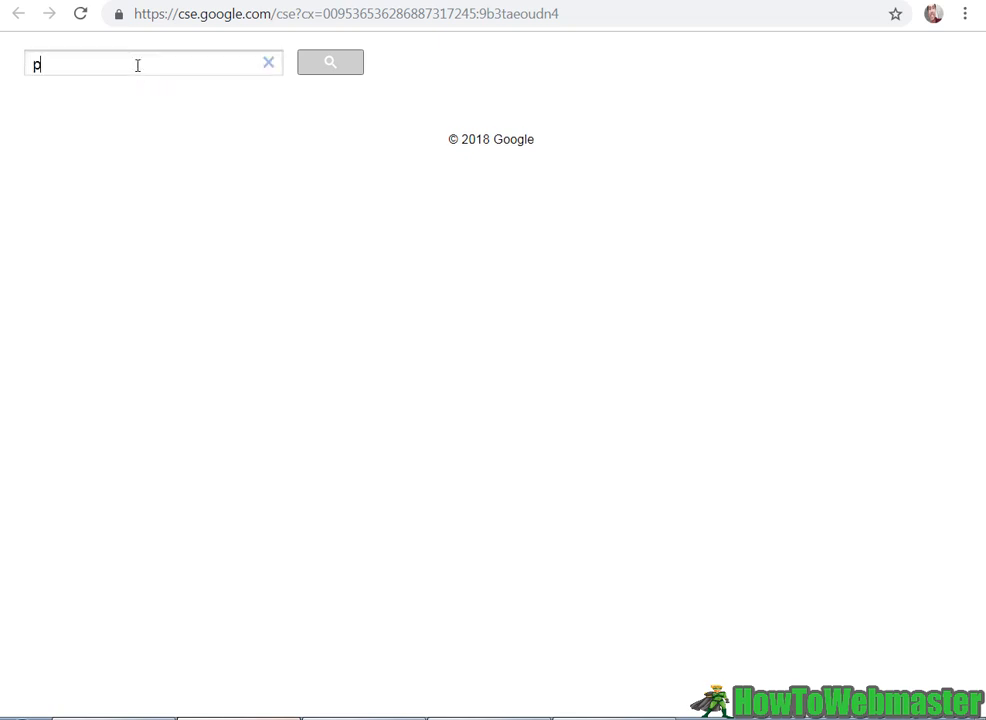
{"action": "type", "text": "uzzles"}
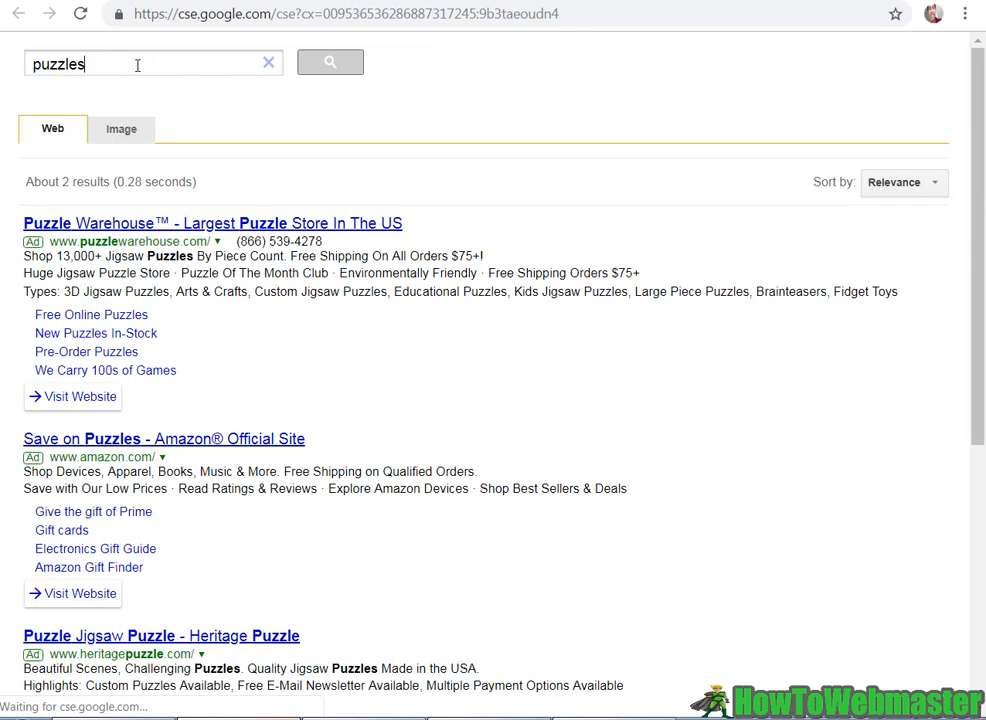
{"action": "scroll", "scroll_direction": "down", "scroll_amount": 3}
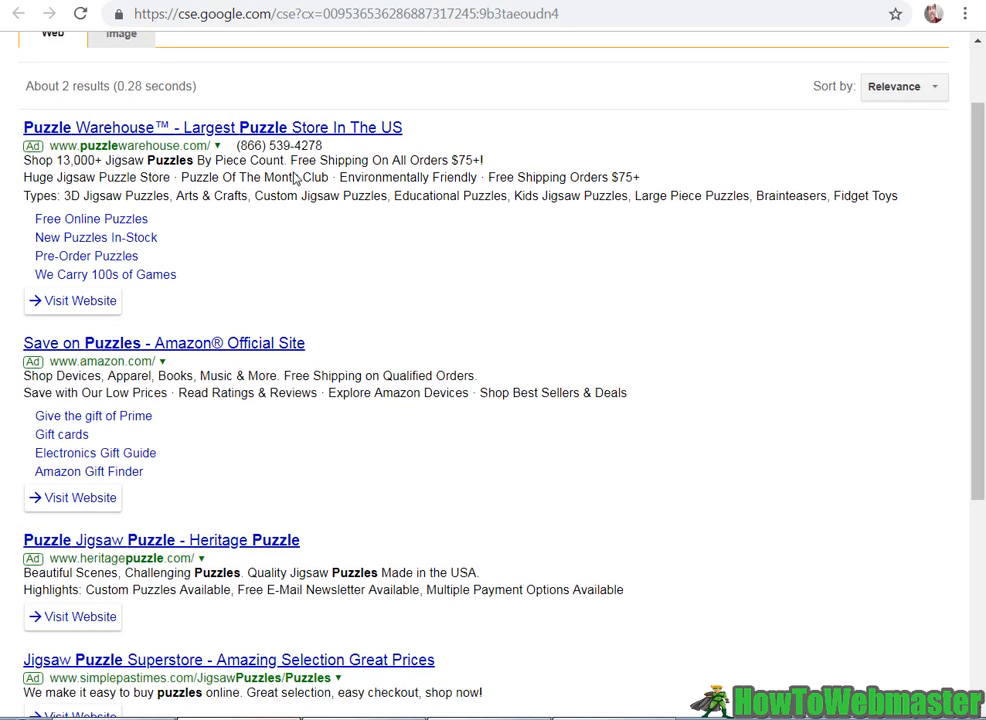
{"action": "scroll", "scroll_direction": "down", "scroll_amount": 3}
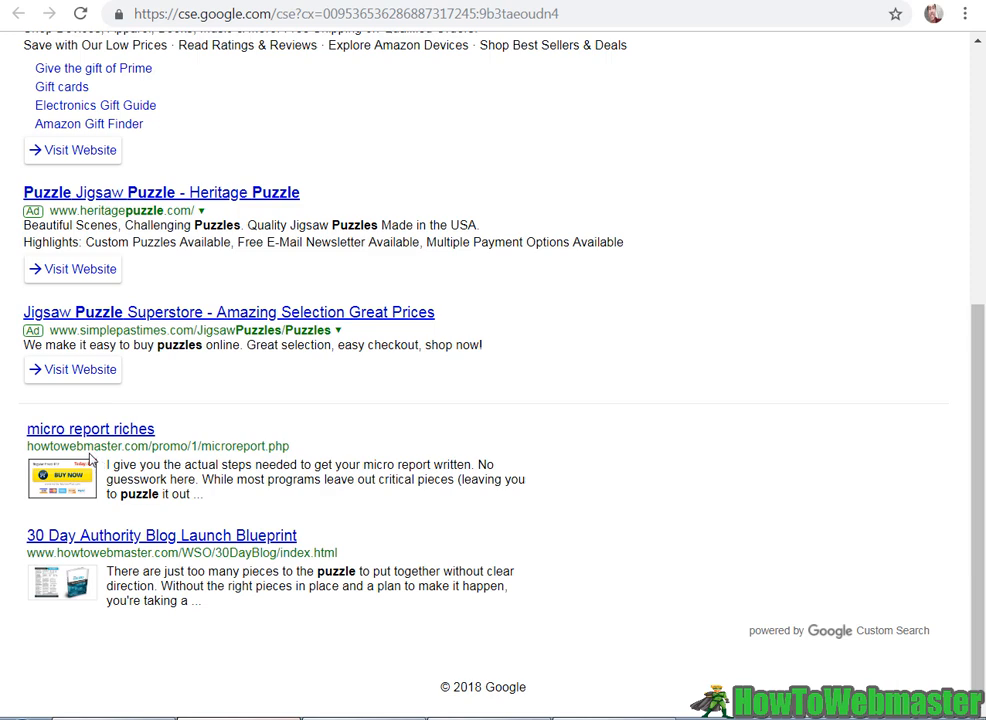
{"action": "mouse_move", "coordinate": [170, 459]}
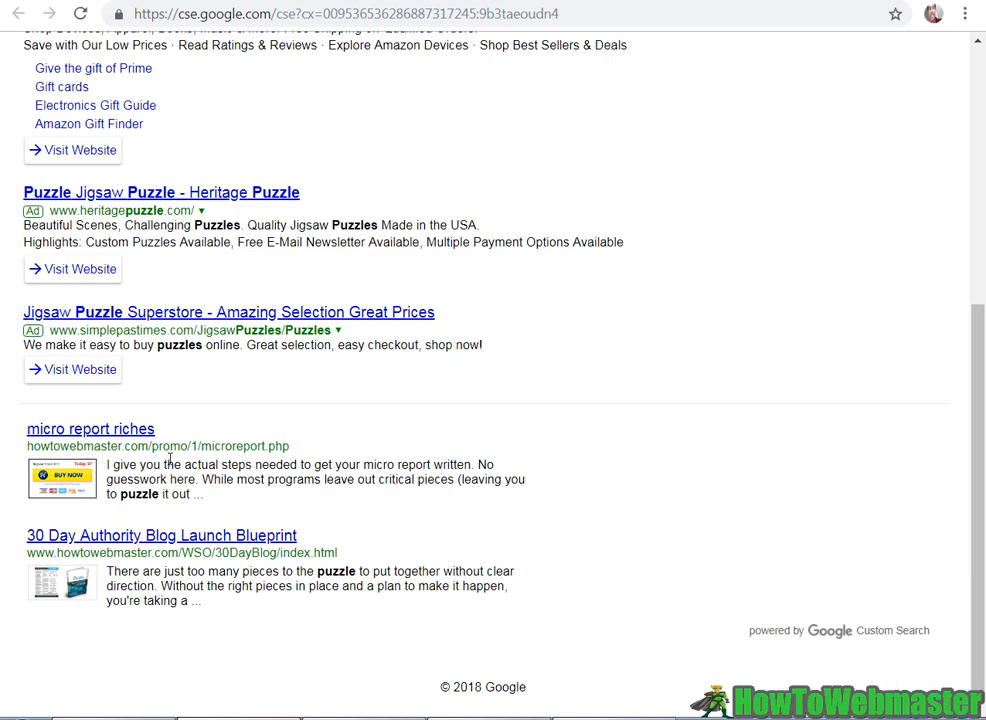
{"action": "double_click", "coordinate": [140, 494]}
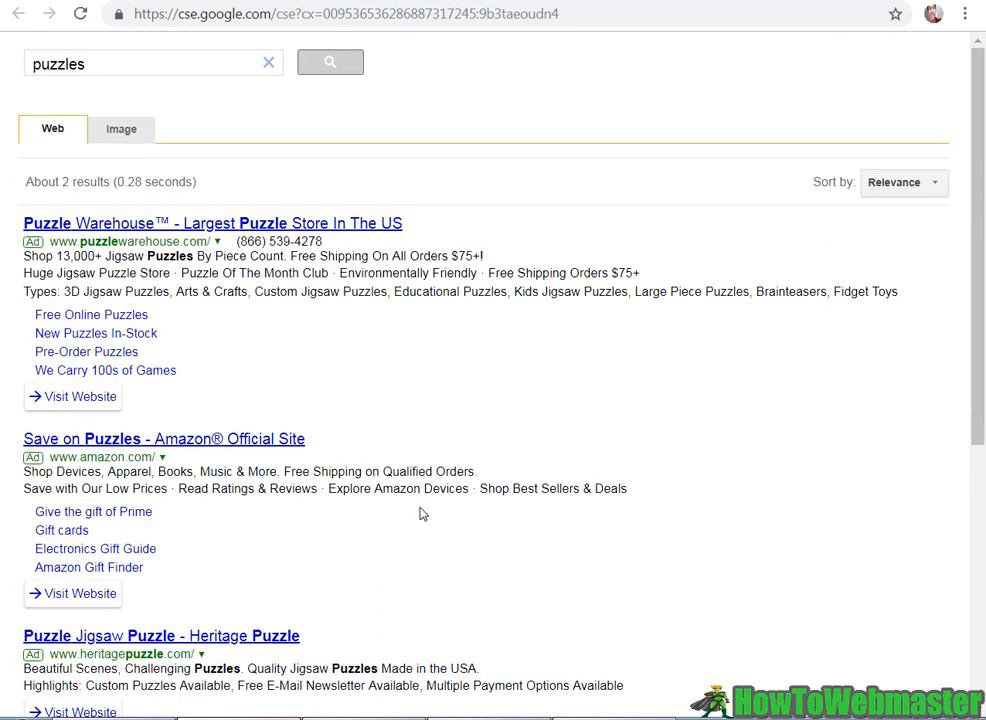
{"action": "mouse_move", "coordinate": [480, 35]}
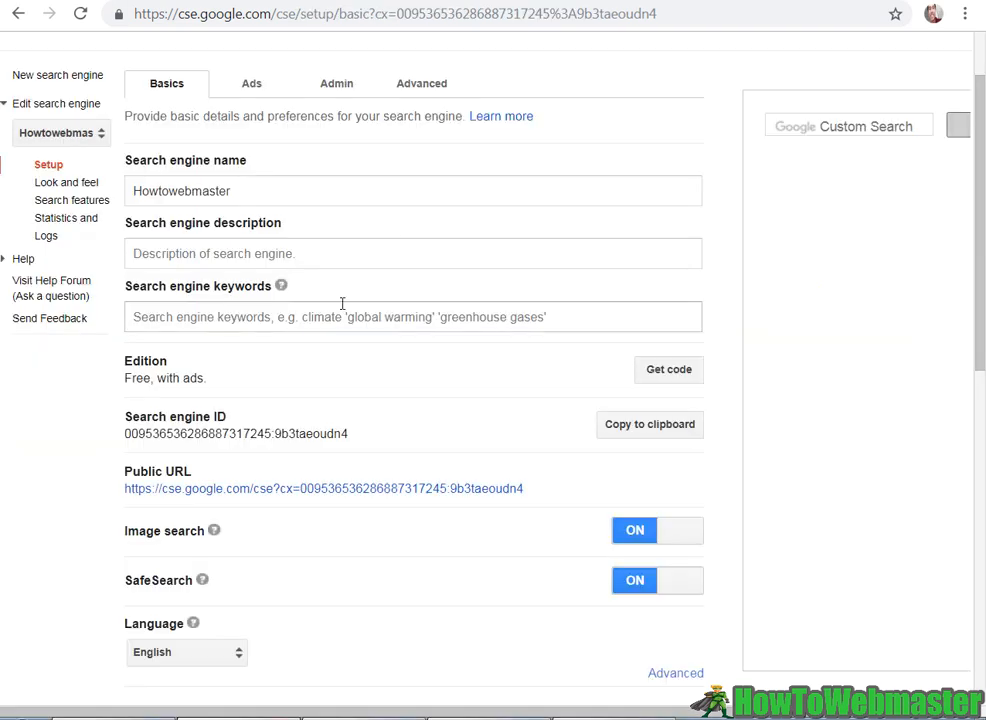
{"action": "scroll", "scroll_direction": "down", "scroll_amount": 3}
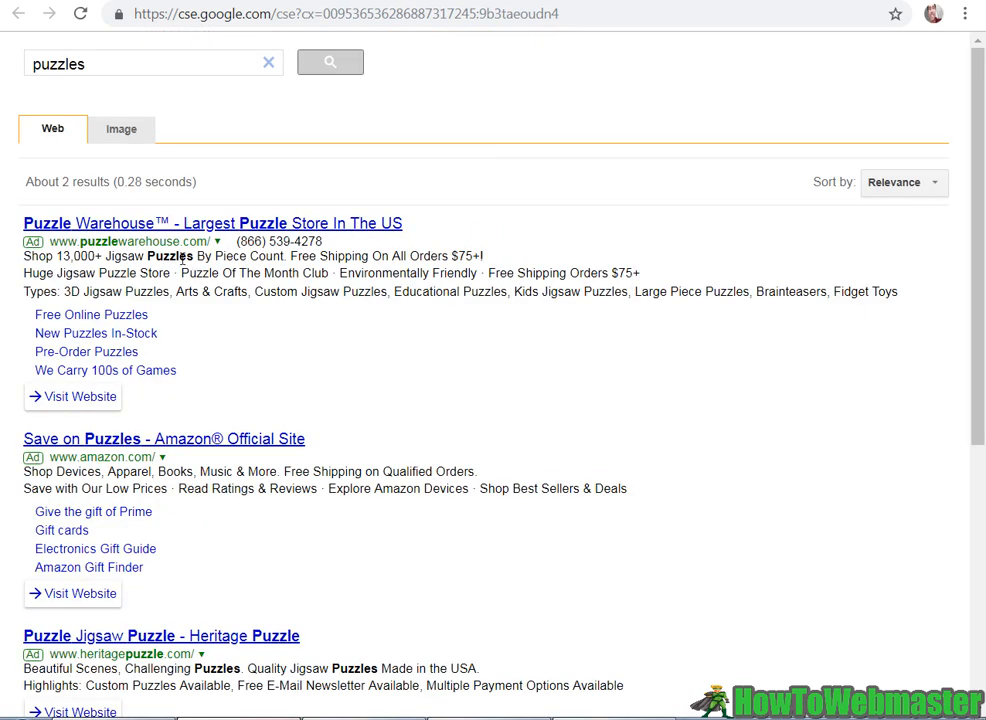
Rerun the 'puzzles' search, then return to the engine's setup with entire-web search enabled
{"action": "left_click", "coordinate": [330, 62]}
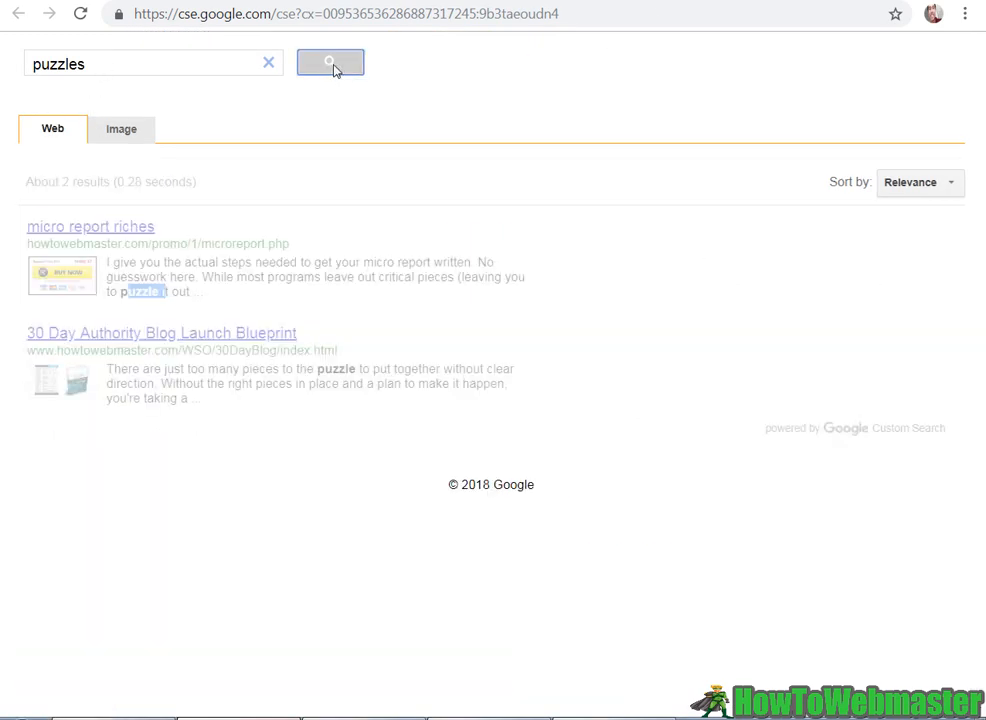
{"action": "left_click", "coordinate": [330, 62]}
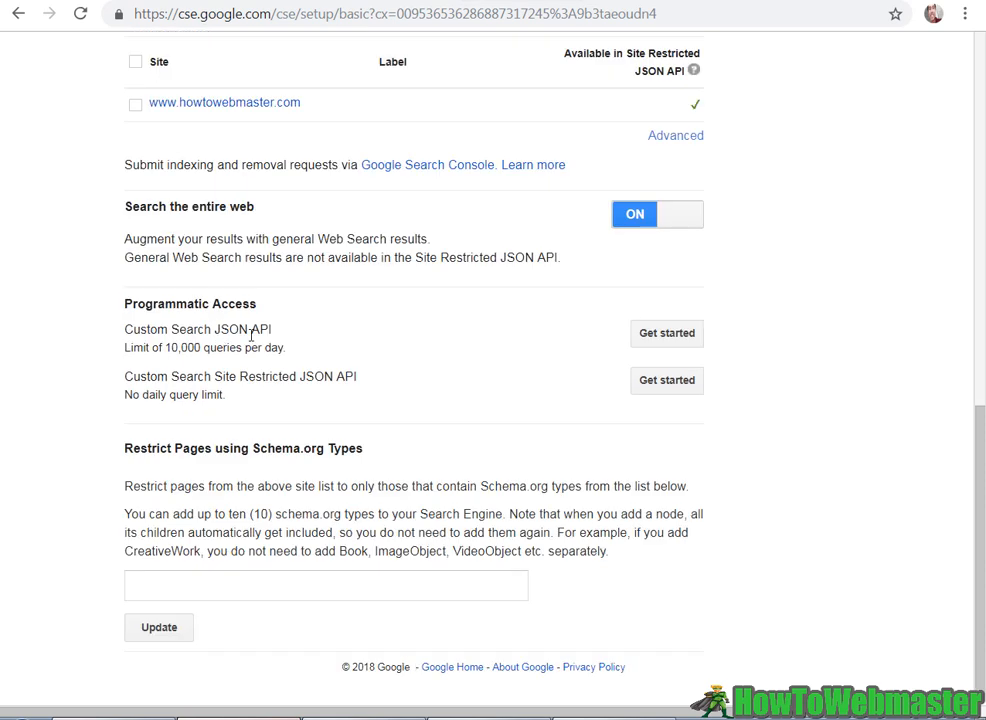
{"action": "mouse_move", "coordinate": [365, 370]}
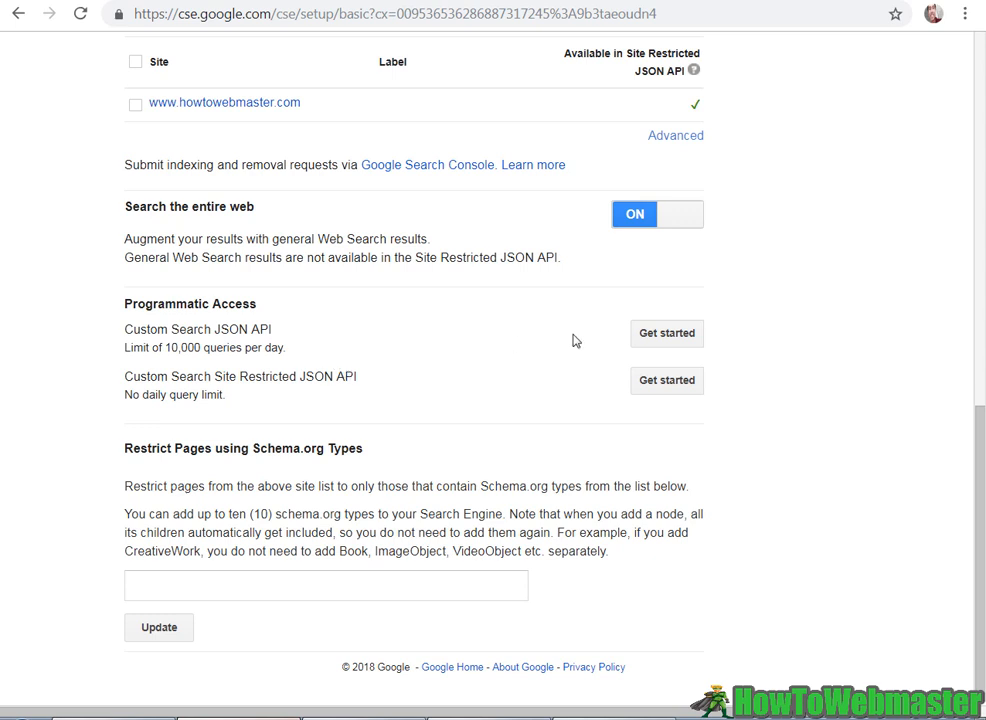
{"action": "mouse_move", "coordinate": [345, 396]}
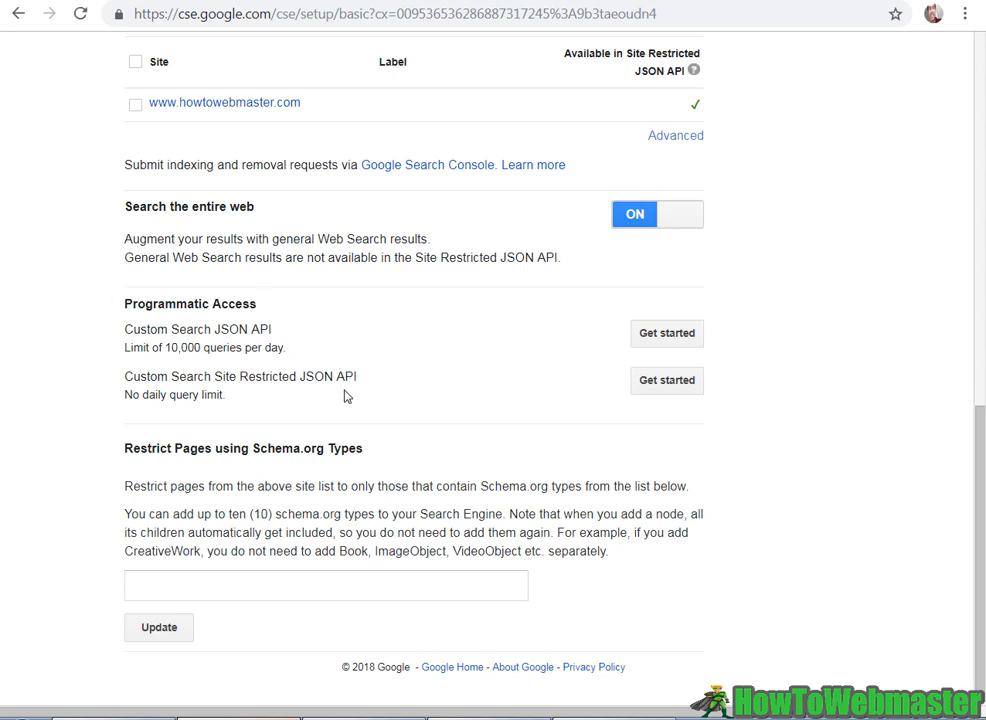
{"action": "mouse_move", "coordinate": [268, 304]}
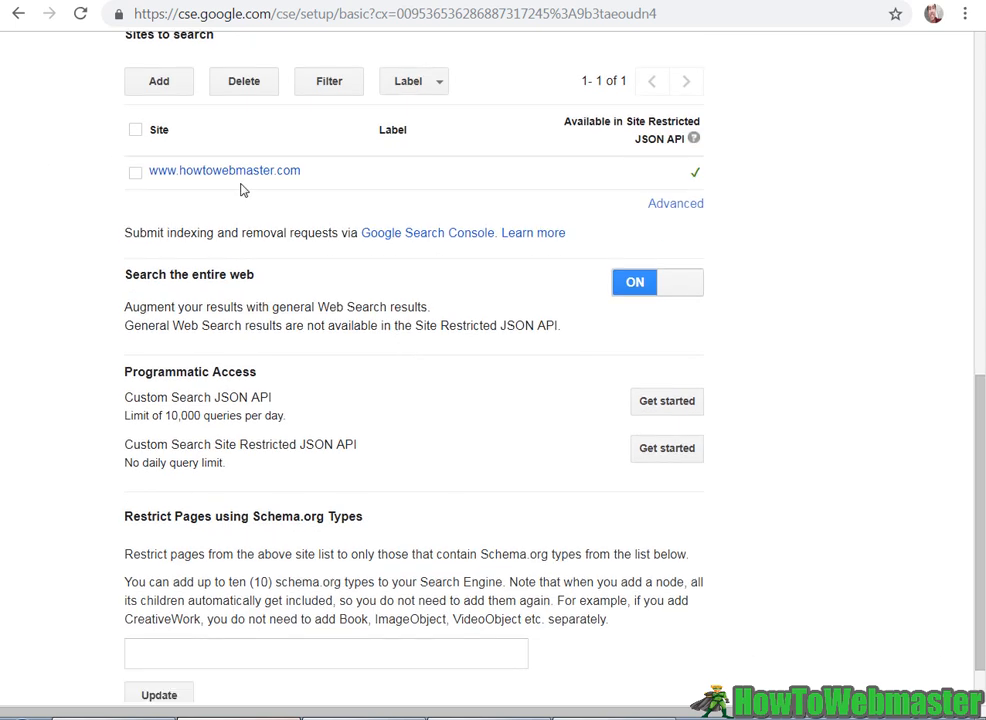
Scroll through the Setup page and navigate toward the Look and feel settings
{"action": "scroll", "scroll_direction": "down", "scroll_amount": 3}
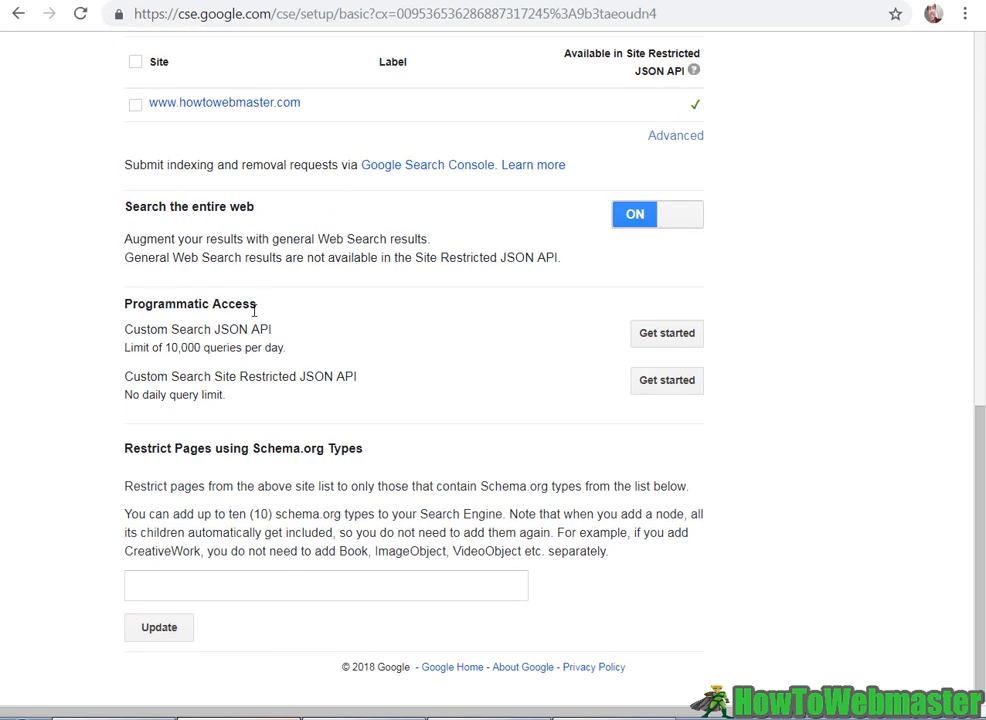
{"action": "left_click", "coordinate": [158, 627]}
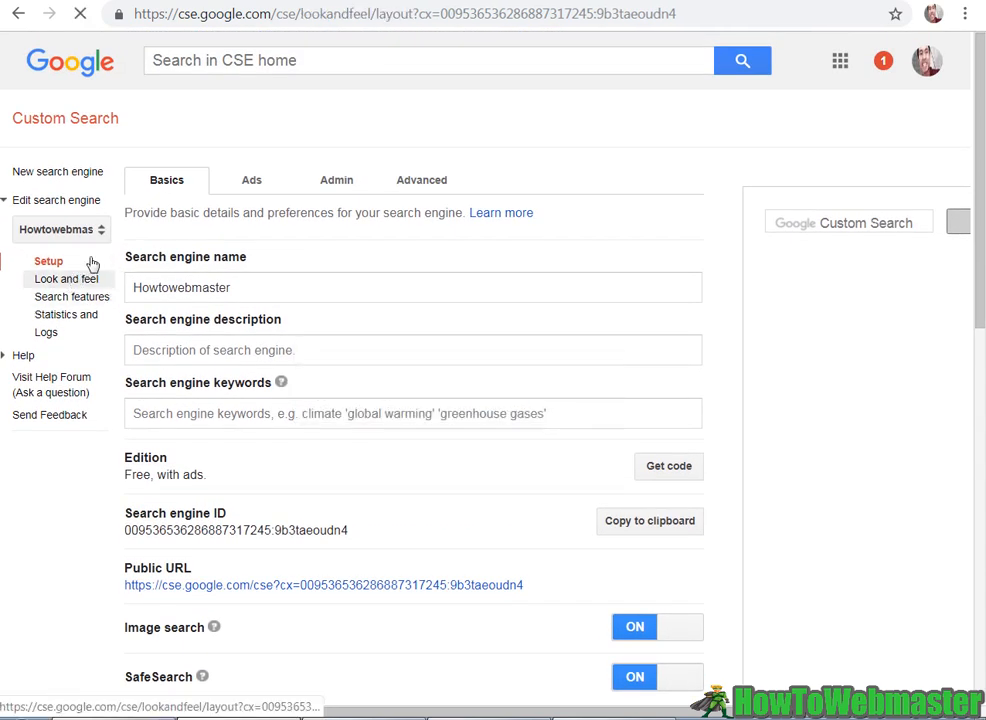
Review the Look and feel layout options, such as Overlay, and view the search box themes
{"action": "left_click", "coordinate": [67, 279]}
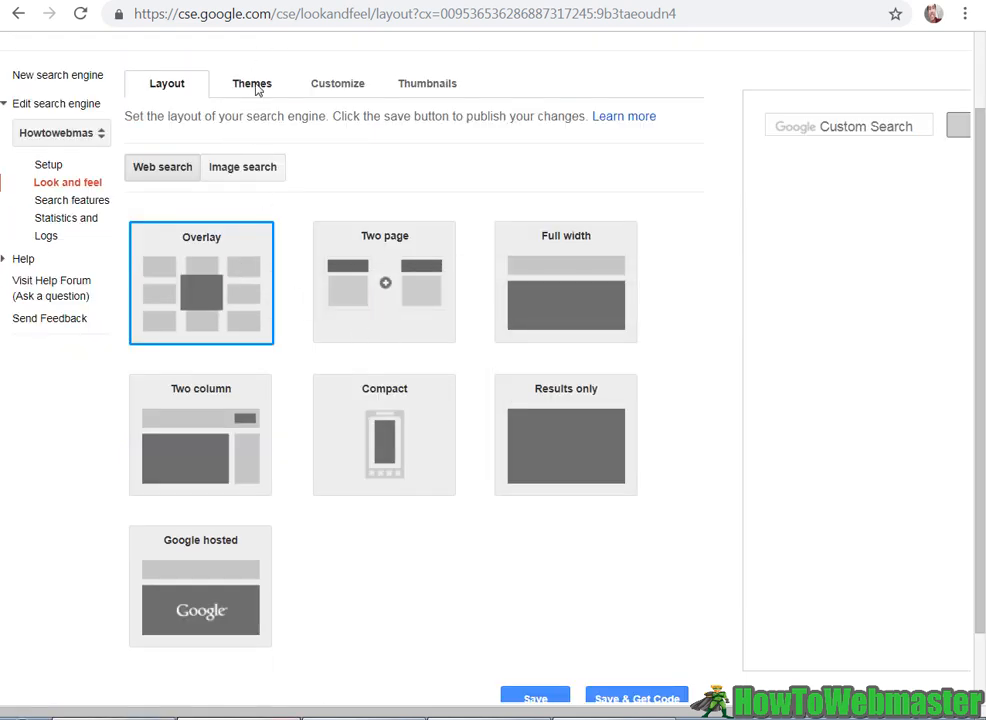
{"action": "left_click", "coordinate": [636, 697]}
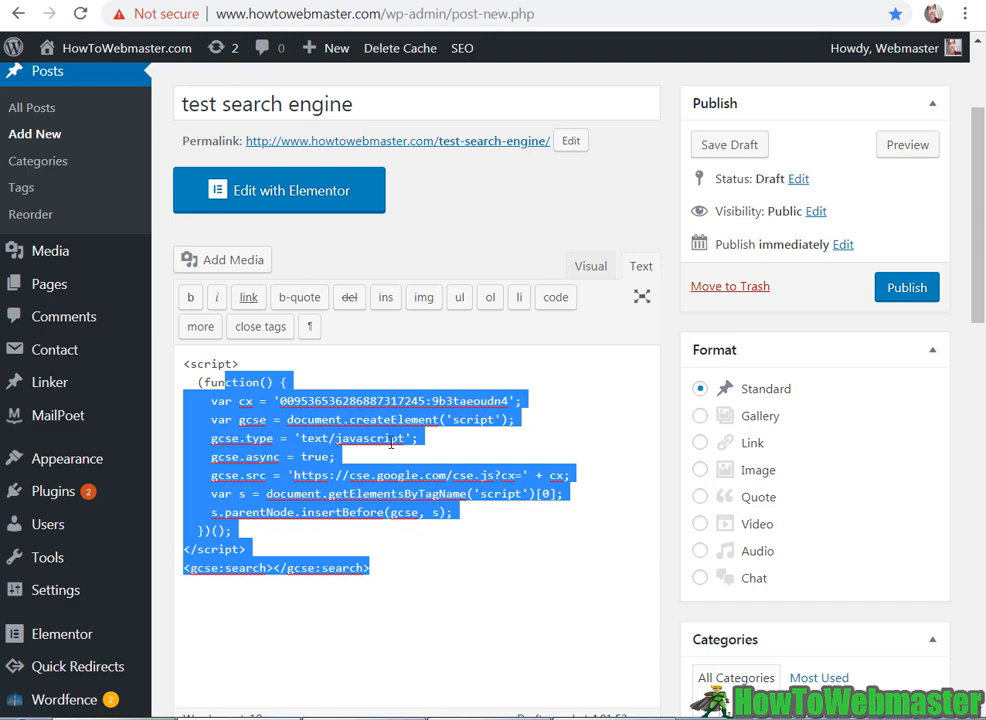
{"action": "mouse_move", "coordinate": [487, 464]}
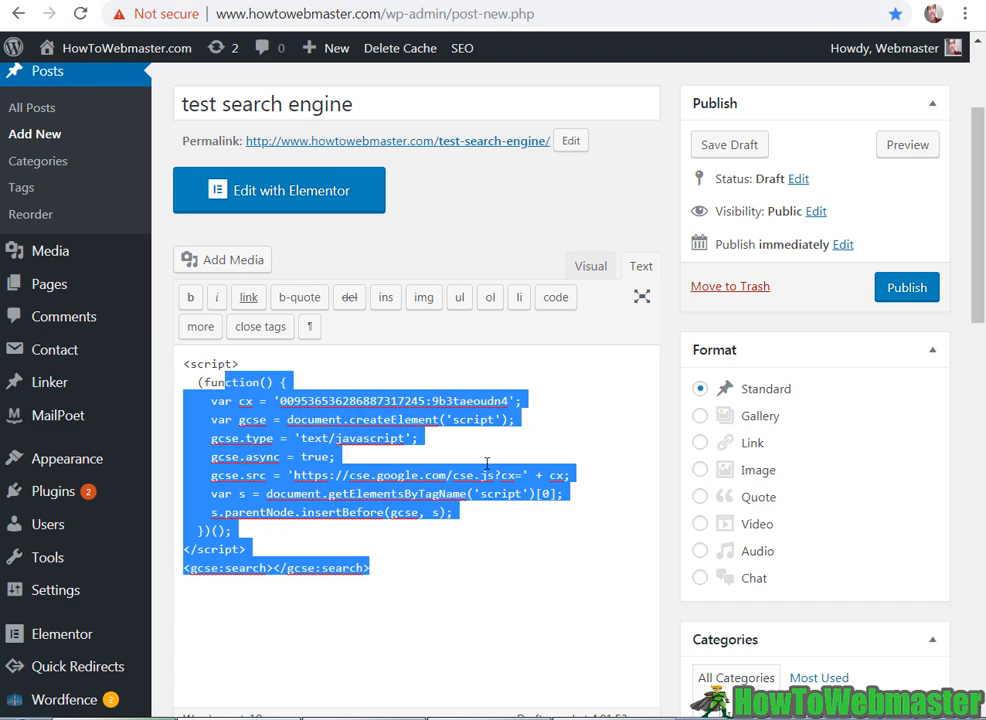
Preview the 'test search engine' draft post with the embedded search box
{"action": "left_click", "coordinate": [906, 144]}
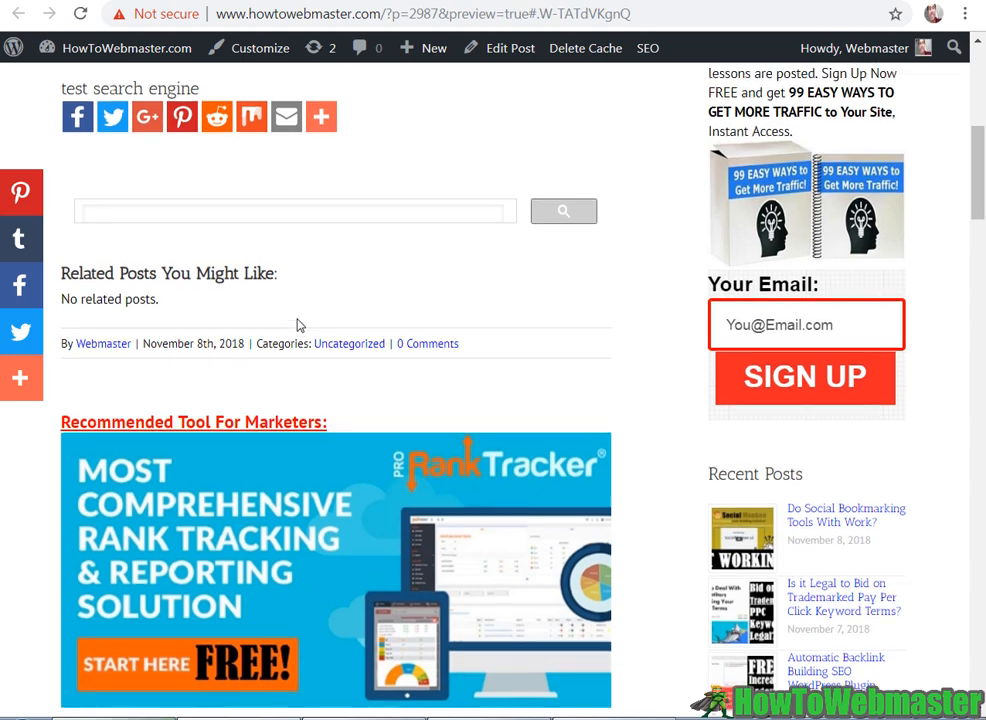
Search for 'puzzle' in the post's embedded Custom Search box
{"action": "scroll", "scroll_direction": "down", "scroll_amount": 3}
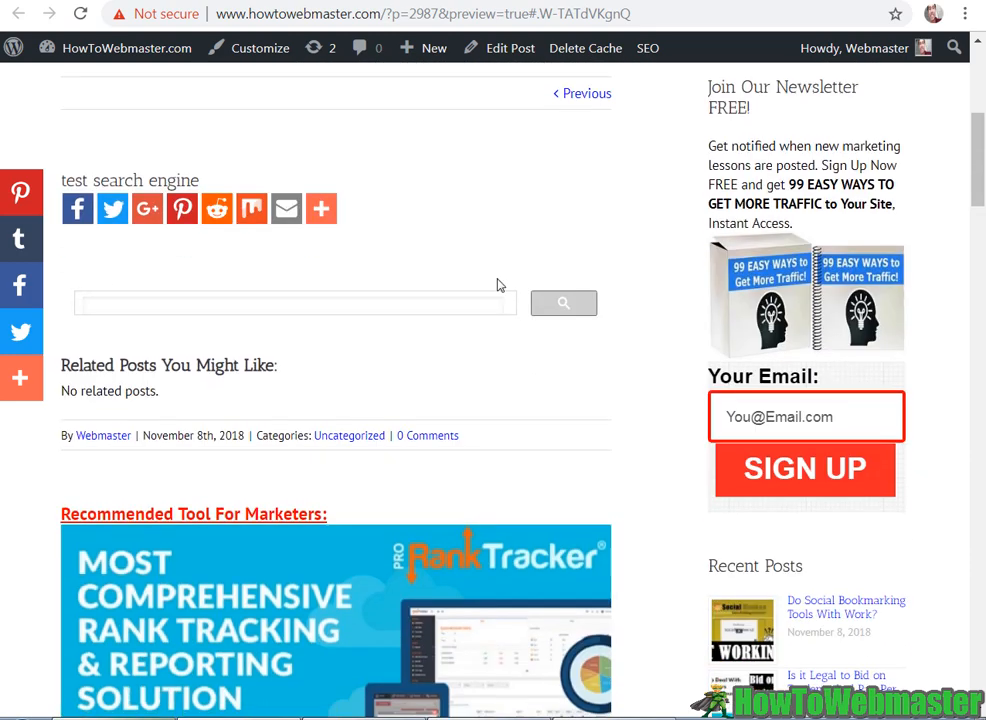
{"action": "mouse_move", "coordinate": [365, 280]}
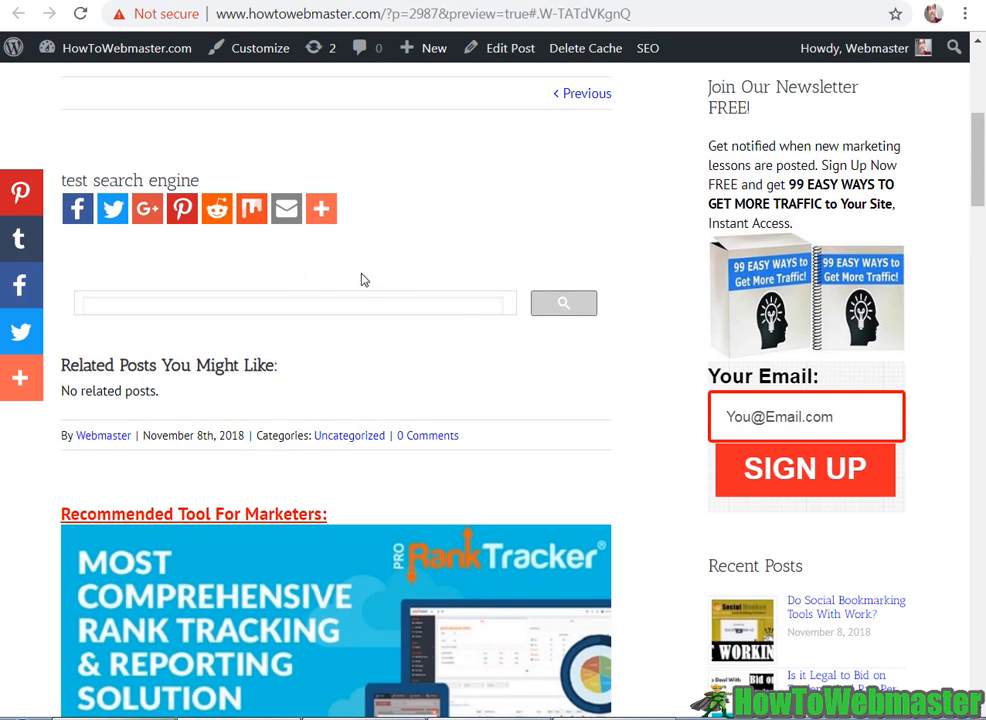
{"action": "mouse_move", "coordinate": [504, 348]}
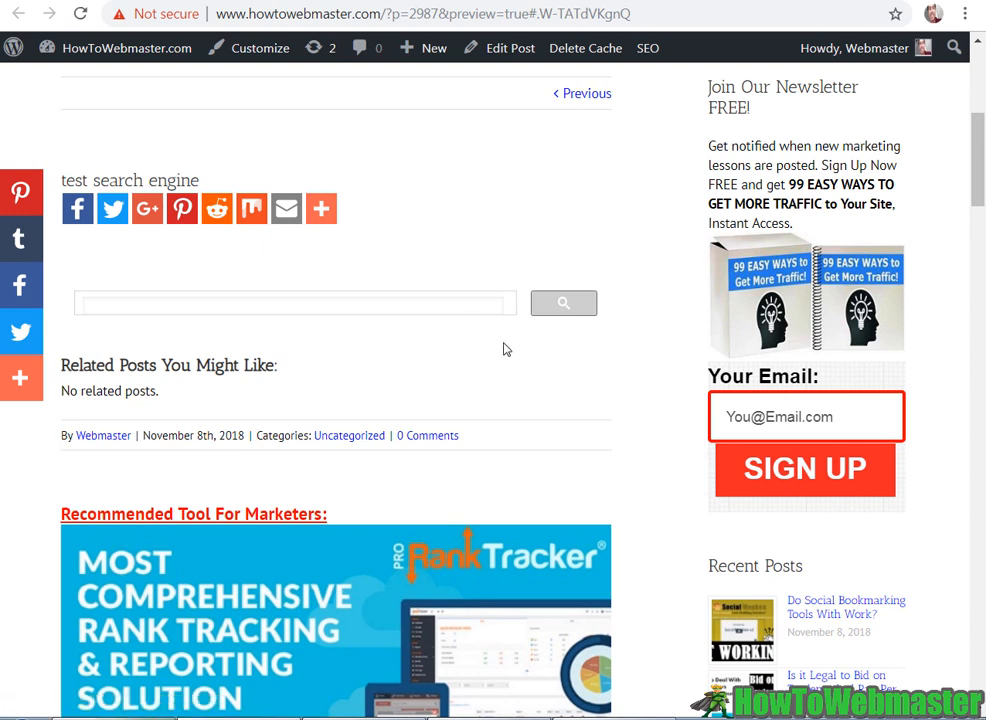
{"action": "mouse_move", "coordinate": [493, 302]}
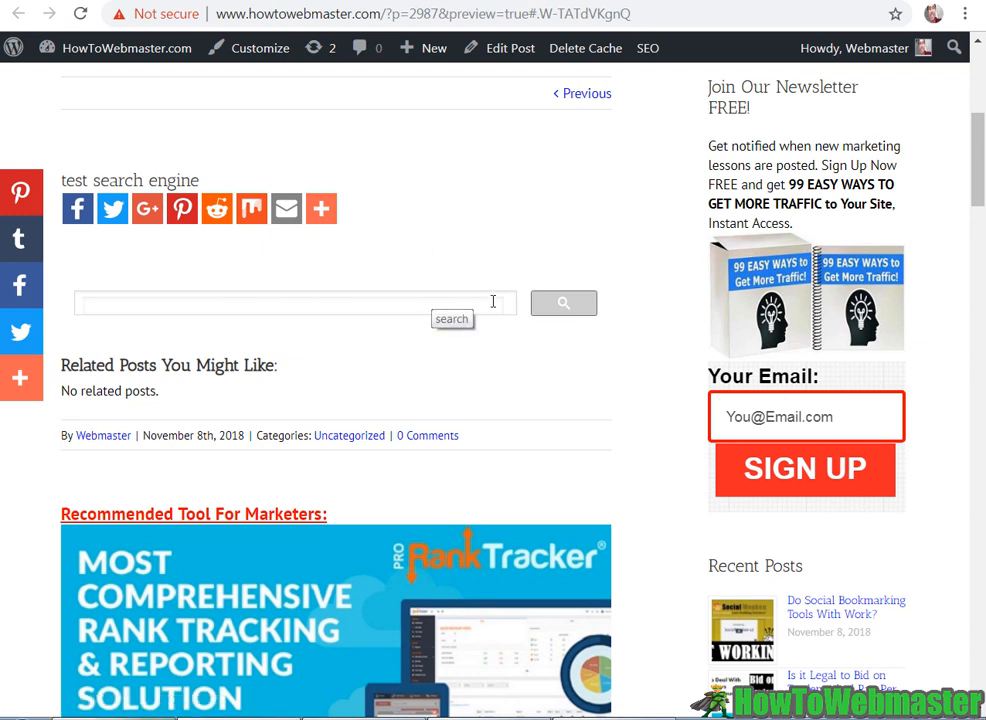
{"action": "mouse_move", "coordinate": [283, 277]}
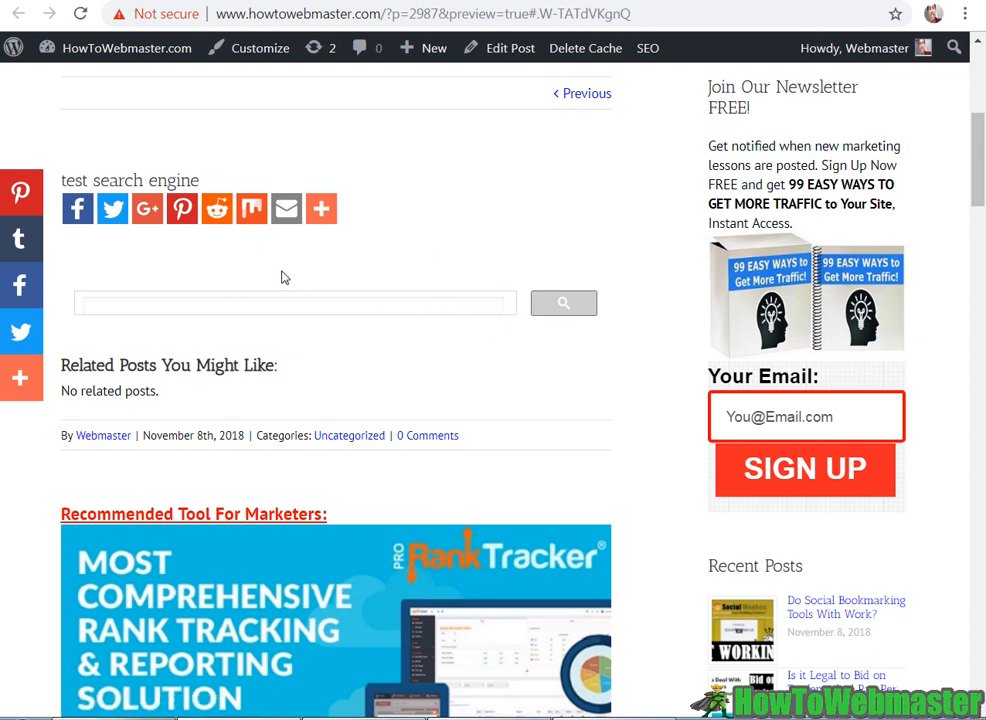
{"action": "left_click", "coordinate": [294, 303]}
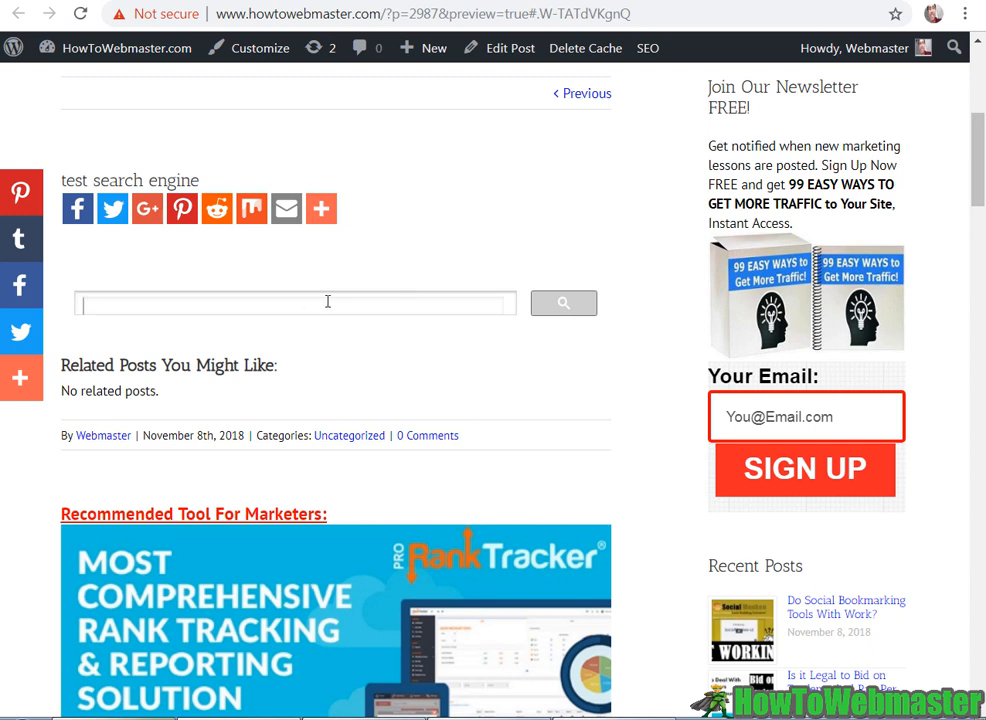
{"action": "type", "text": "puzzle"}
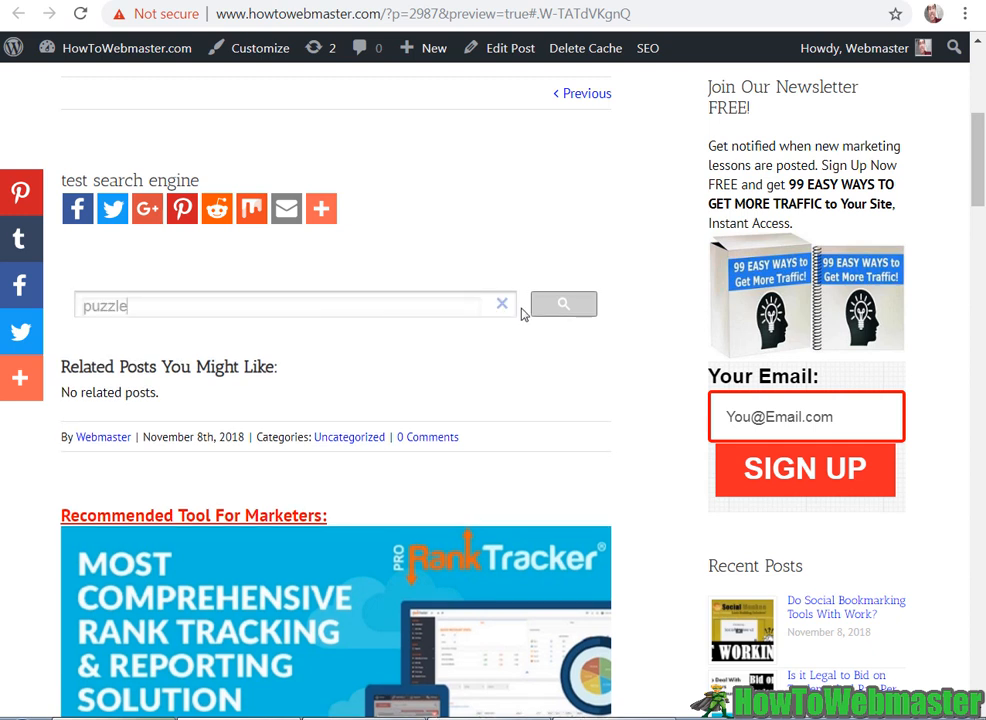
{"action": "left_click", "coordinate": [563, 305]}
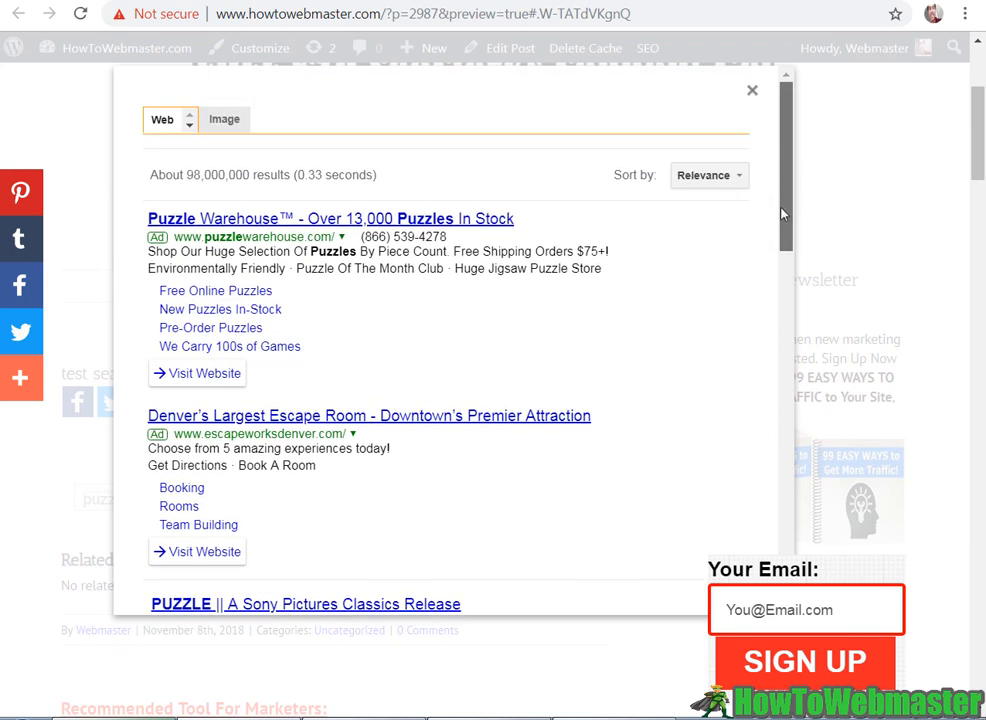
Scroll through the 'puzzle' results shown in the overlay
{"action": "scroll", "scroll_direction": "down", "scroll_amount": 3}
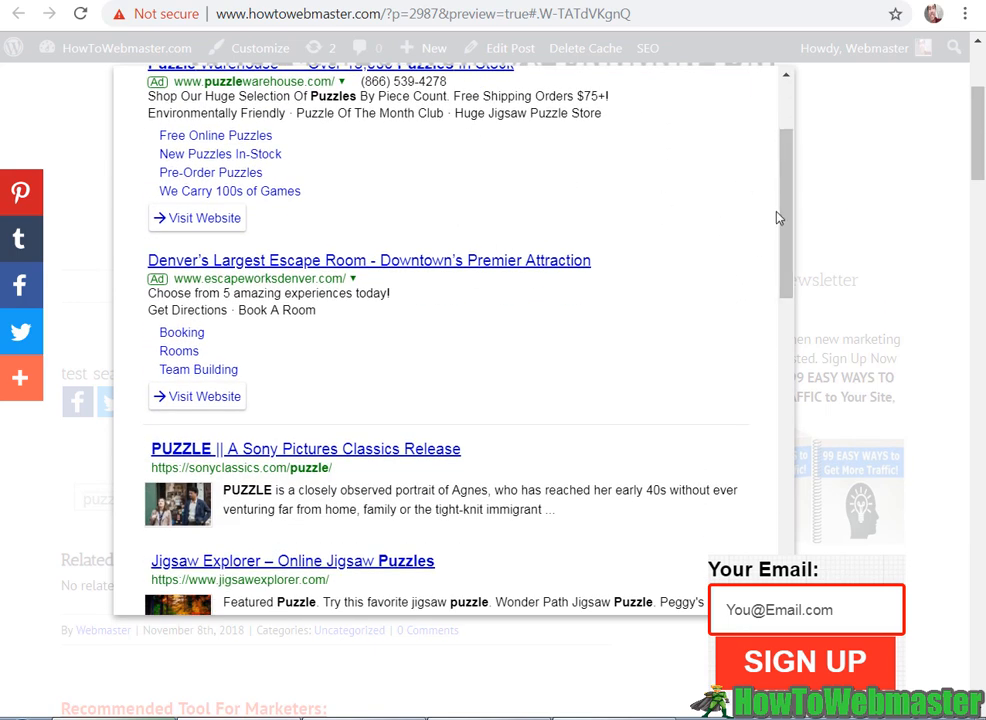
{"action": "scroll", "scroll_direction": "down", "scroll_amount": 3}
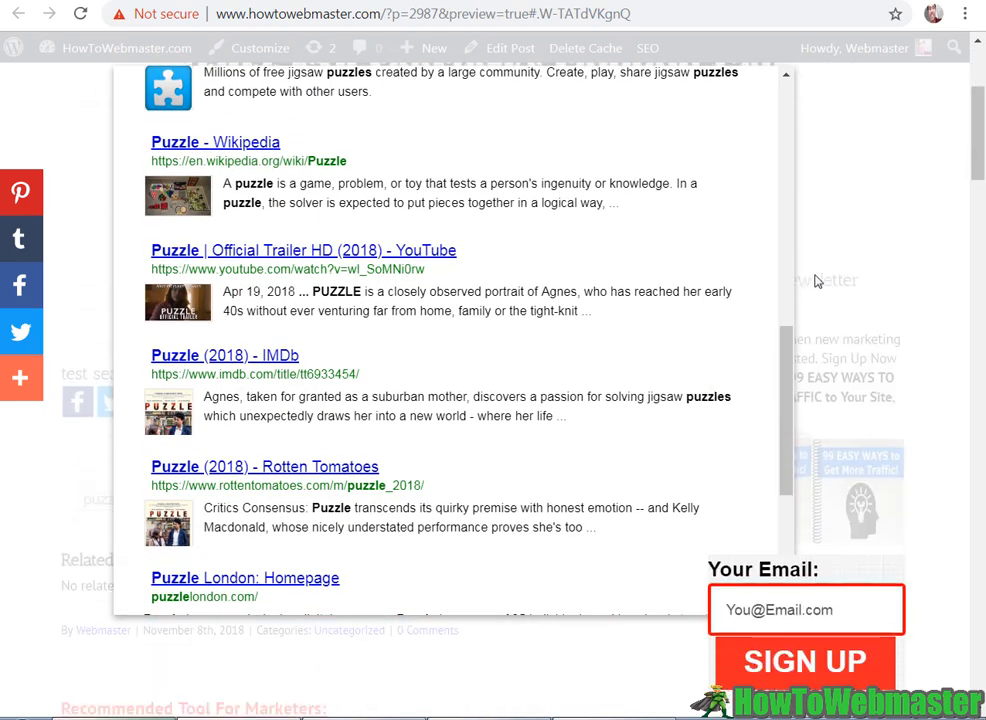
{"action": "scroll", "scroll_direction": "down", "scroll_amount": 3}
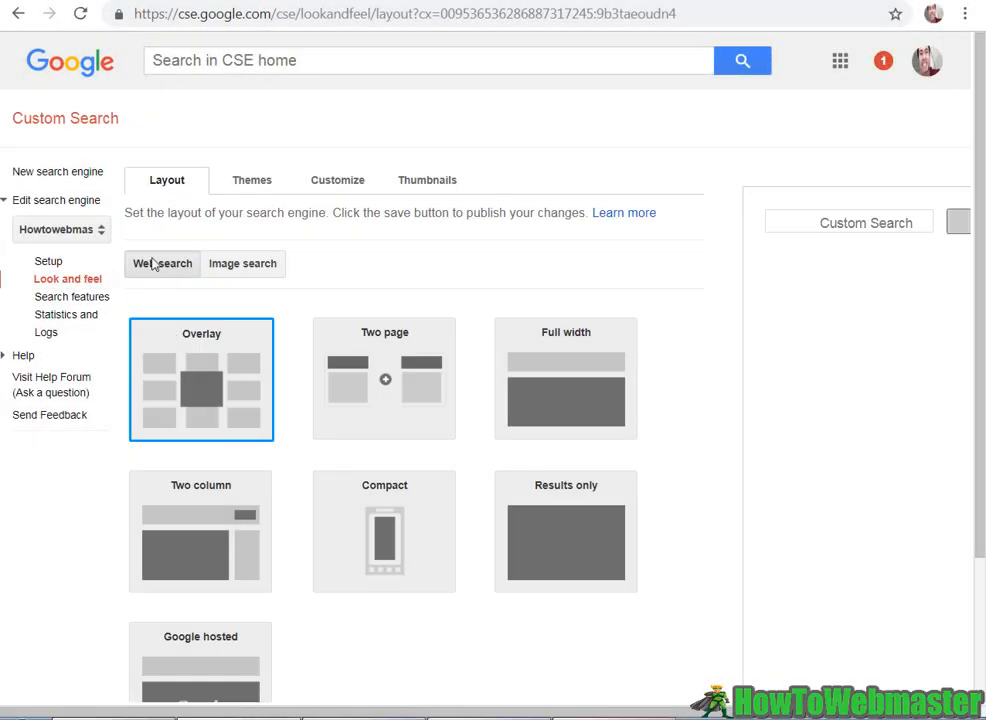
Scroll down the Look and feel layout list to view all seven options
{"action": "scroll", "scroll_direction": "down", "scroll_amount": 3}
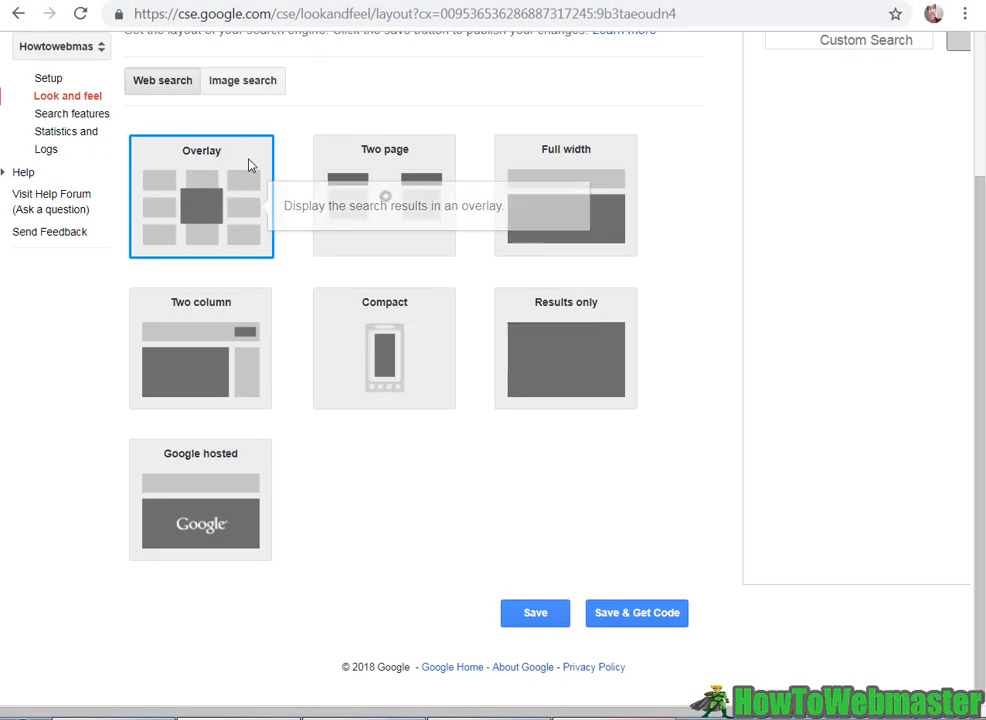
{"action": "mouse_move", "coordinate": [335, 168]}
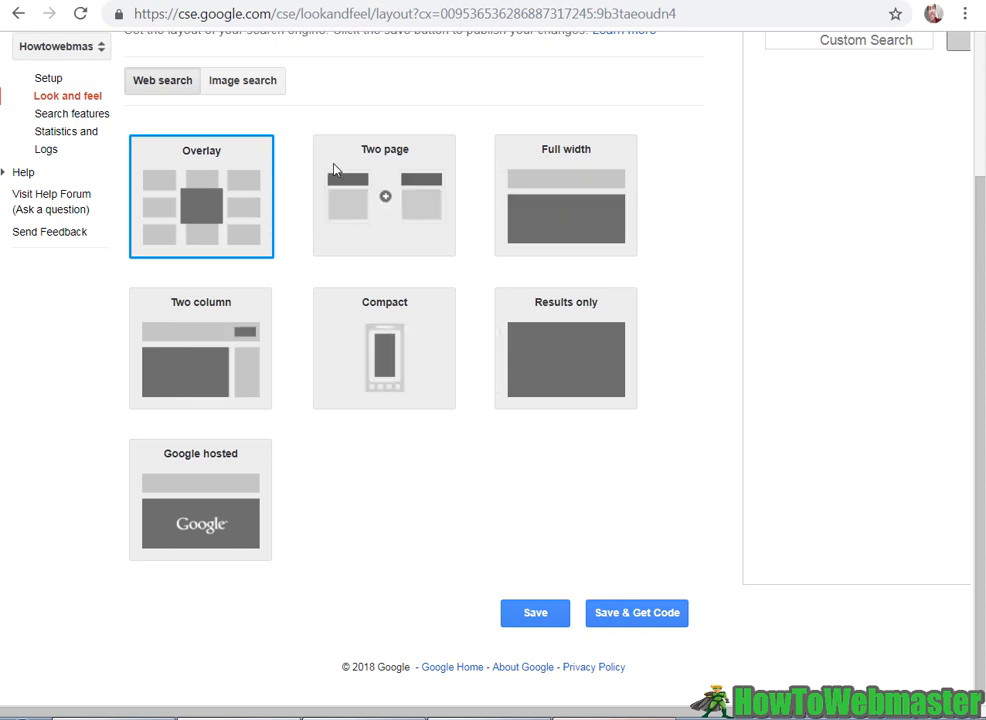
{"action": "mouse_move", "coordinate": [388, 197]}
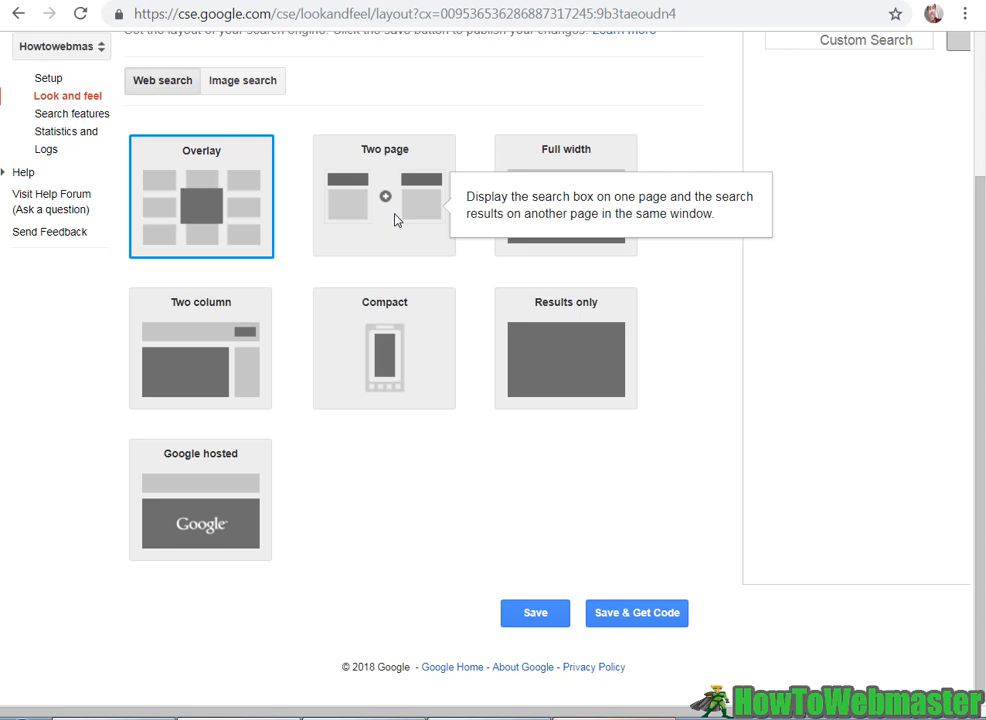
{"action": "mouse_move", "coordinate": [443, 195]}
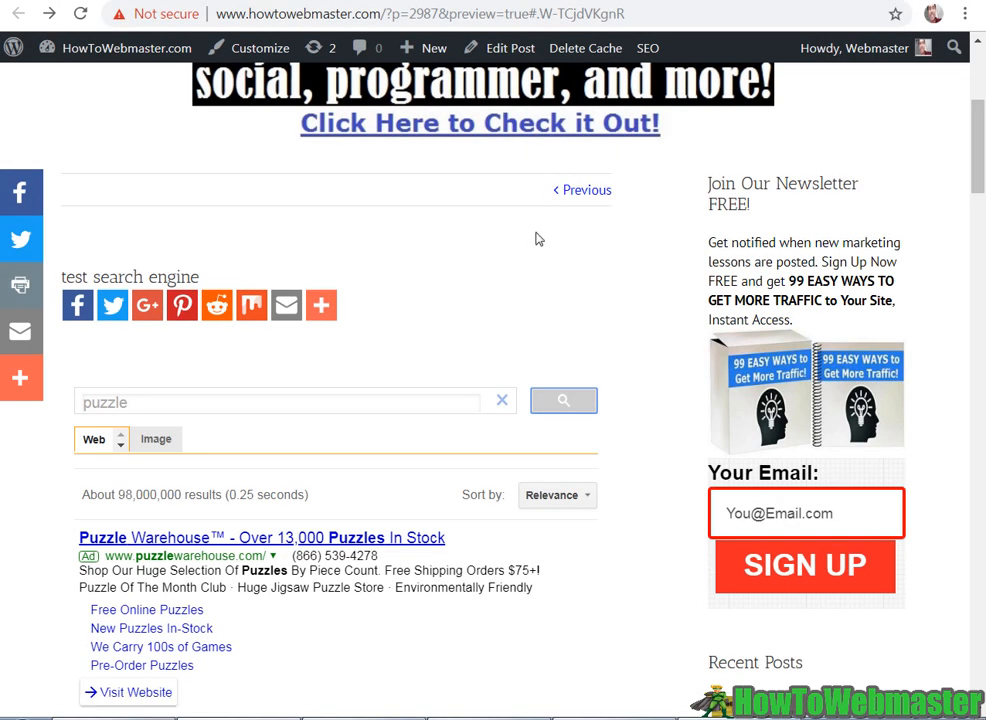
{"action": "scroll", "scroll_direction": "down", "scroll_amount": 3}
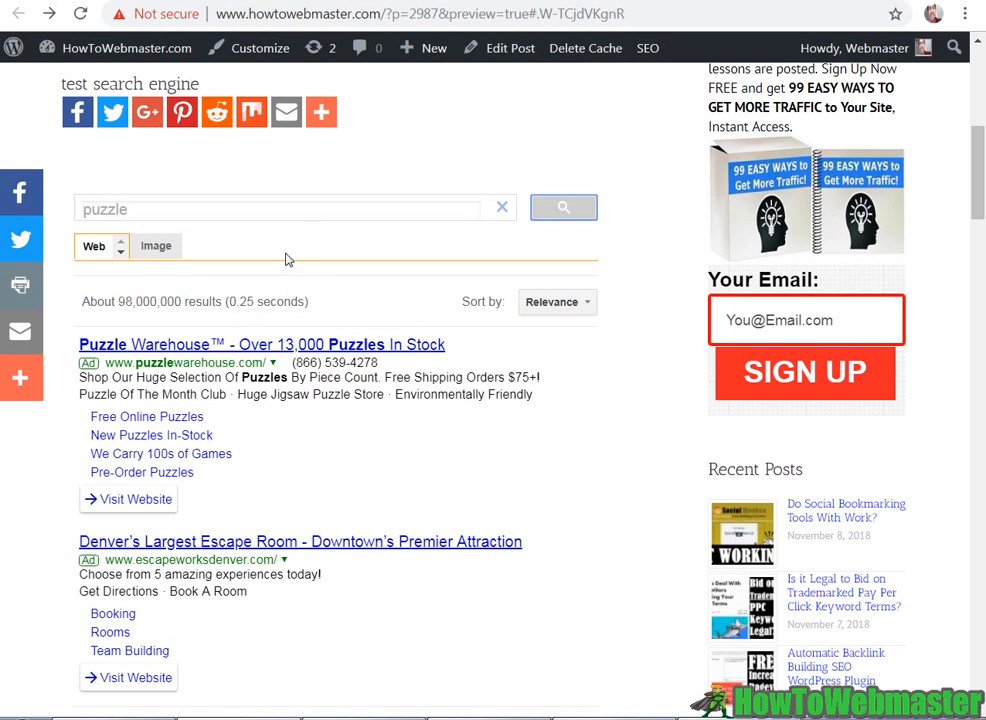
{"action": "scroll", "scroll_direction": "down", "scroll_amount": 3}
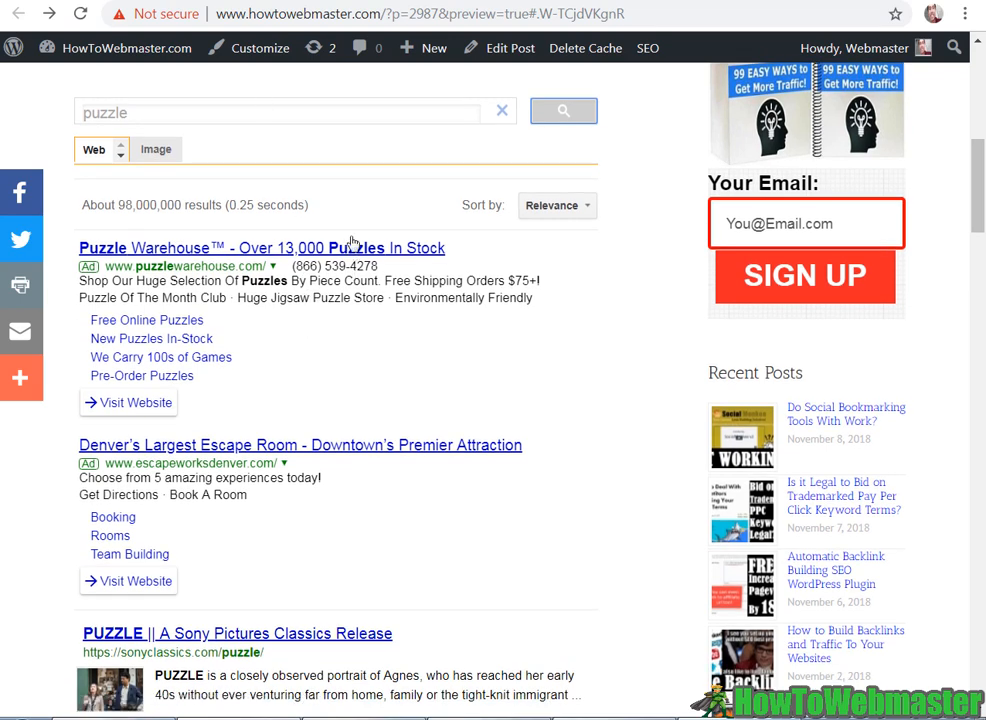
{"action": "scroll", "scroll_direction": "down", "scroll_amount": 3}
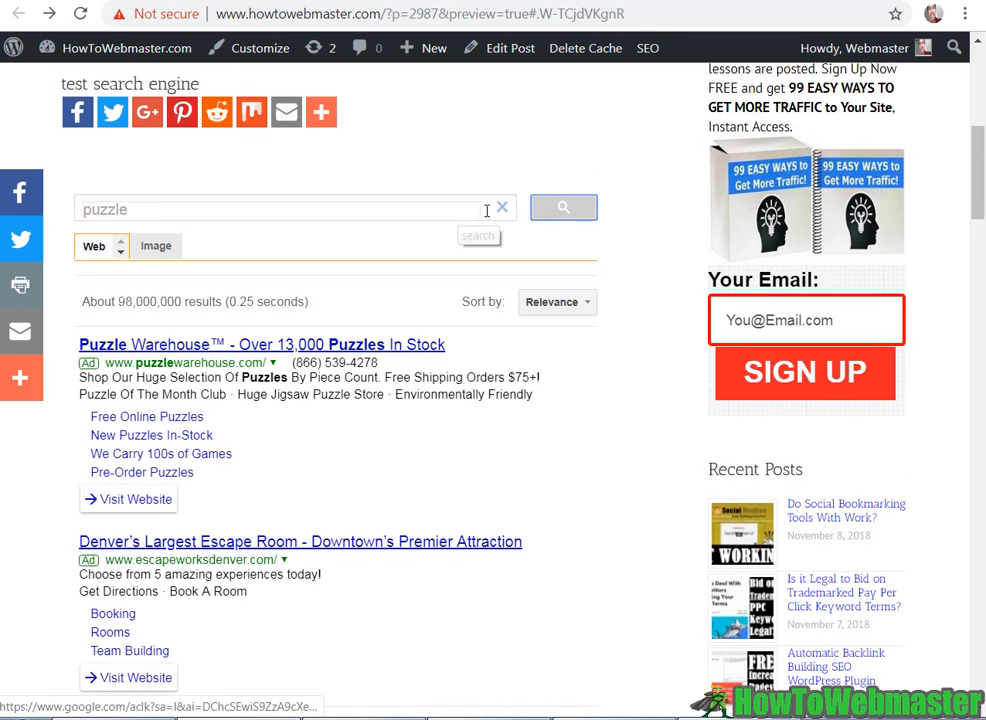
{"action": "scroll", "scroll_direction": "down", "scroll_amount": 3}
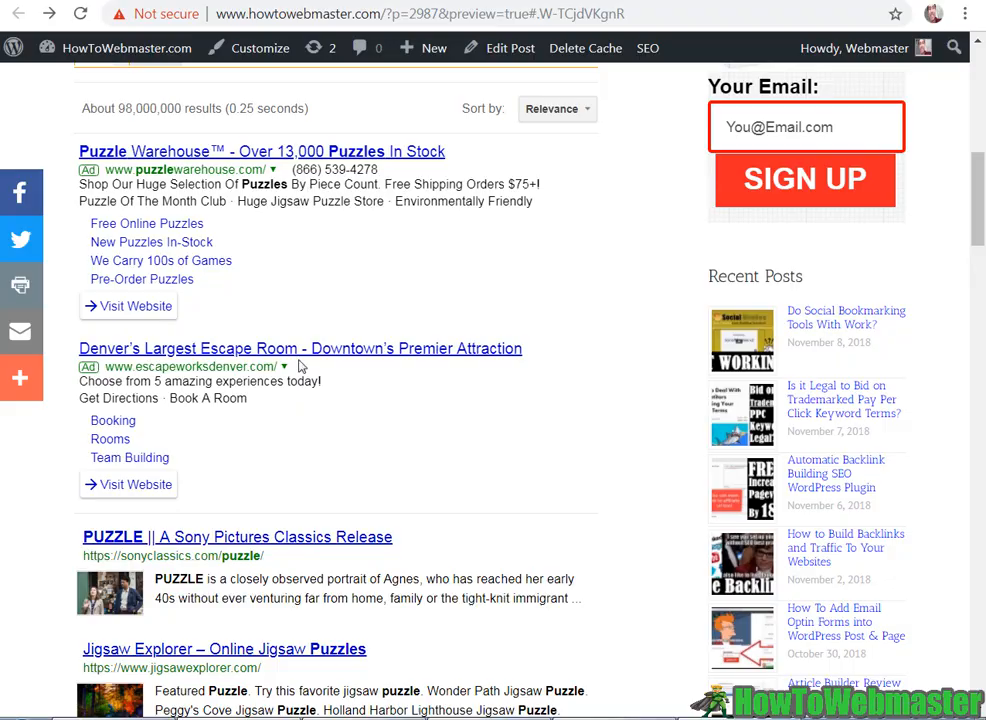
{"action": "scroll", "scroll_direction": "down", "scroll_amount": 3}
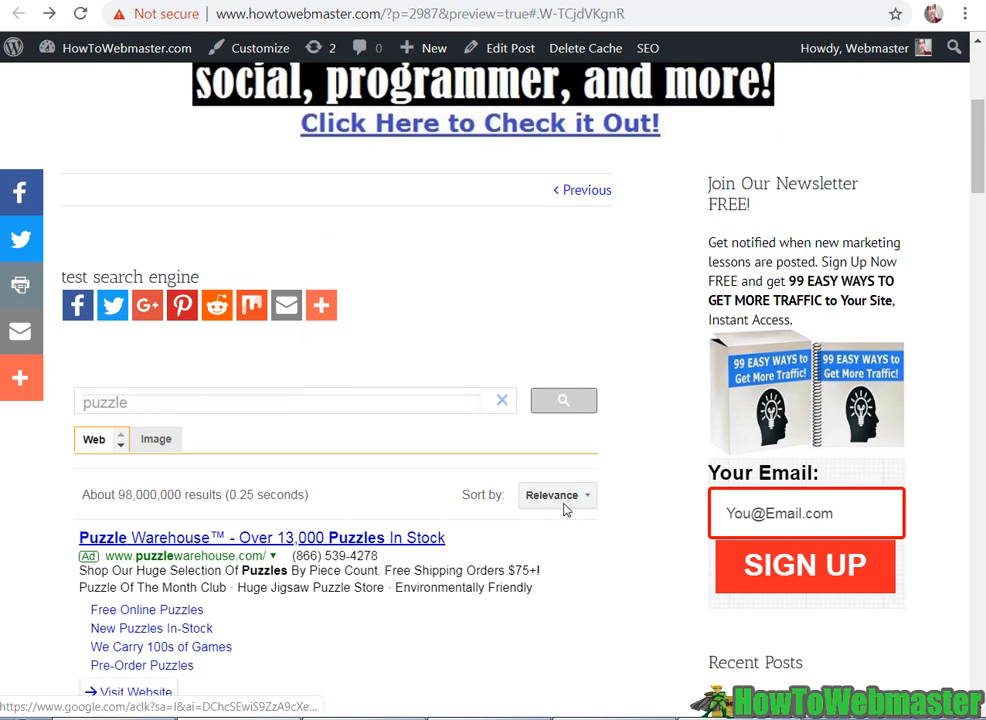
{"action": "scroll", "scroll_direction": "down", "scroll_amount": 3}
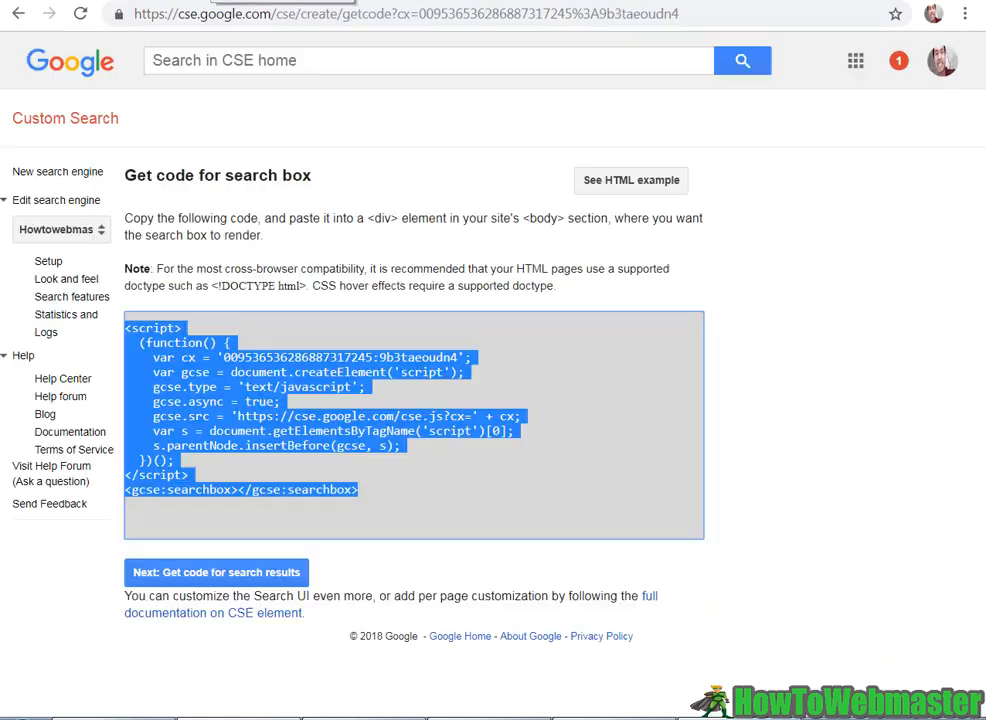
{"action": "mouse_move", "coordinate": [15, 272]}
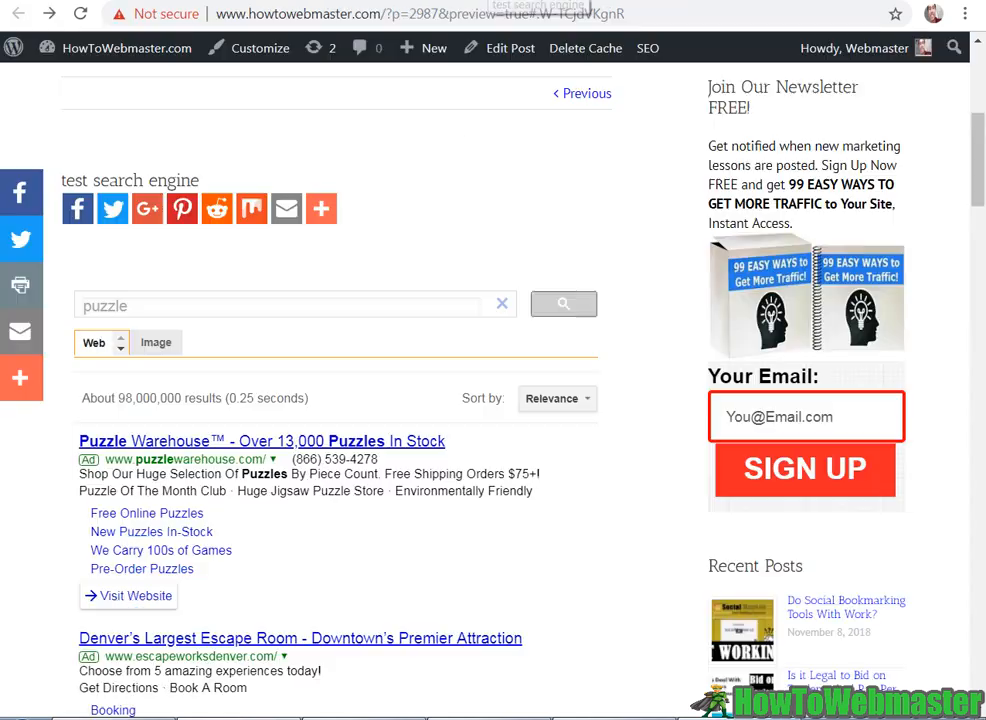
{"action": "scroll", "scroll_direction": "down", "scroll_amount": 3}
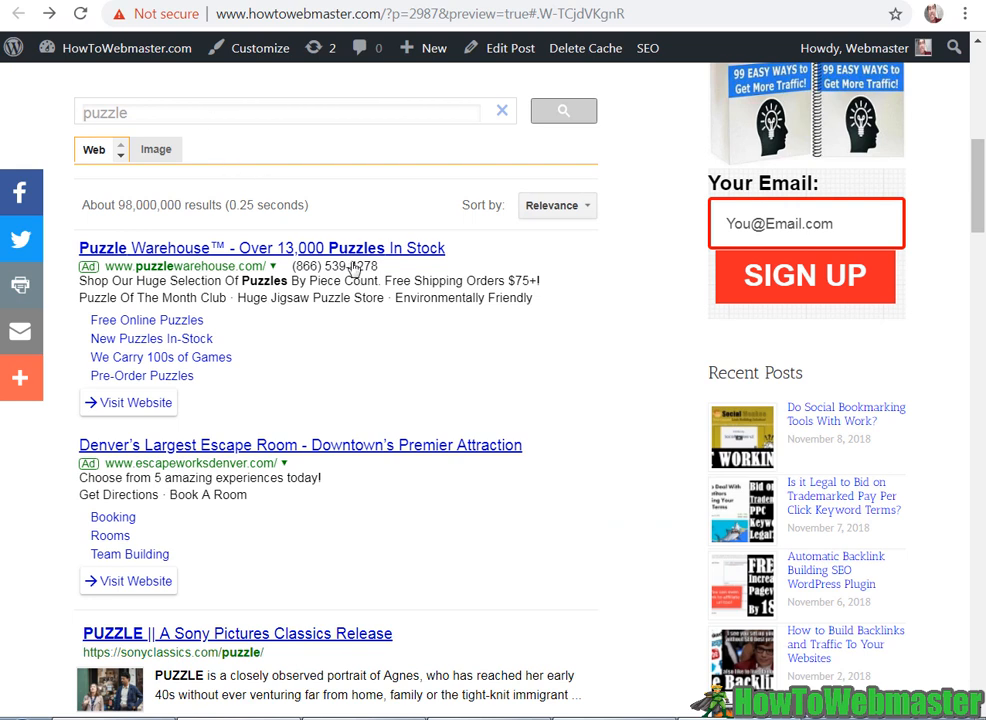
{"action": "mouse_move", "coordinate": [340, 238]}
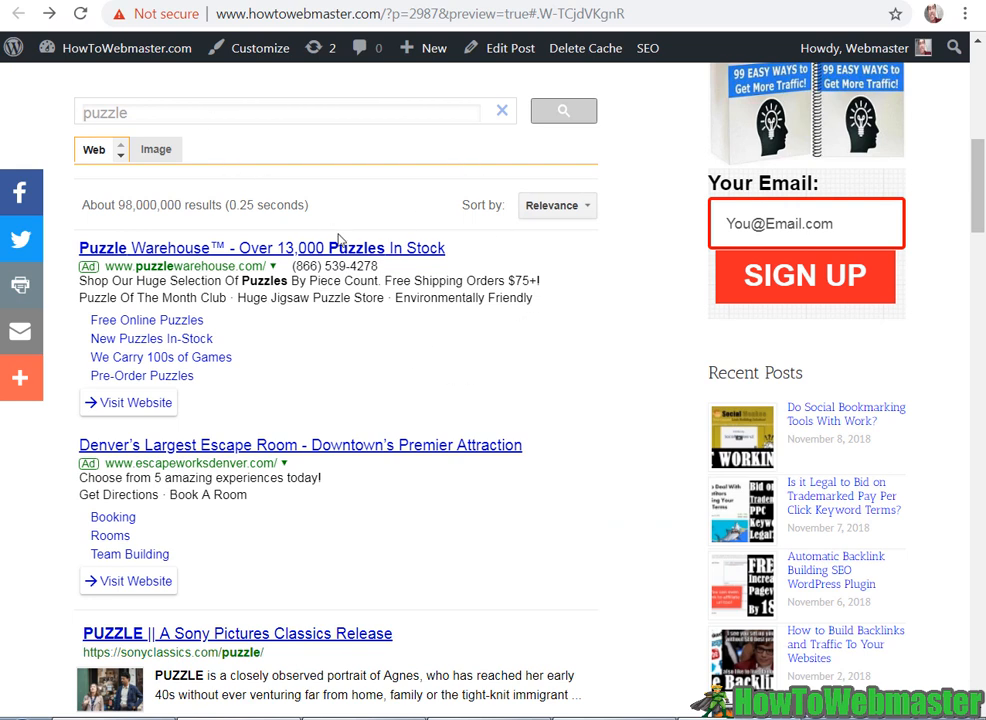
{"action": "mouse_move", "coordinate": [349, 235]}
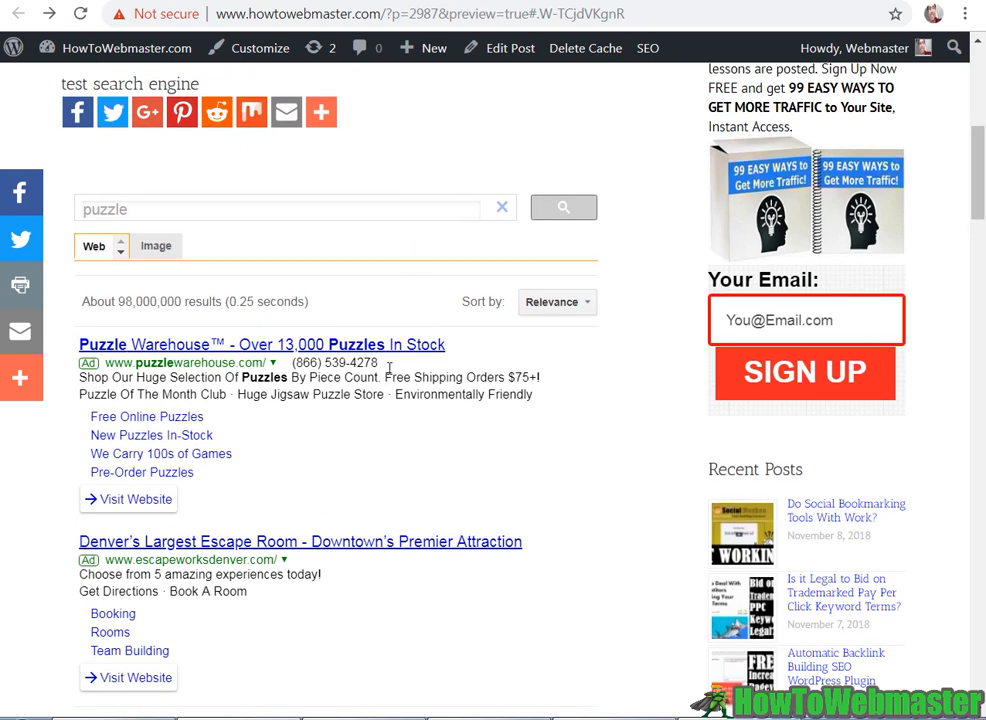
{"action": "scroll", "scroll_direction": "down", "scroll_amount": 3}
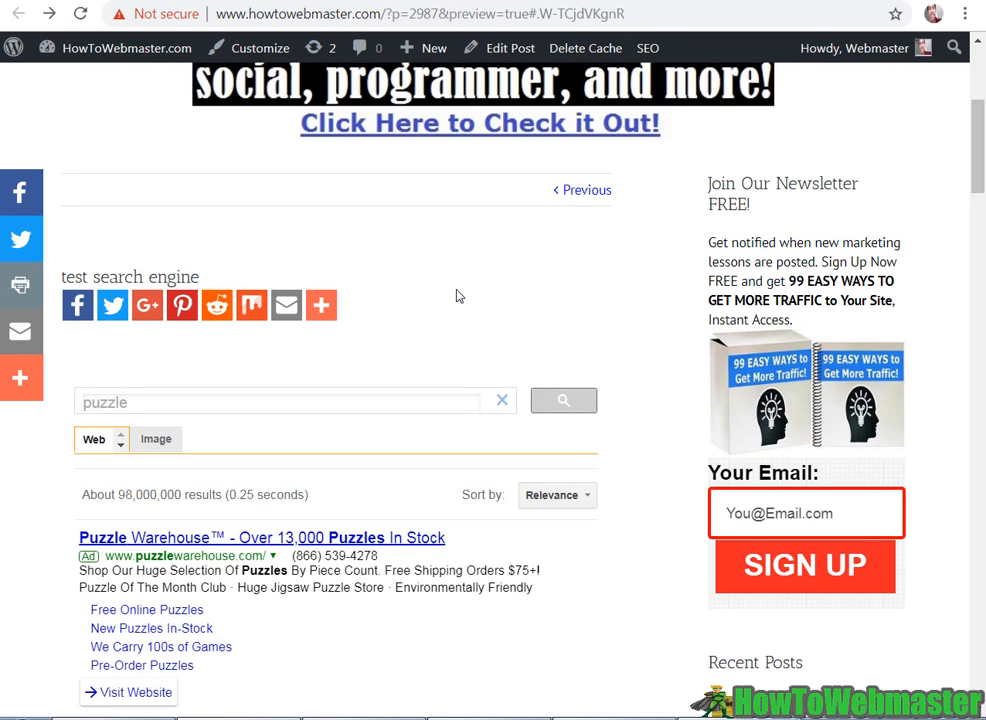
{"action": "scroll", "scroll_direction": "down", "scroll_amount": 3}
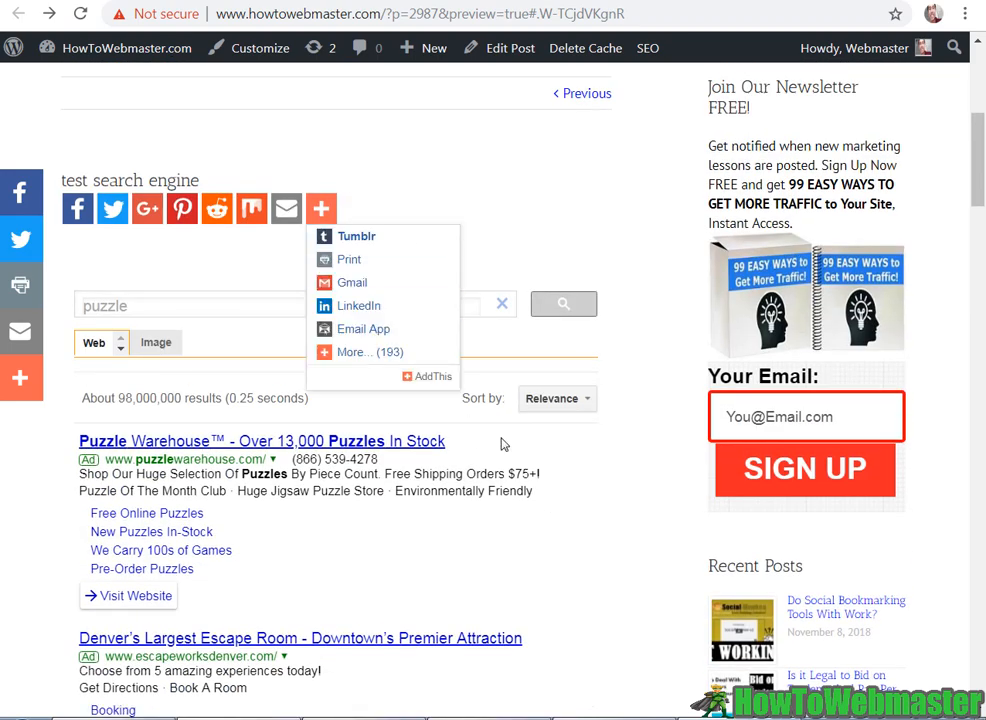
{"action": "scroll", "scroll_direction": "down", "scroll_amount": 3}
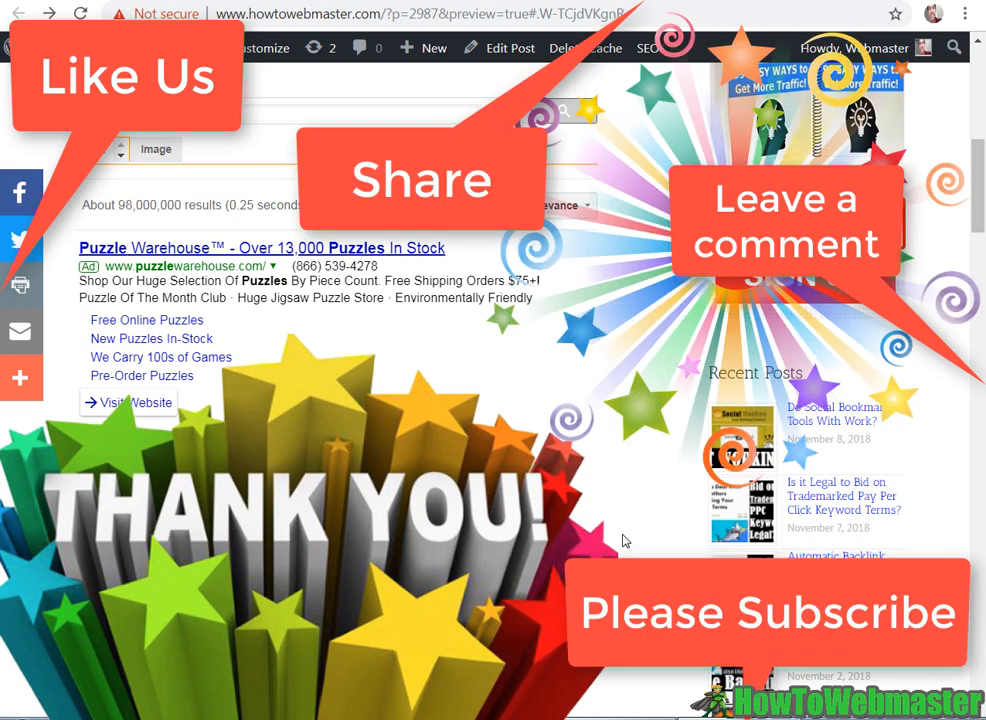
{"action": "scroll", "scroll_direction": "down", "scroll_amount": 3}
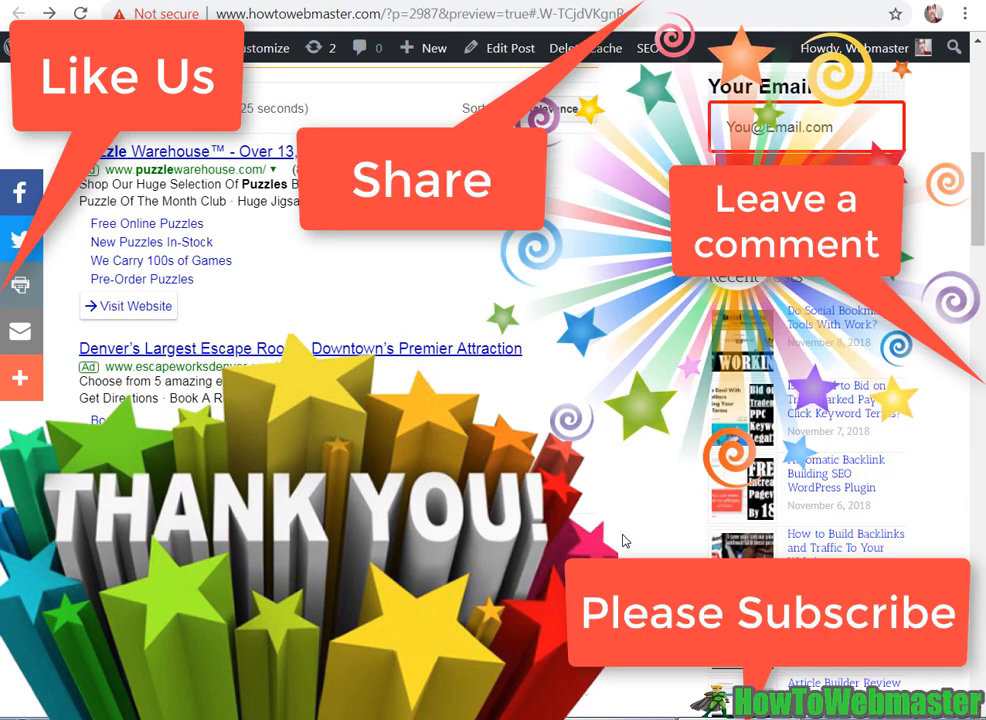